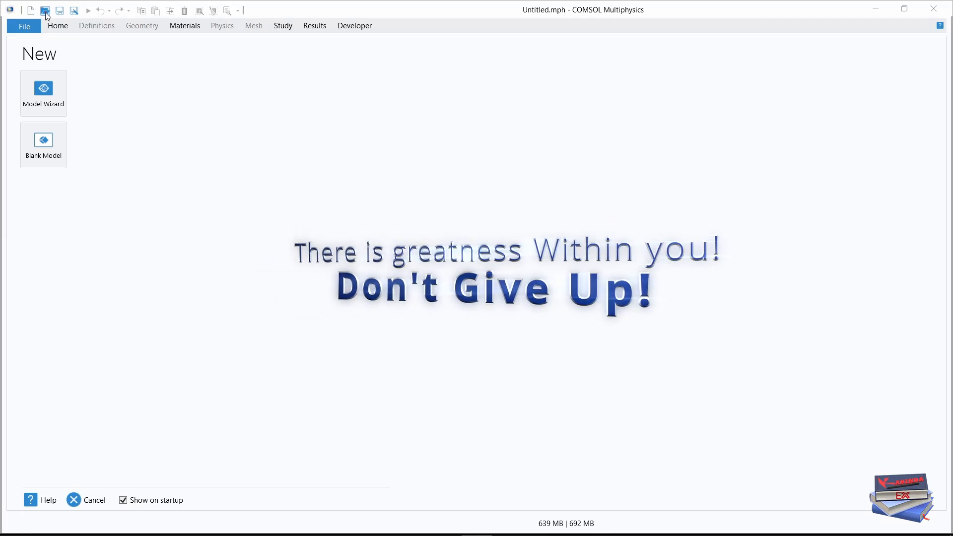
pyautogui.moveTo(45, 10)
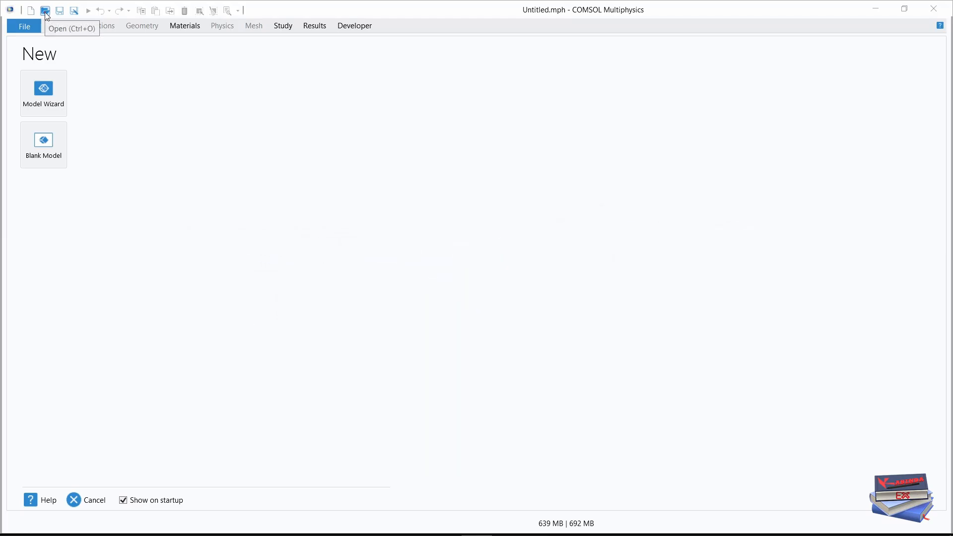
# Load heat_sink_S2S_KabEx.mph from the Heat Sink folder
pyautogui.click(44, 9)
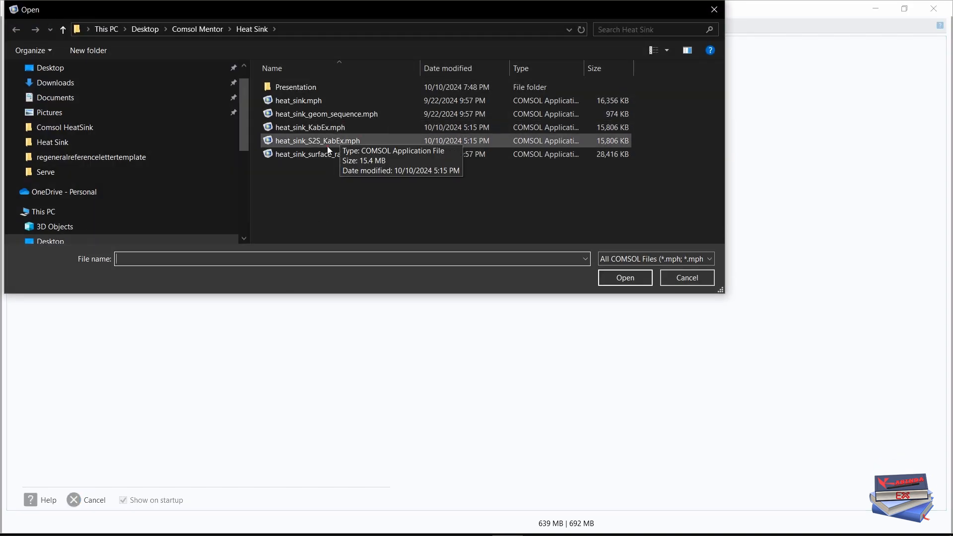
pyautogui.click(316, 140)
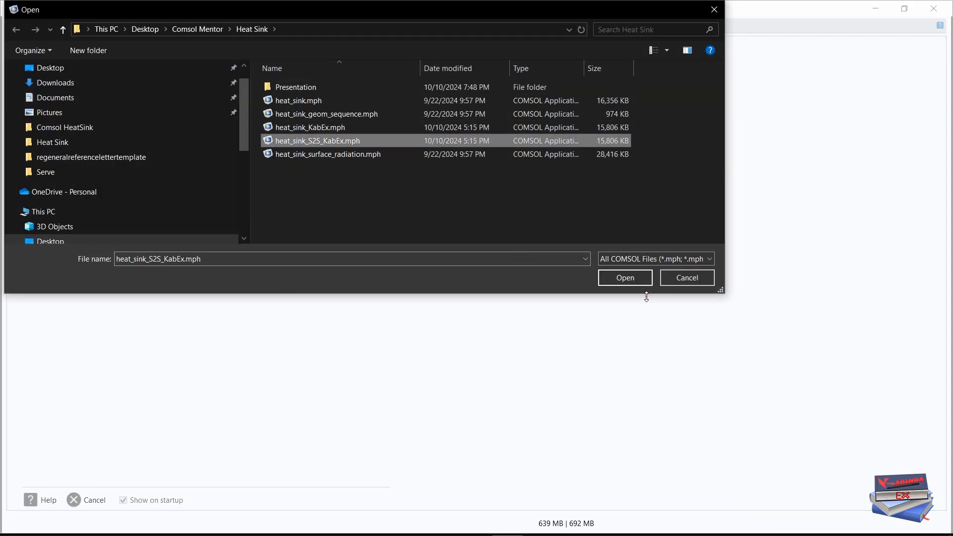
pyautogui.click(624, 278)
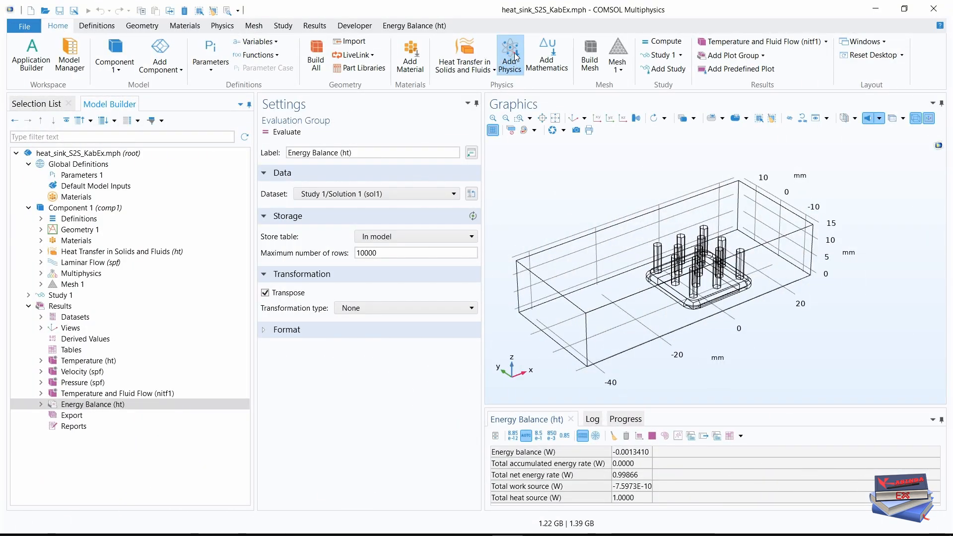
# Choose Surface-to-Surface Radiation (rad) under Heat Transfer > Radiation for Component 1
pyautogui.click(509, 54)
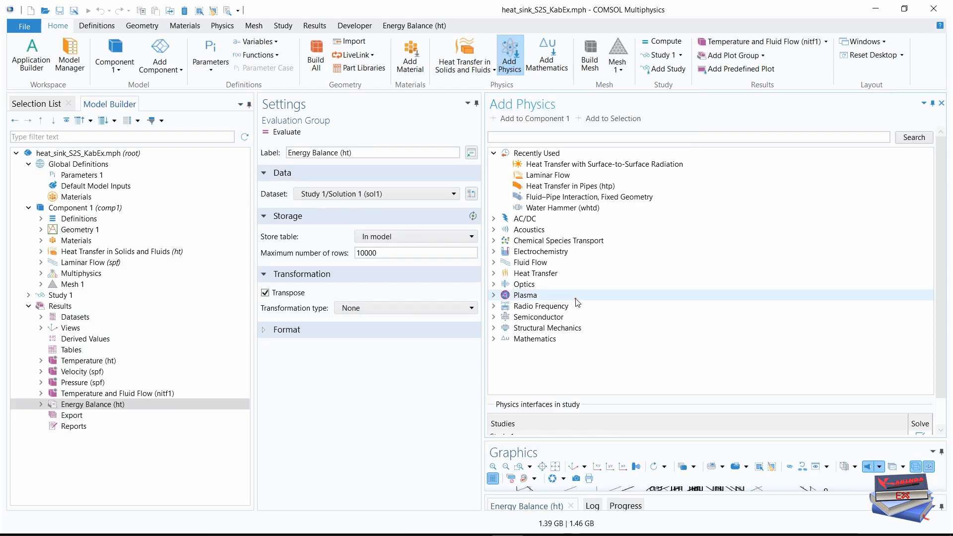
pyautogui.click(494, 273)
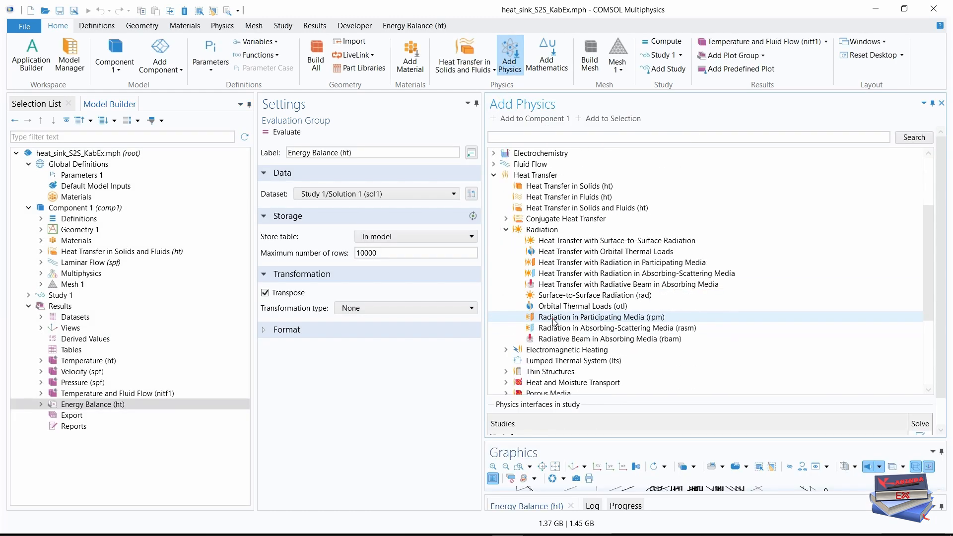
pyautogui.moveTo(569, 273)
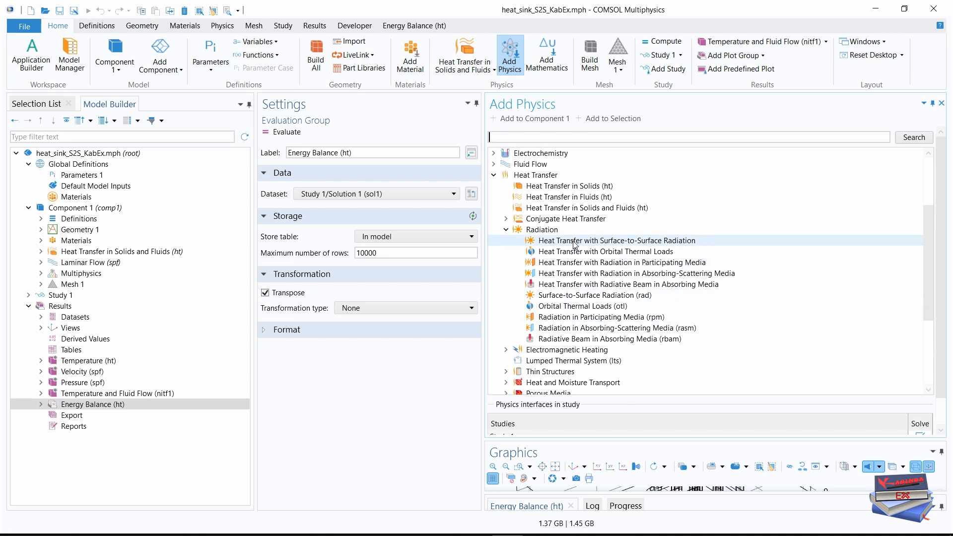
pyautogui.click(593, 295)
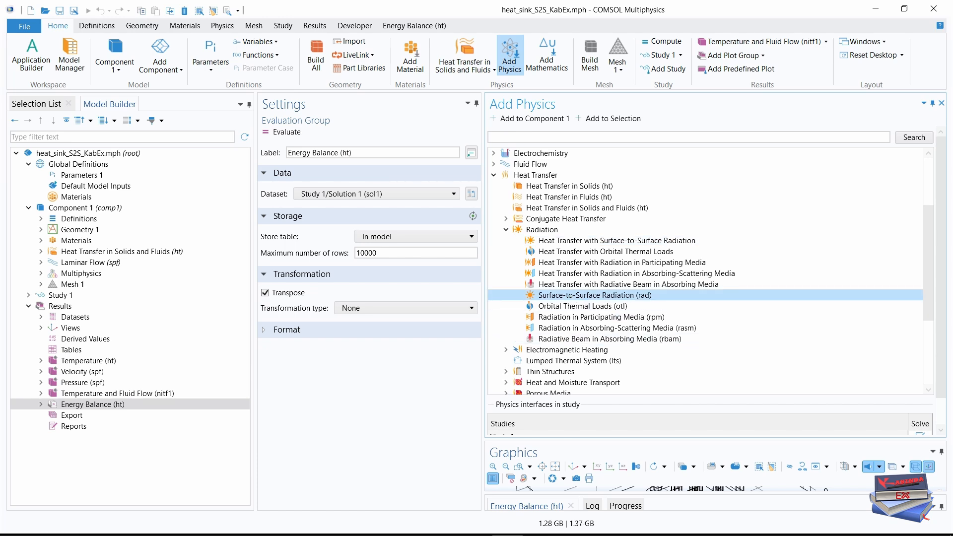
pyautogui.moveTo(526, 118)
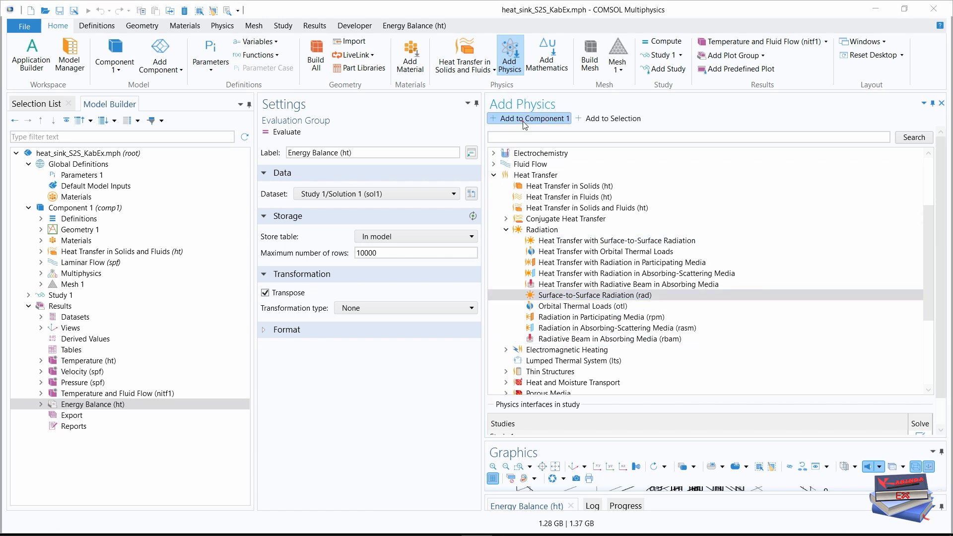
pyautogui.moveTo(504, 396)
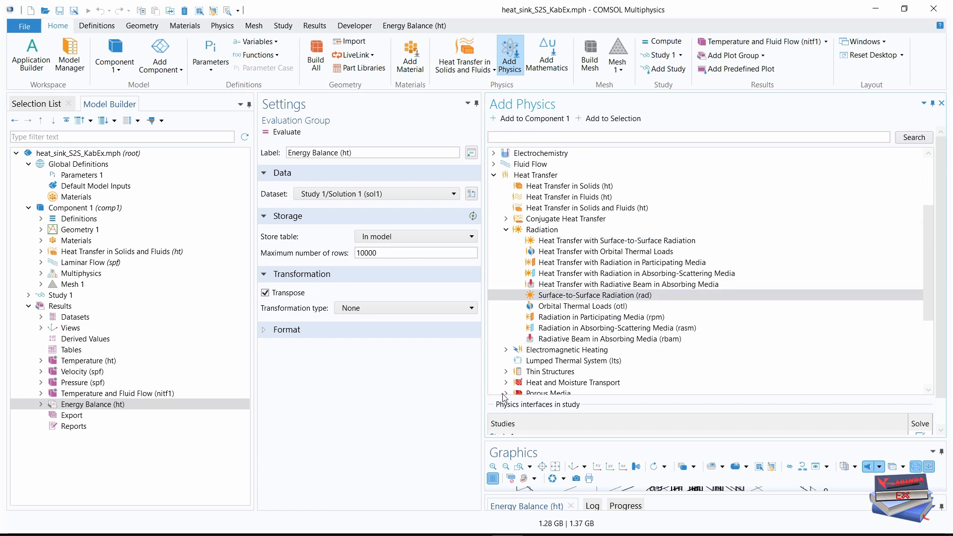
pyautogui.moveTo(482, 402)
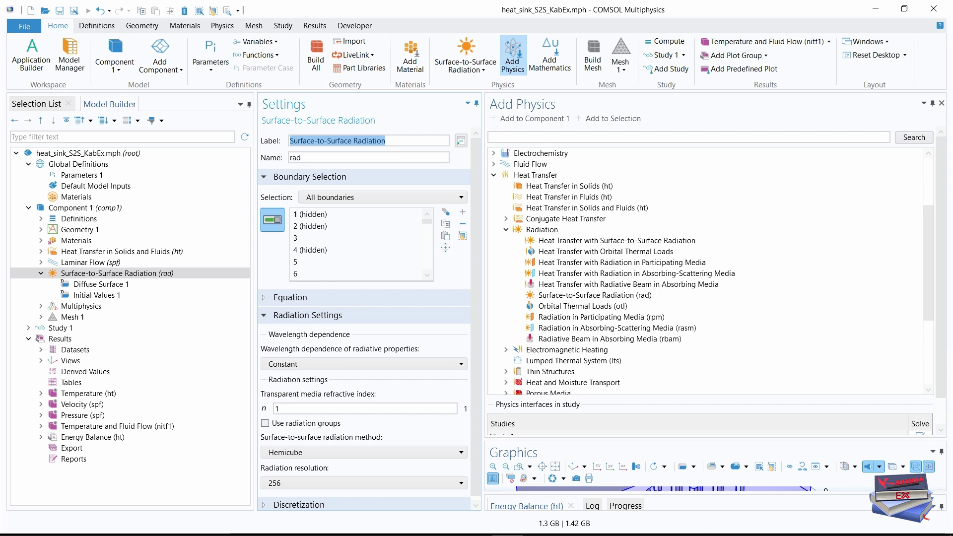
pyautogui.moveTo(513, 54)
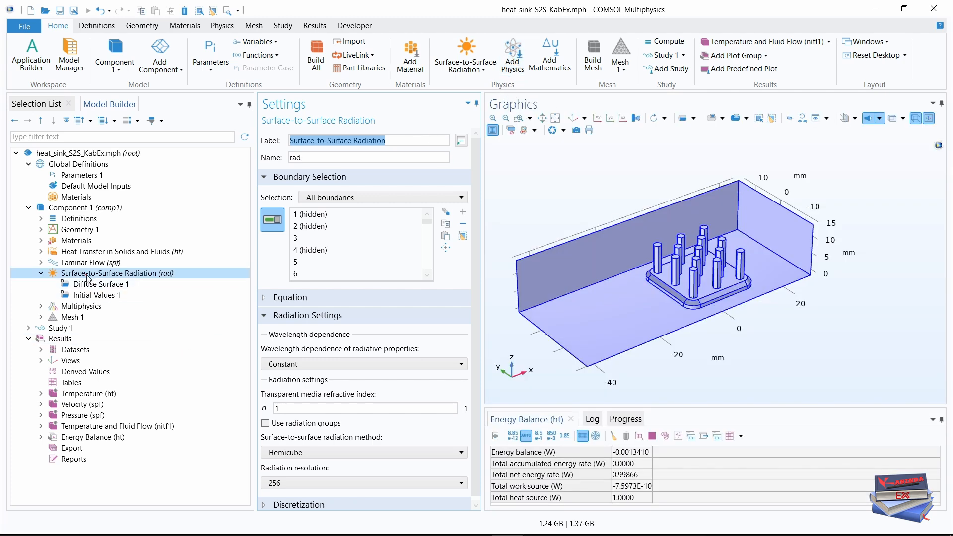
pyautogui.moveTo(185, 278)
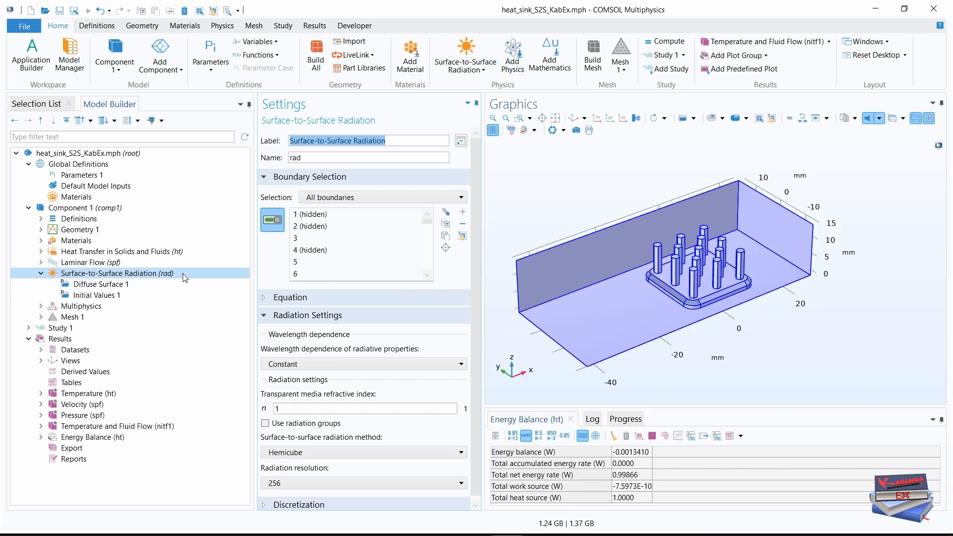
# Restrict the radiation interface's boundary selection to Exterior Walls
pyautogui.click(459, 197)
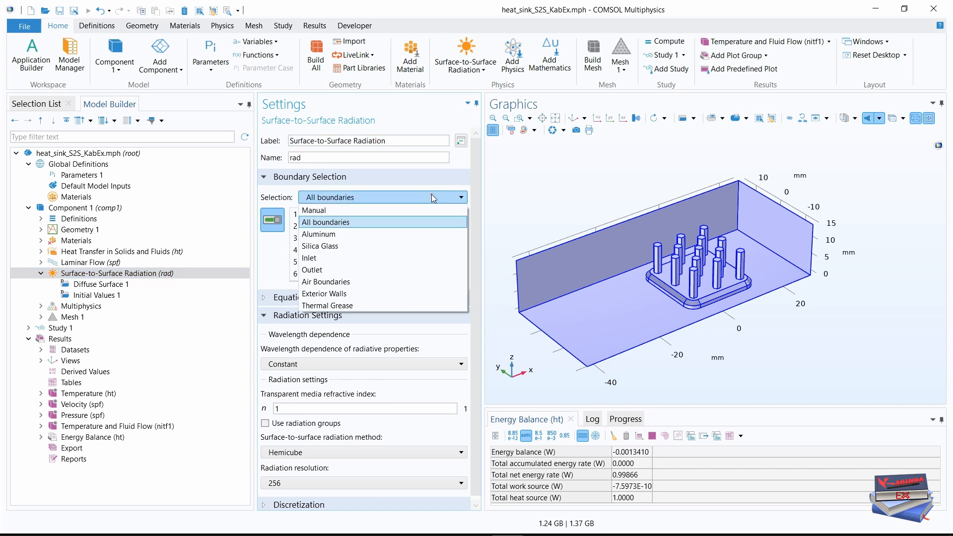
pyautogui.click(325, 294)
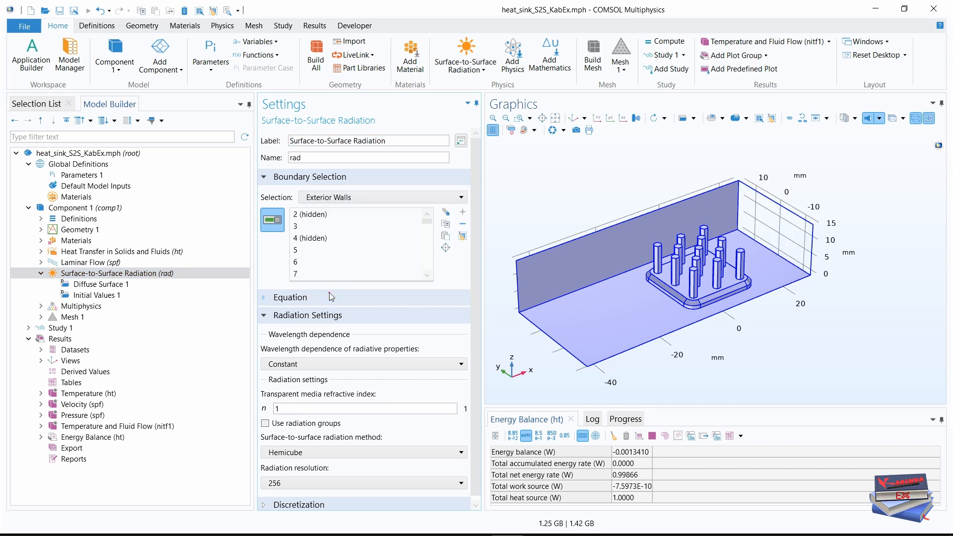
pyautogui.moveTo(274, 360)
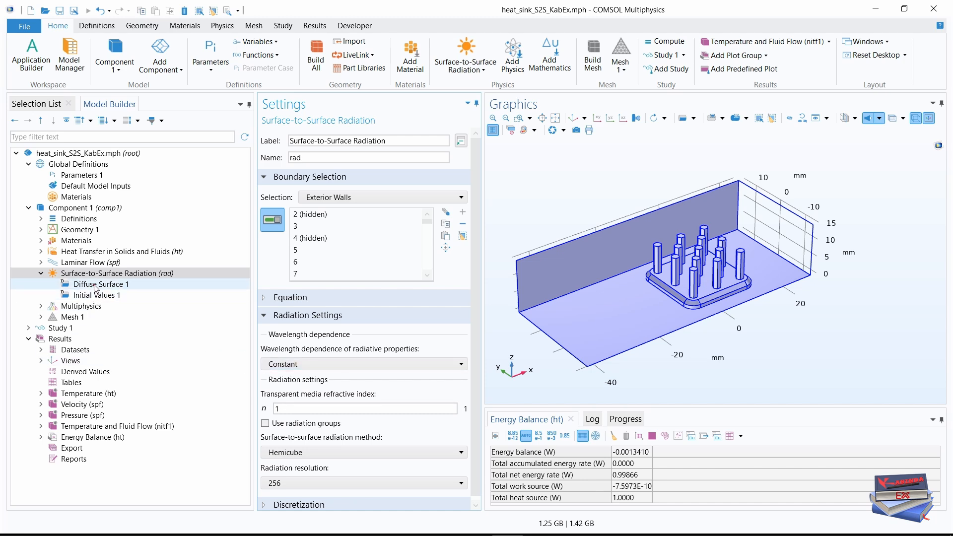
# Set Diffuse Surface 1 to ambient temperature ampr1 and user-defined emissivity 0.85
pyautogui.click(102, 284)
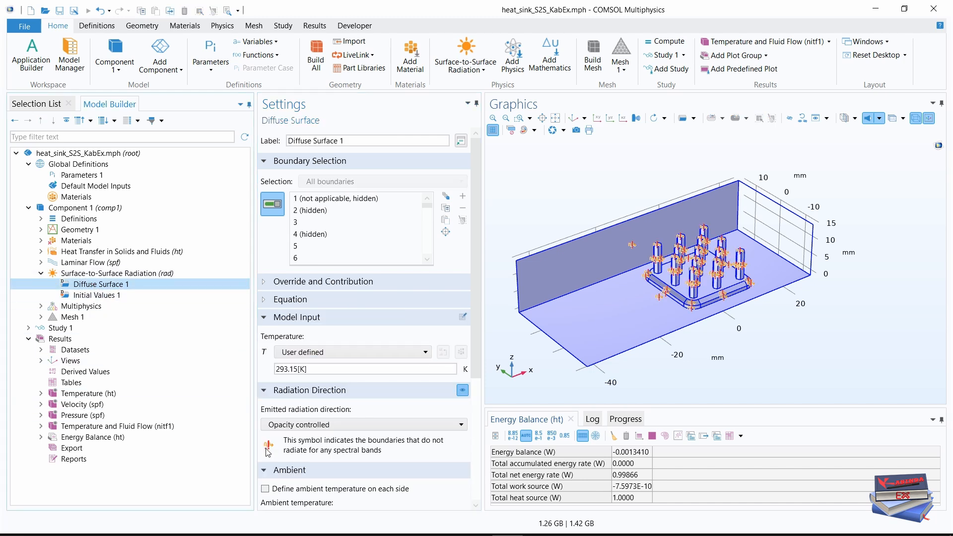
pyautogui.moveTo(481, 266)
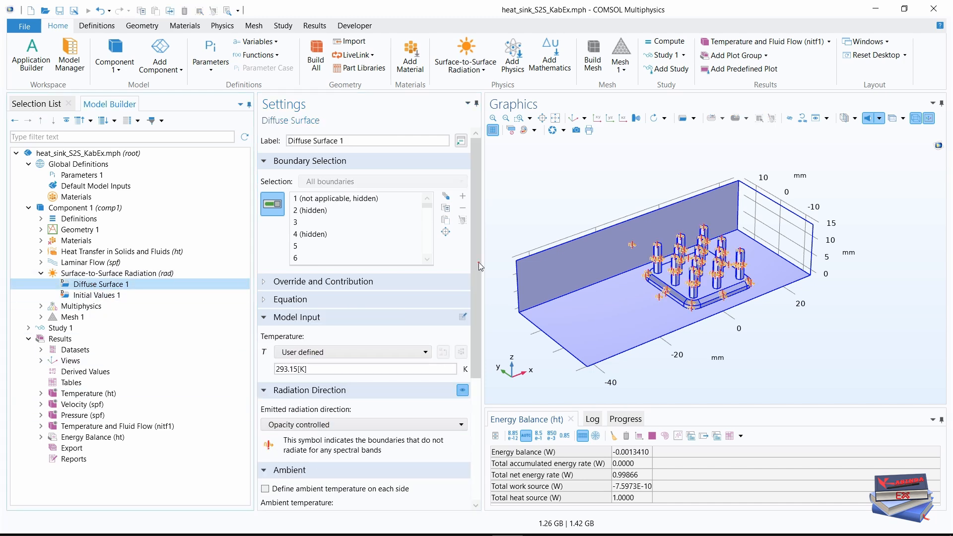
pyautogui.scroll(-3)
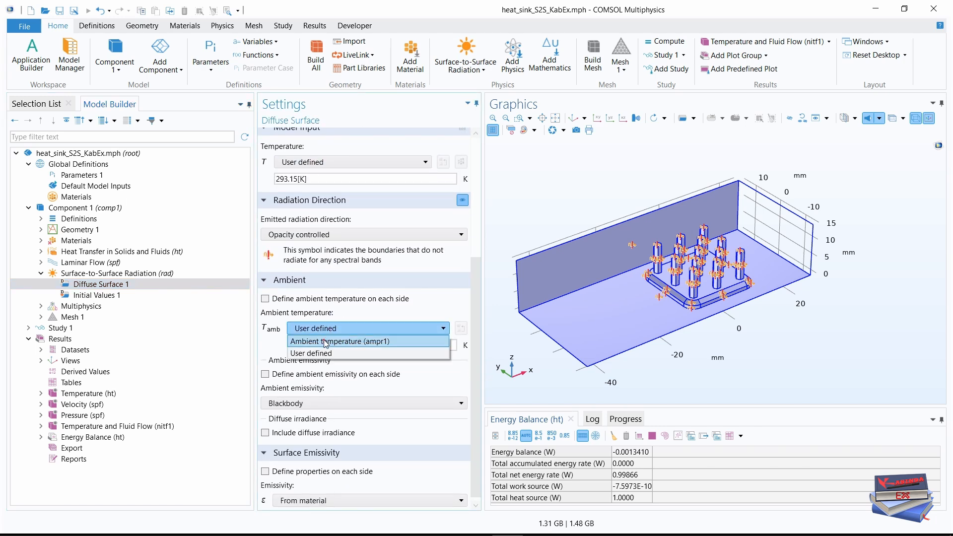
pyautogui.click(340, 340)
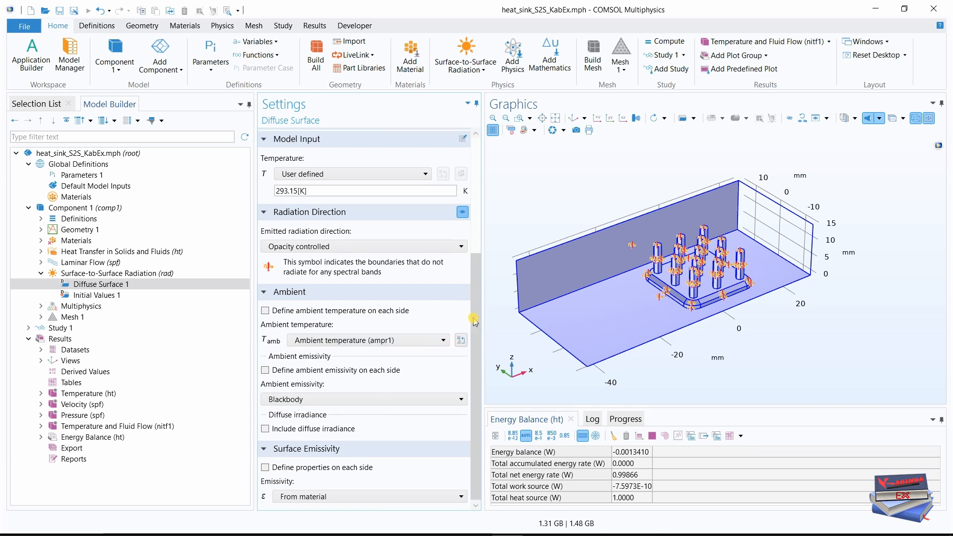
pyautogui.moveTo(333, 459)
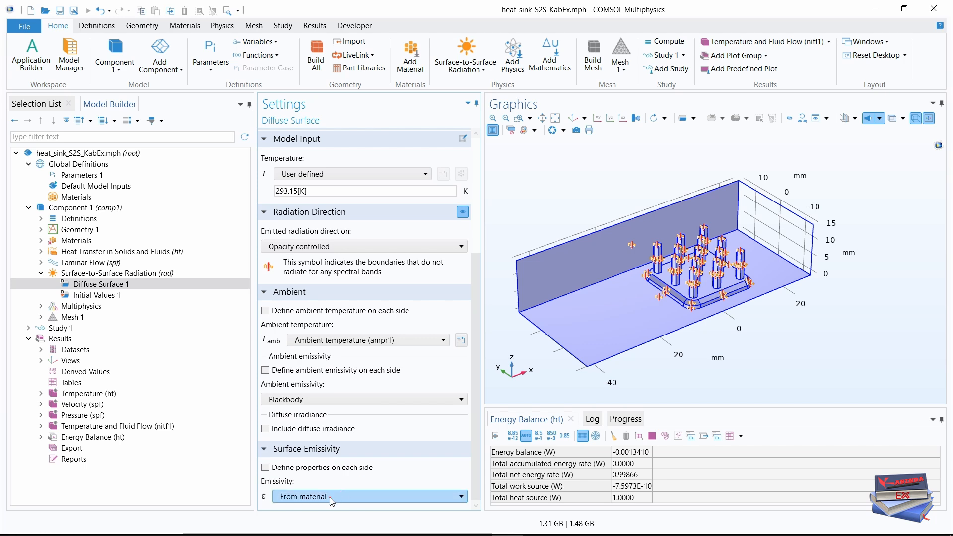
pyautogui.click(367, 496)
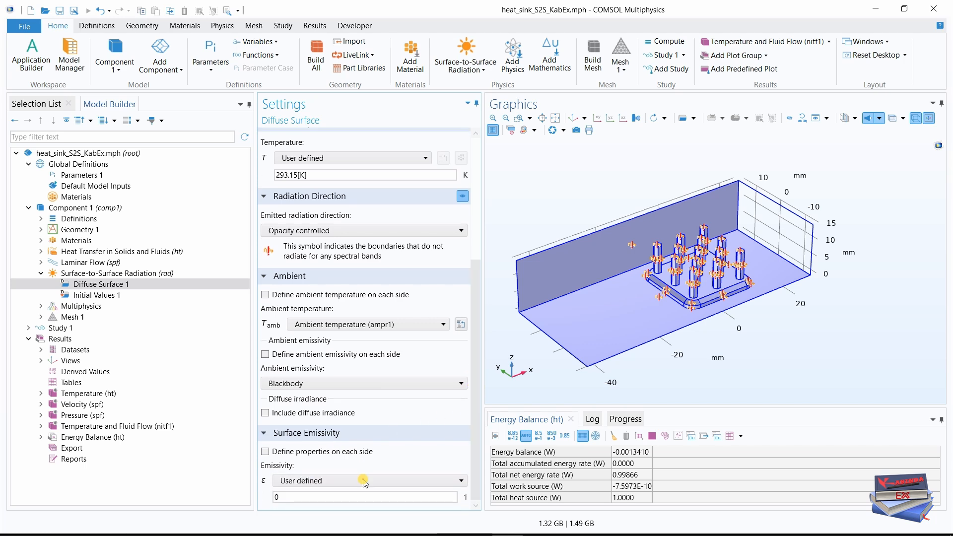
pyautogui.click(363, 496)
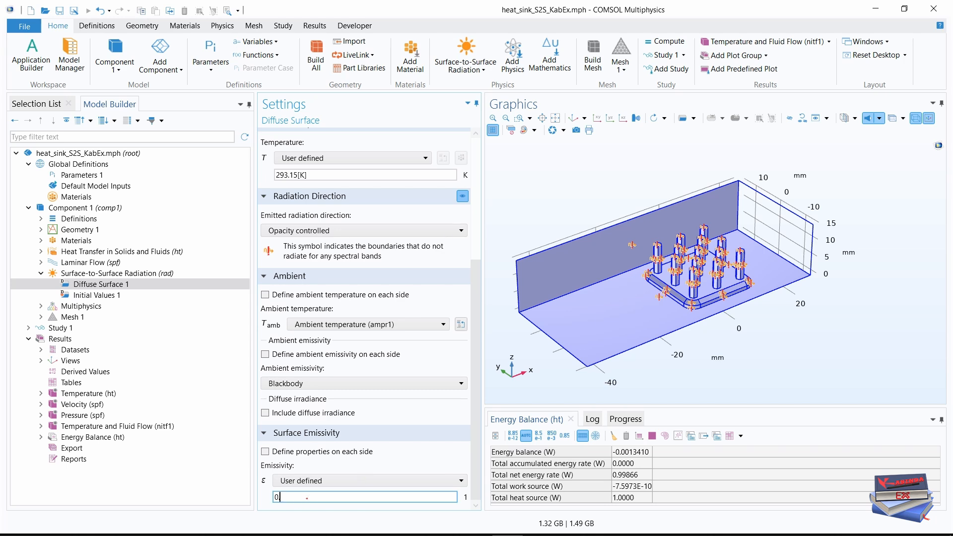
pyautogui.write('0.85')
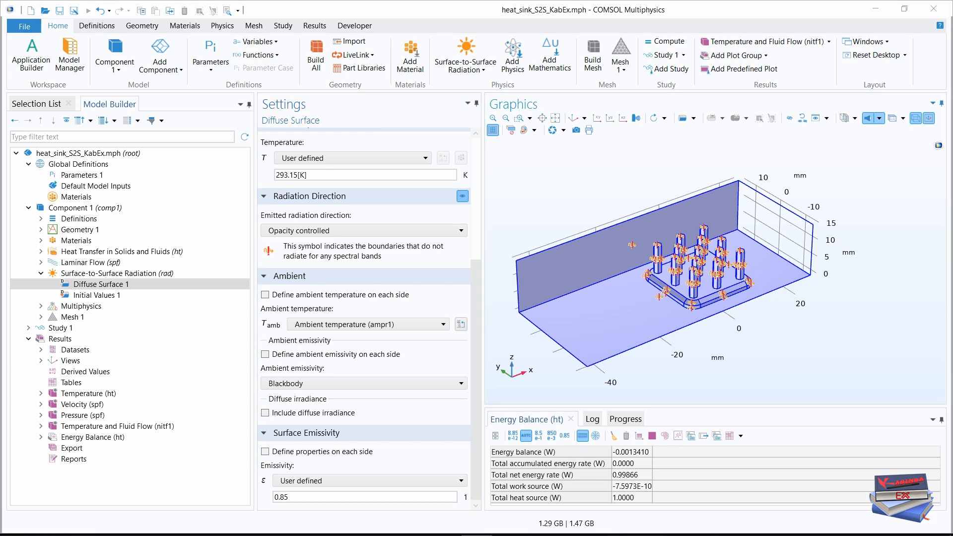
# Add an Opacity 1 feature to the radiation physics and apply it to All voids
pyautogui.click(221, 25)
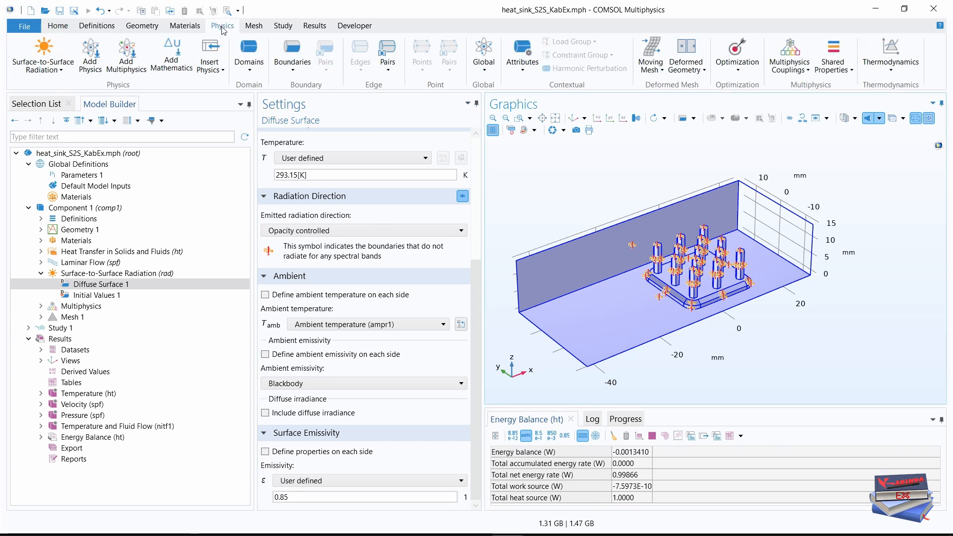
pyautogui.click(248, 54)
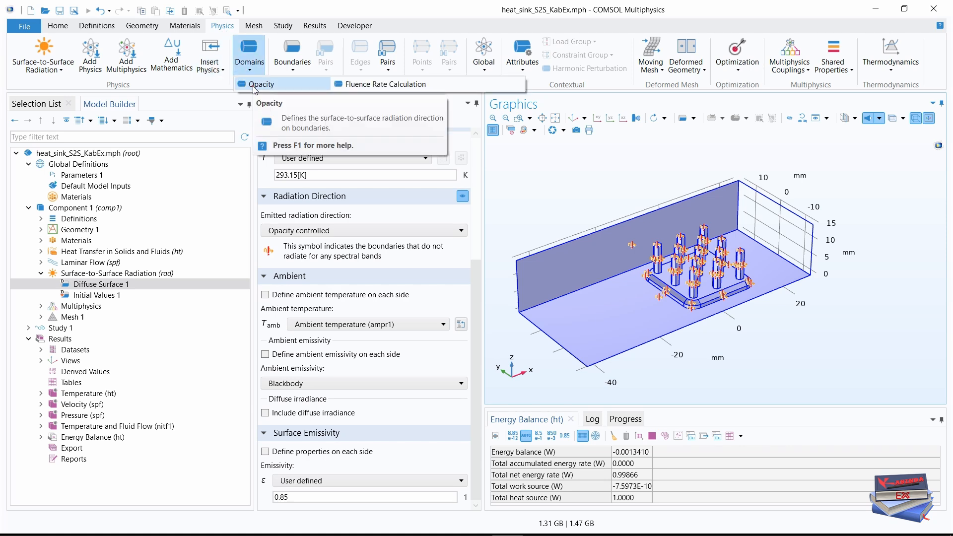
pyautogui.click(260, 83)
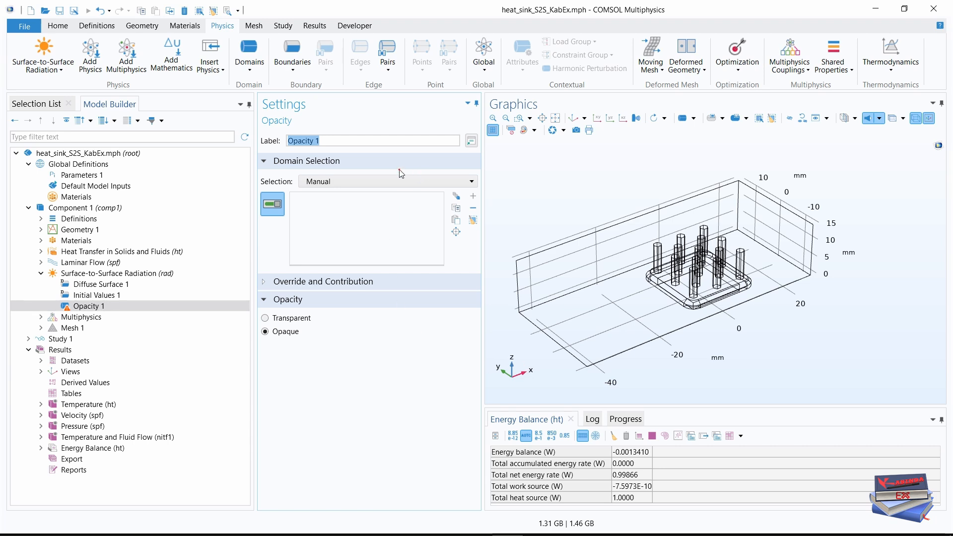
pyautogui.click(387, 180)
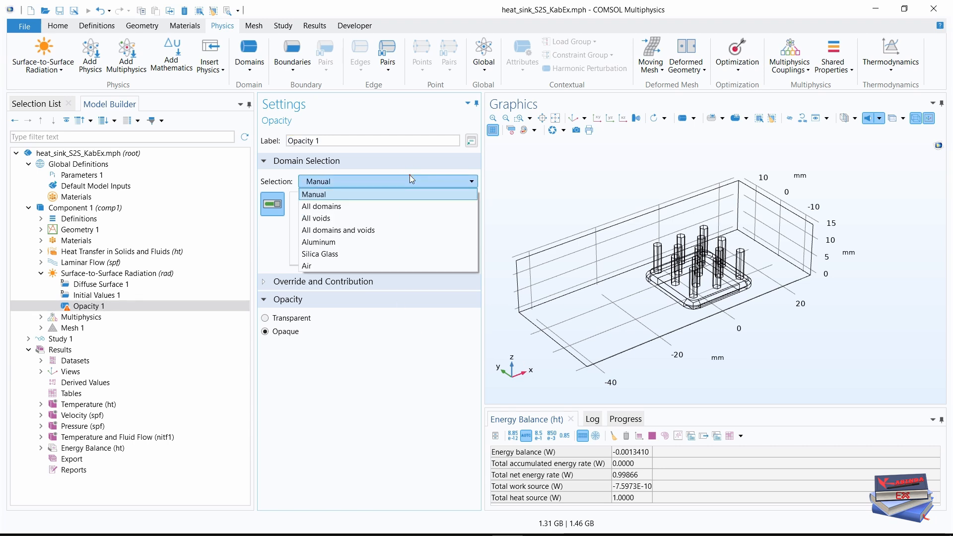
pyautogui.moveTo(343, 218)
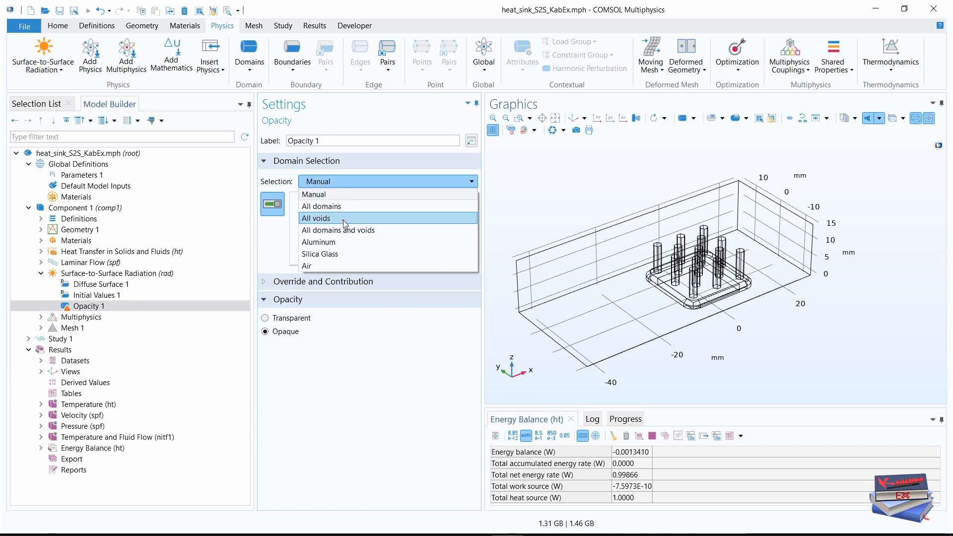
pyautogui.click(315, 218)
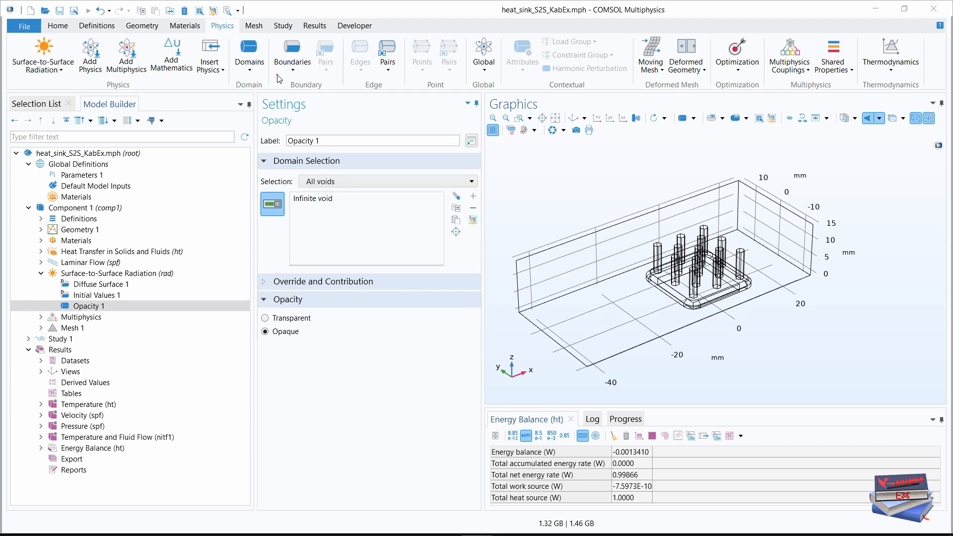
pyautogui.moveTo(126, 54)
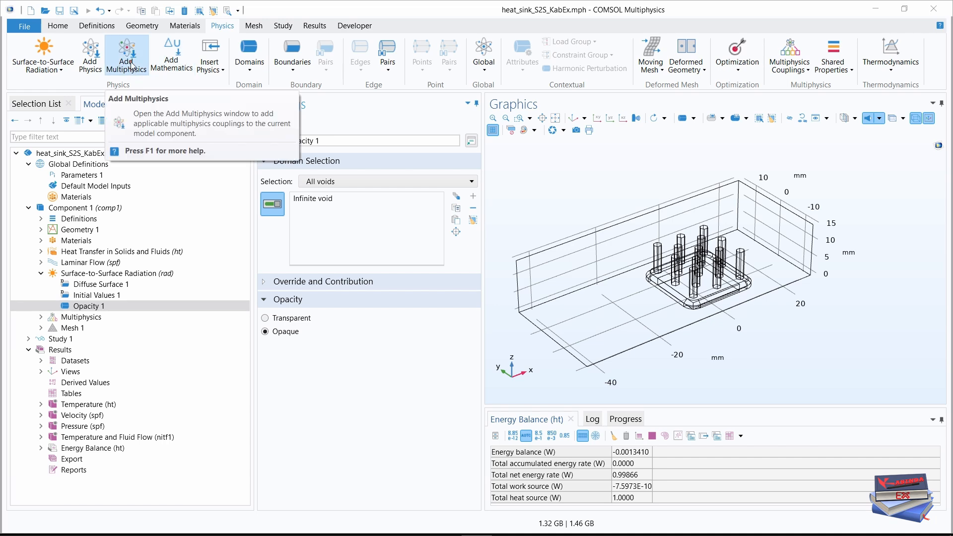
# Add Heat Transfer with Surface-to-Surface Radiation coupling, leaving Laminar Flow unchecked
pyautogui.click(126, 54)
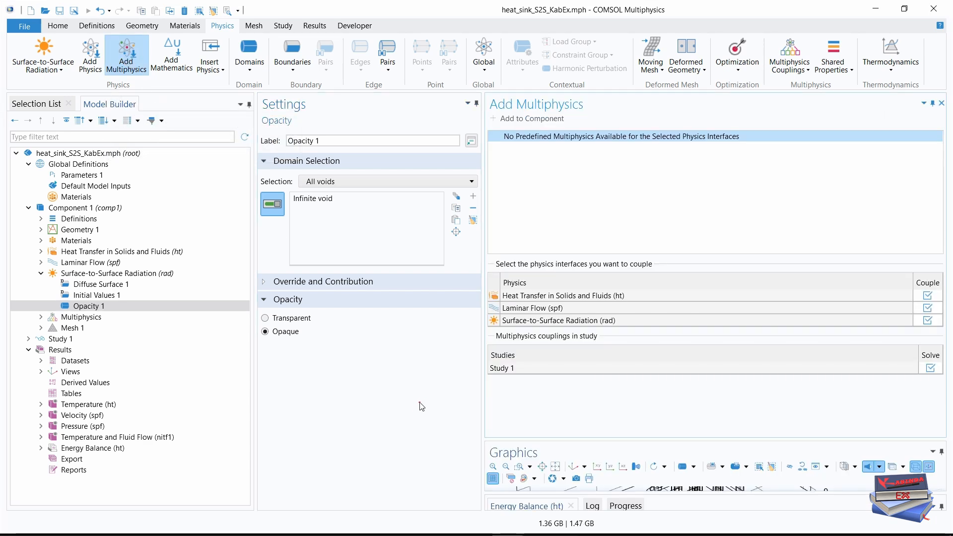
pyautogui.moveTo(614, 135)
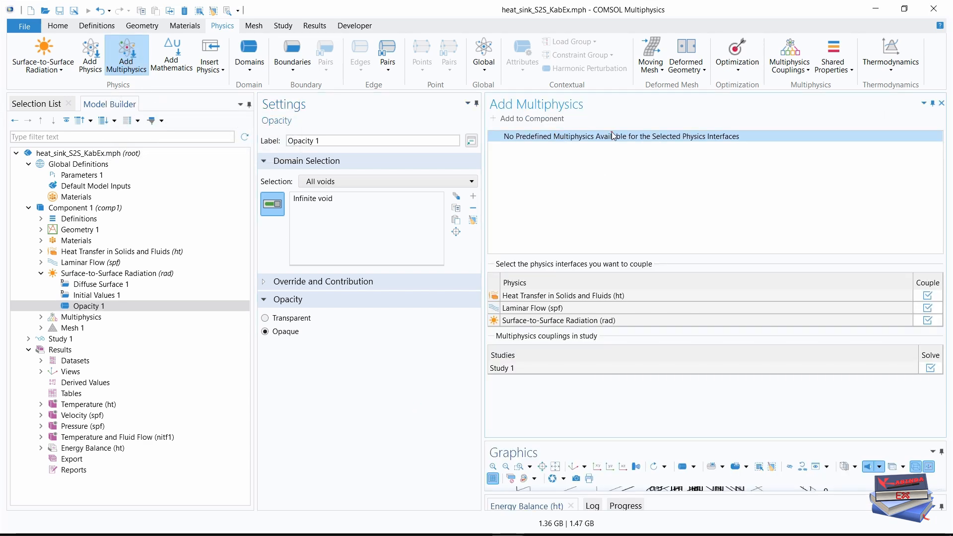
pyautogui.moveTo(740, 311)
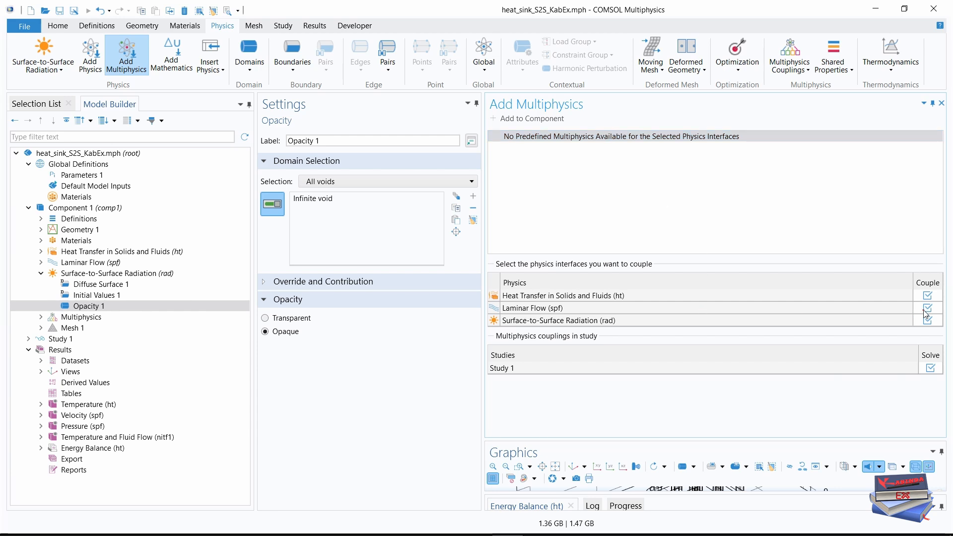
pyautogui.click(926, 308)
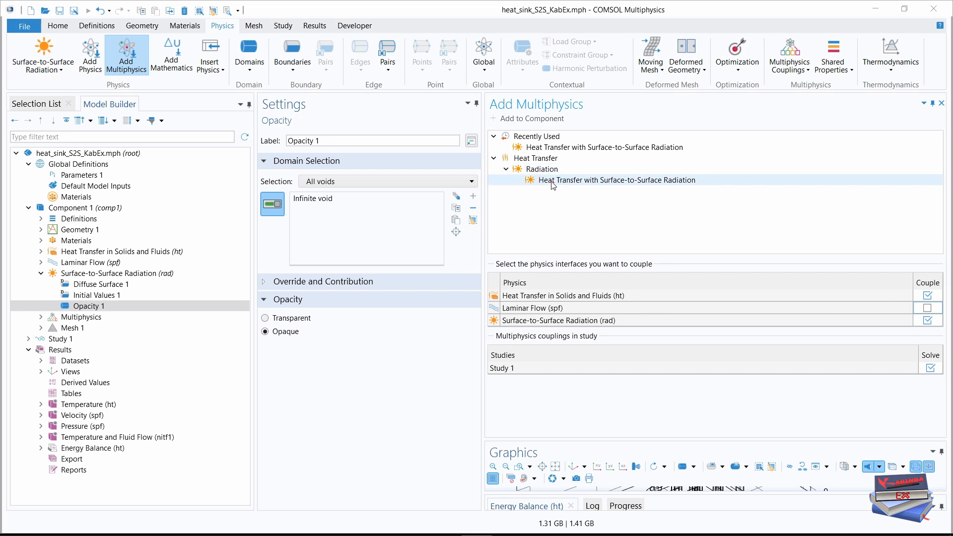
pyautogui.moveTo(649, 185)
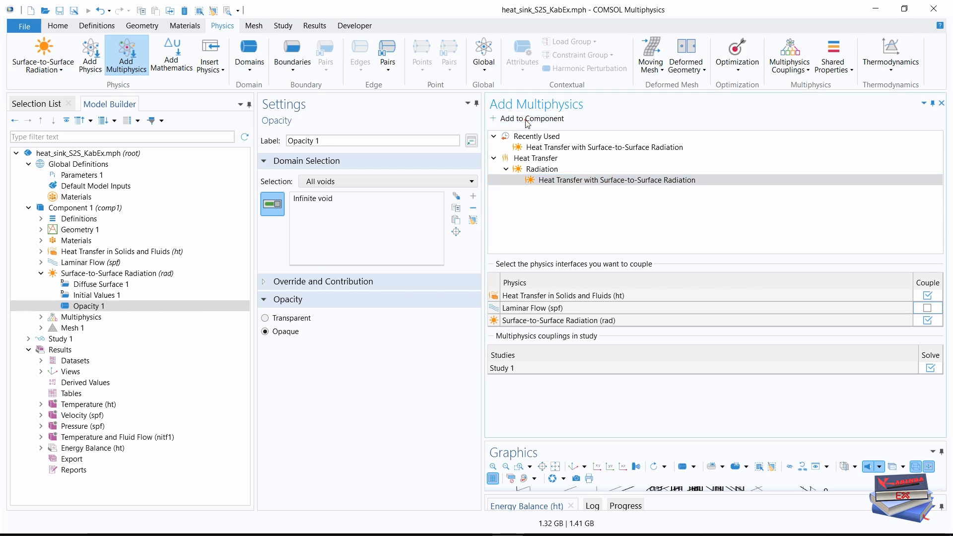
pyautogui.doubleClick(615, 180)
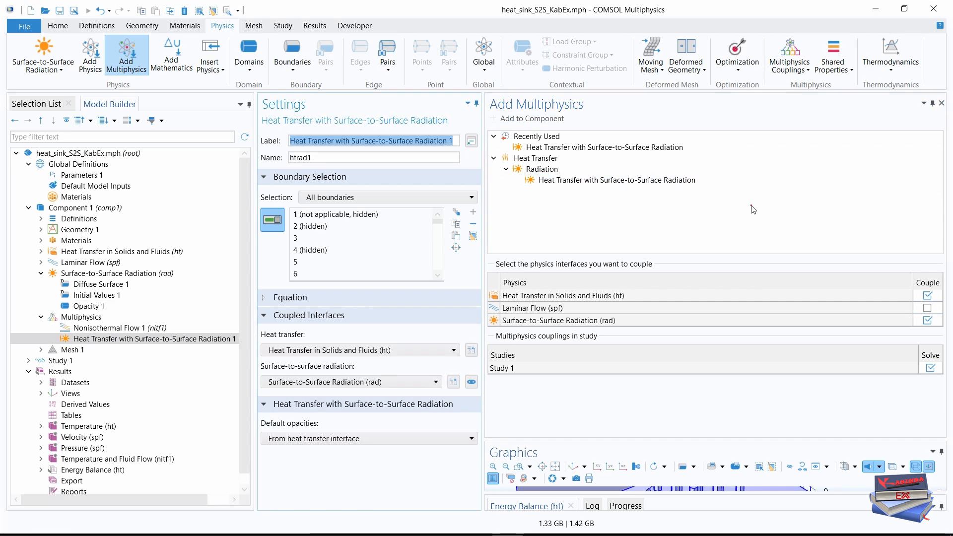
pyautogui.moveTo(745, 212)
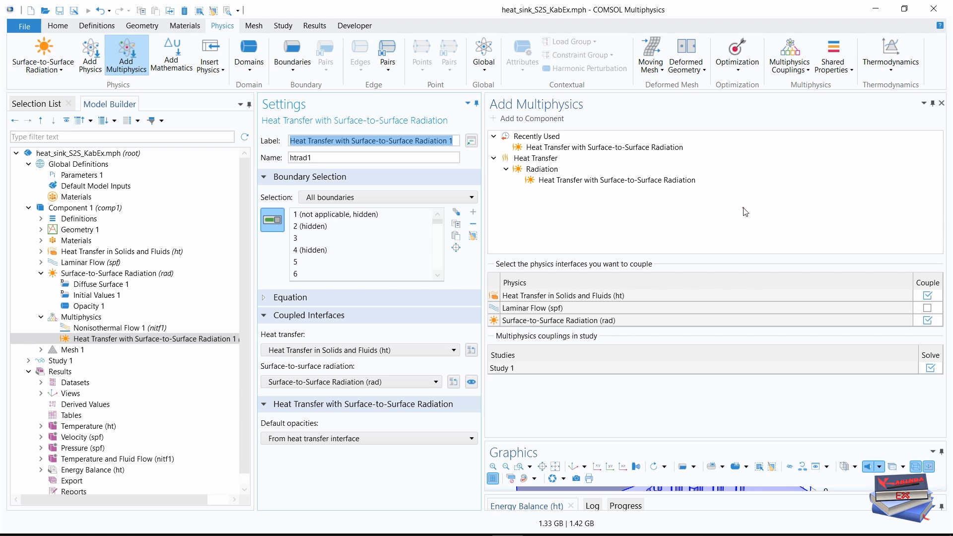
pyautogui.moveTo(668, 220)
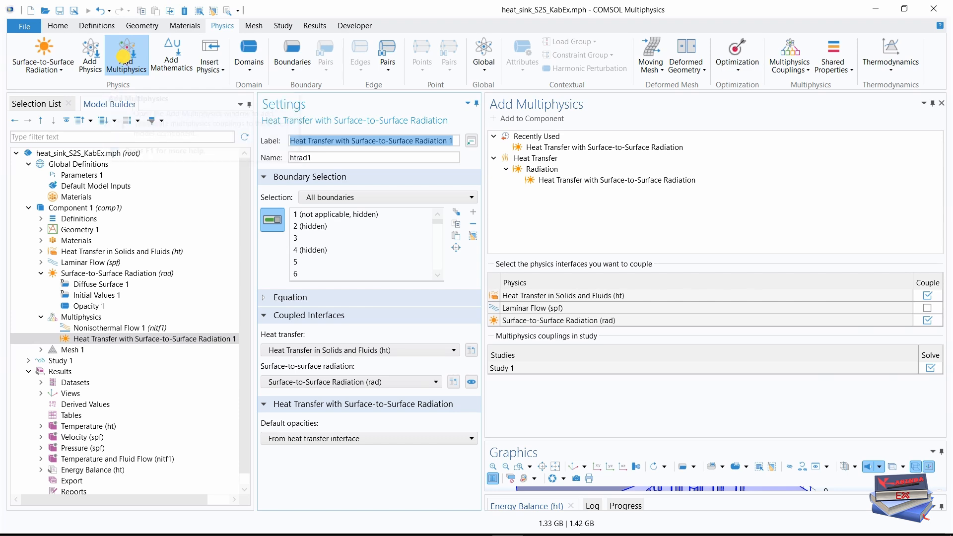
pyautogui.click(946, 103)
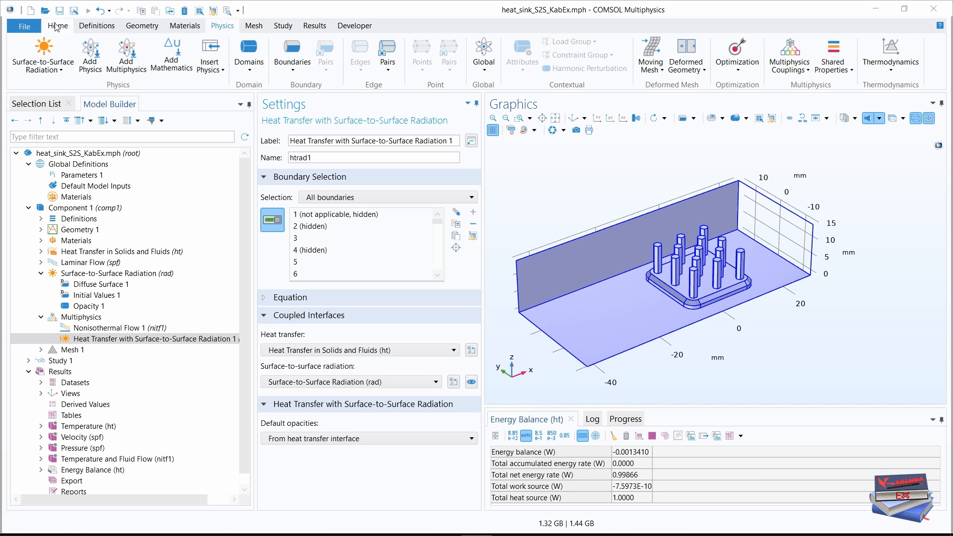
# Add a General Studies > Stationary study as Study 2
pyautogui.click(57, 26)
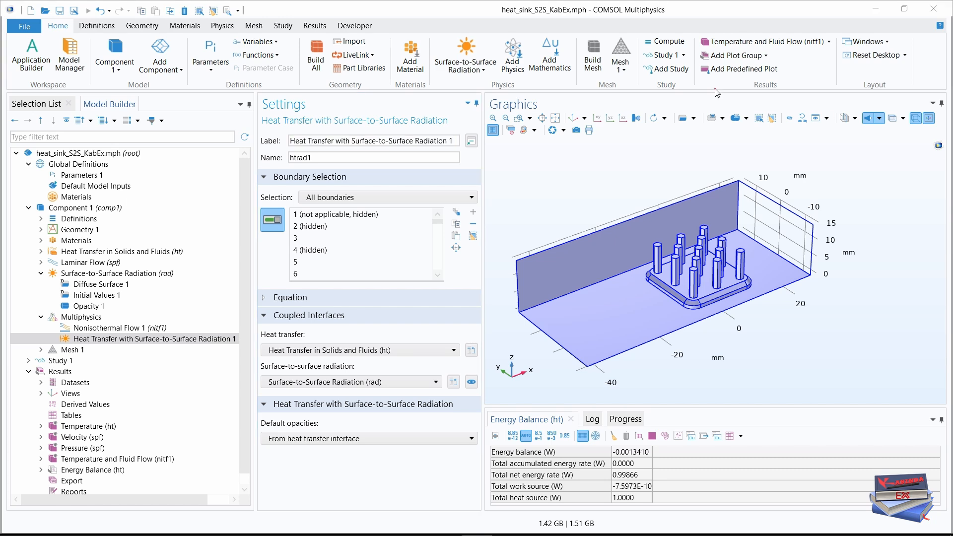
pyautogui.moveTo(670, 68)
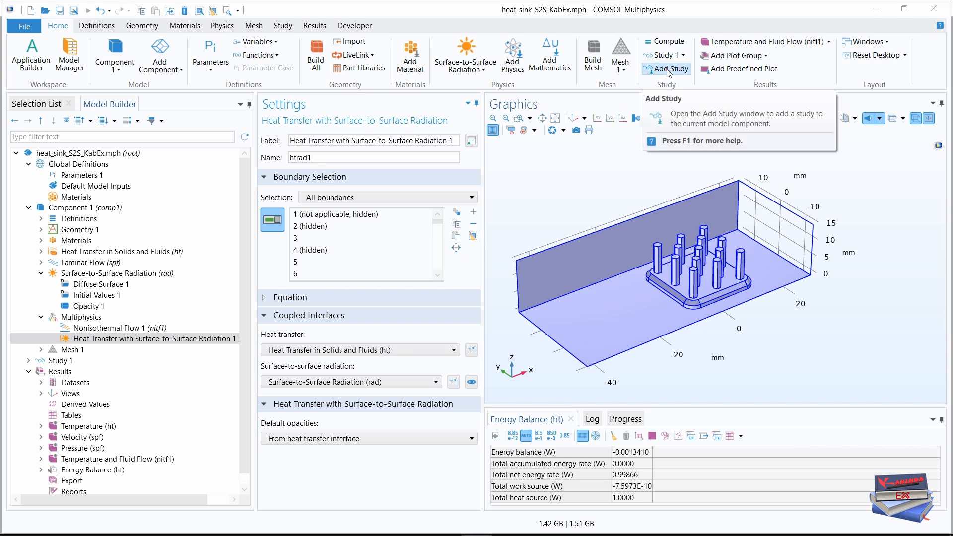
pyautogui.click(666, 68)
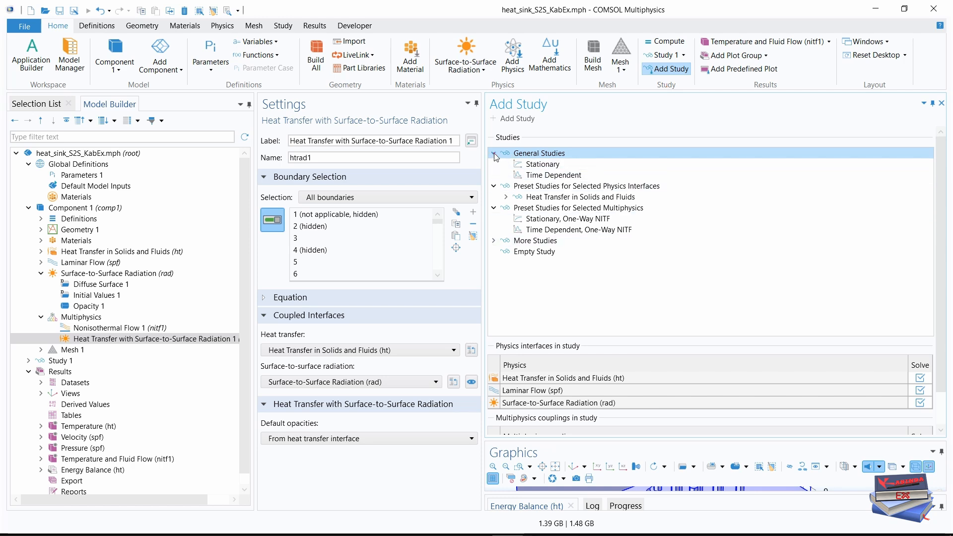
pyautogui.click(542, 164)
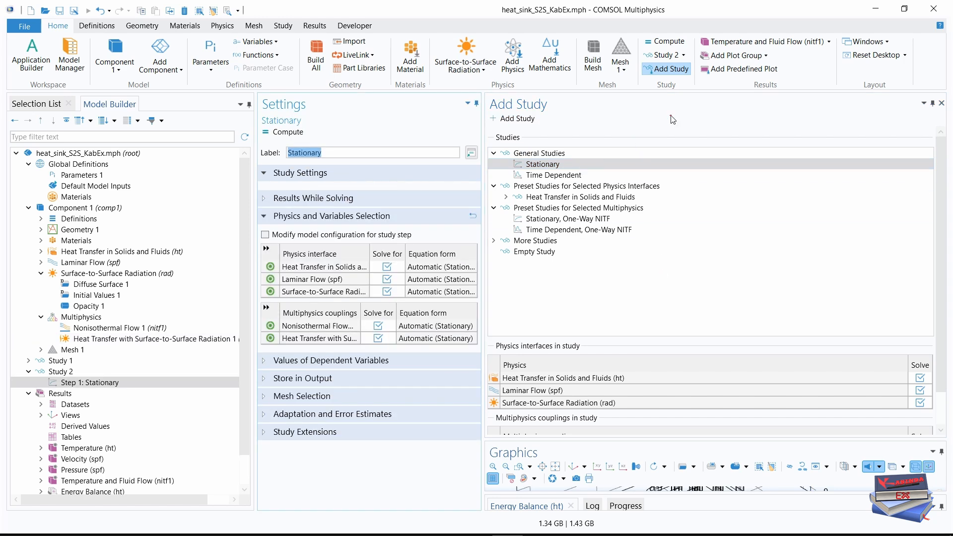
pyautogui.moveTo(665, 68)
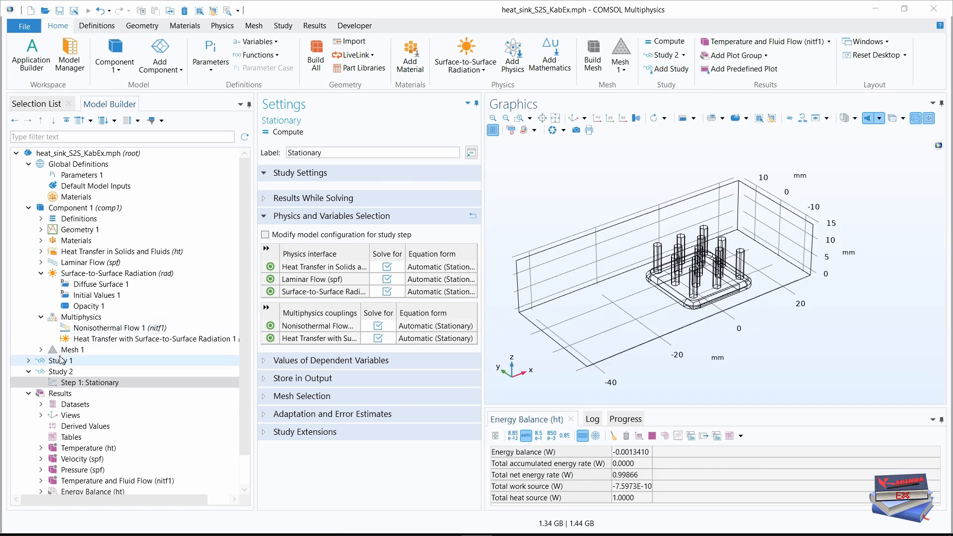
# Relabel Study 1 as 'Study 1 - without radiation'
pyautogui.click(60, 359)
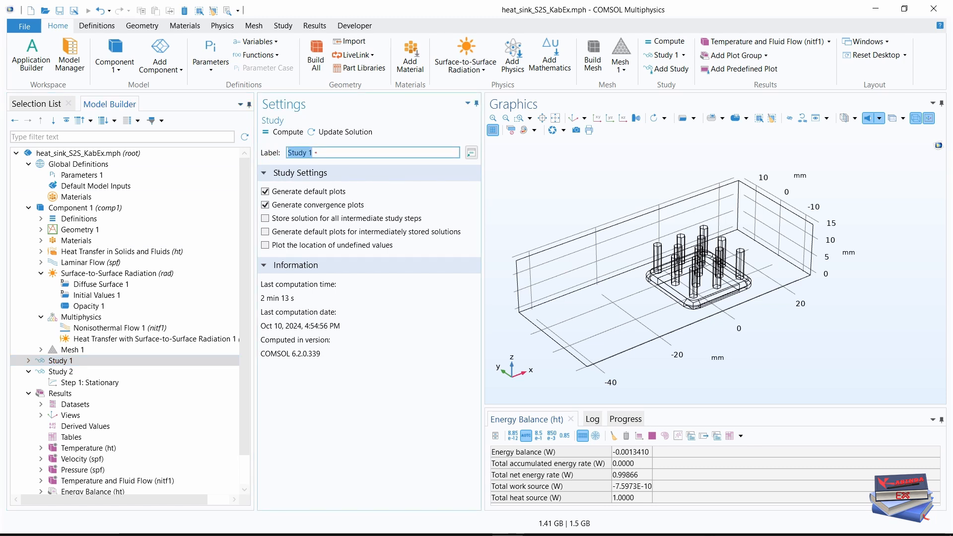
pyautogui.write('- without radiation')
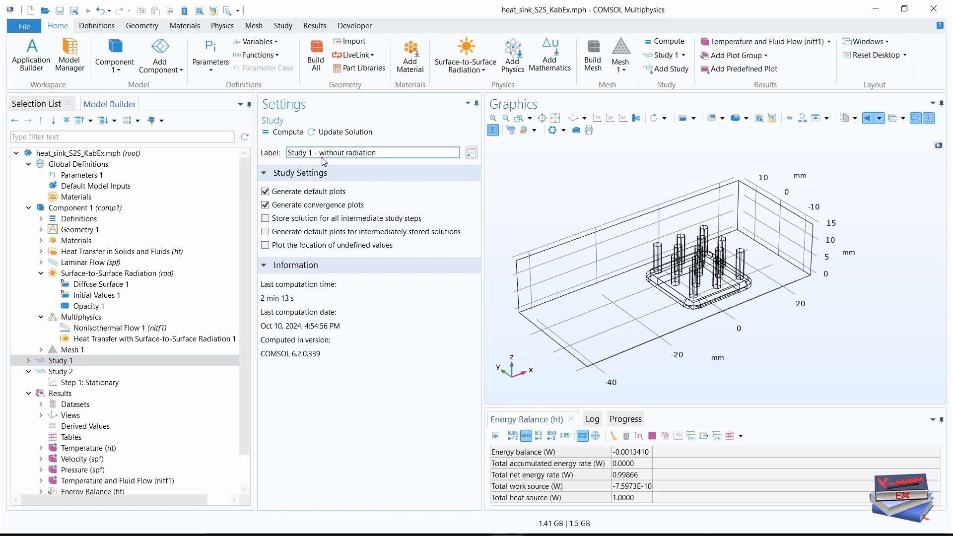
pyautogui.click(374, 153)
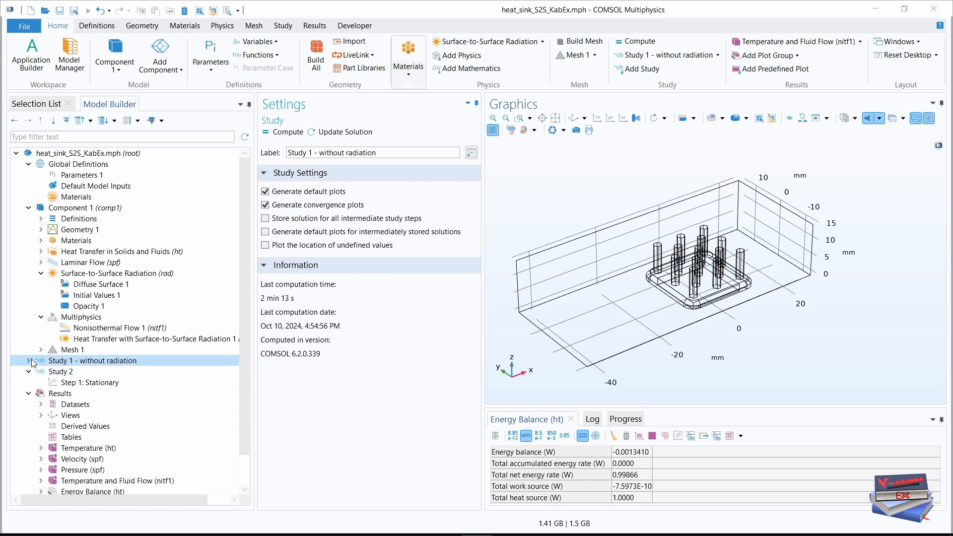
# Uncheck Solve for on radiation (rad) and its heat-transfer coupling in Study 1's stationary step
pyautogui.click(29, 360)
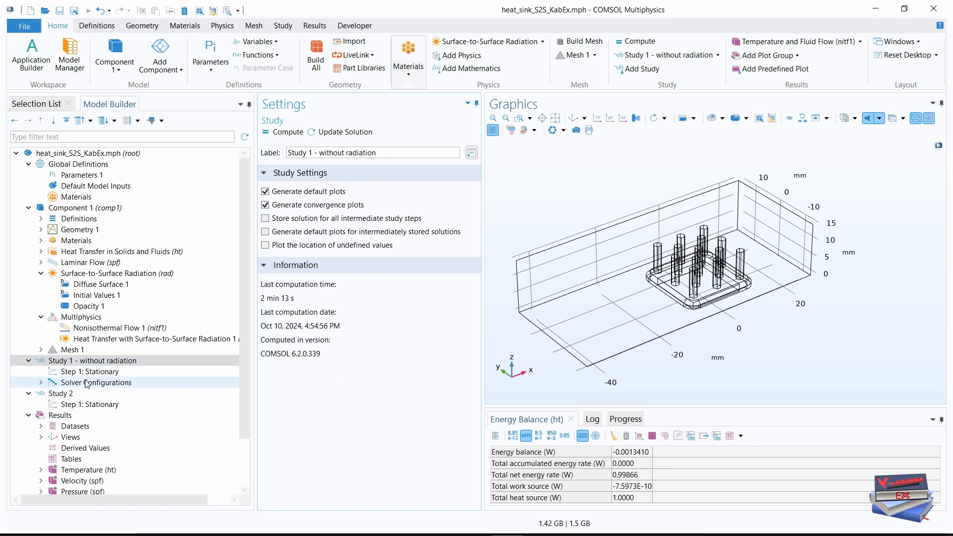
pyautogui.click(92, 371)
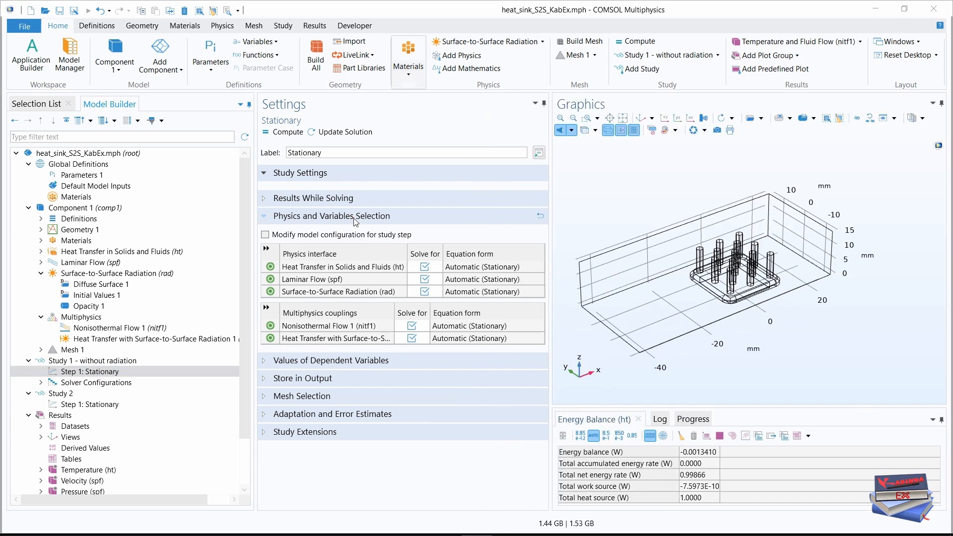
pyautogui.moveTo(345, 251)
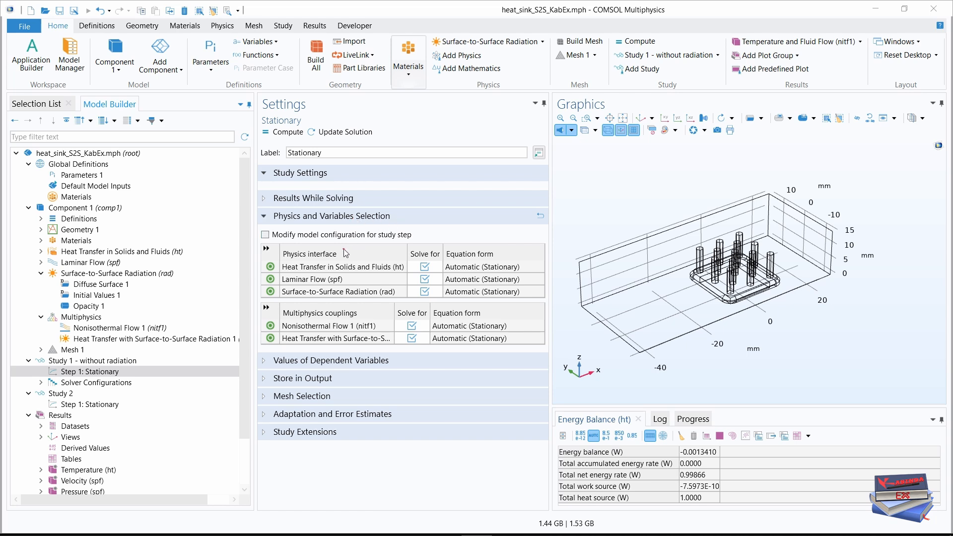
pyautogui.moveTo(432, 311)
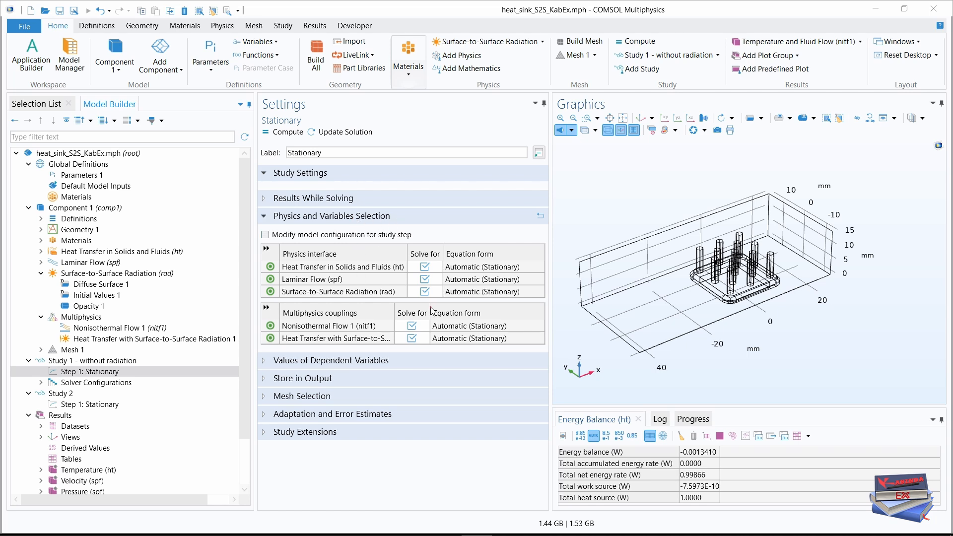
pyautogui.moveTo(388, 298)
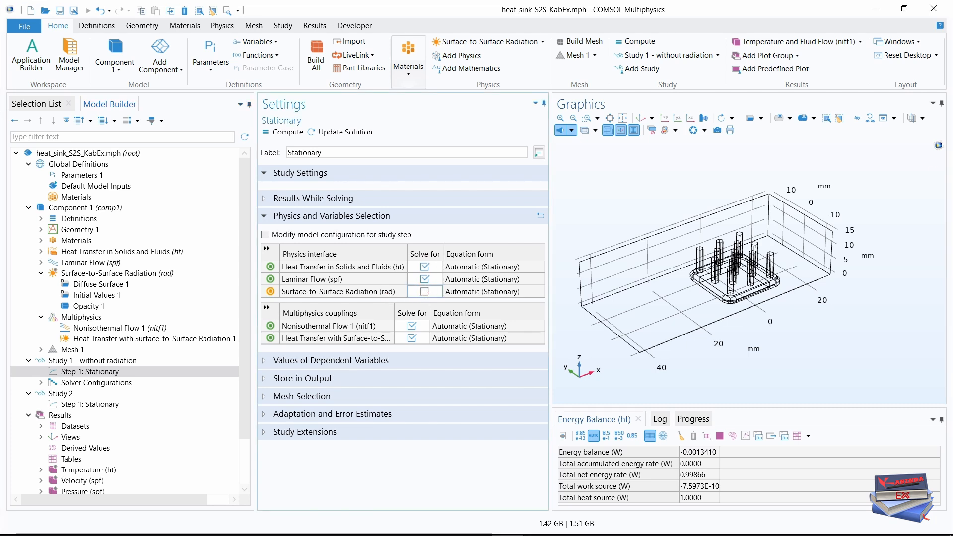
pyautogui.click(412, 339)
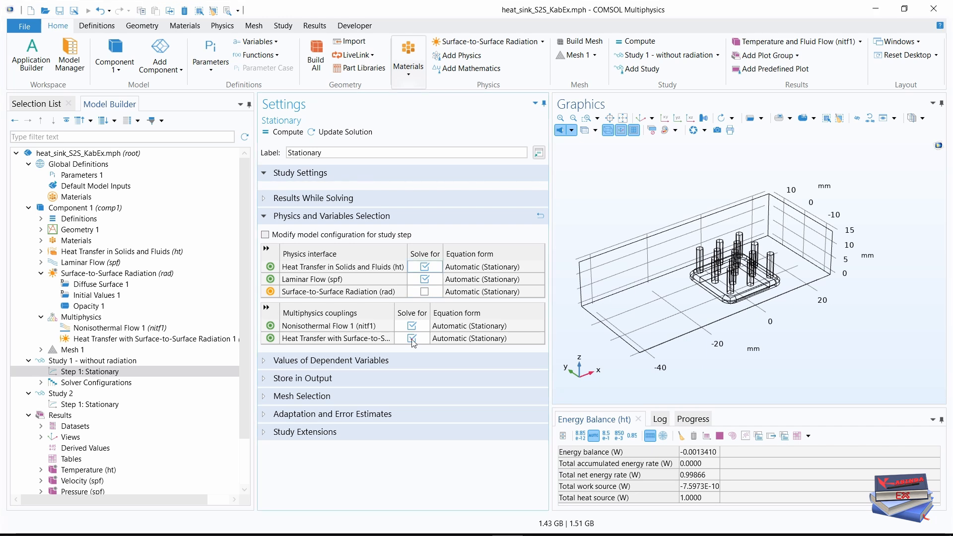
pyautogui.click(412, 338)
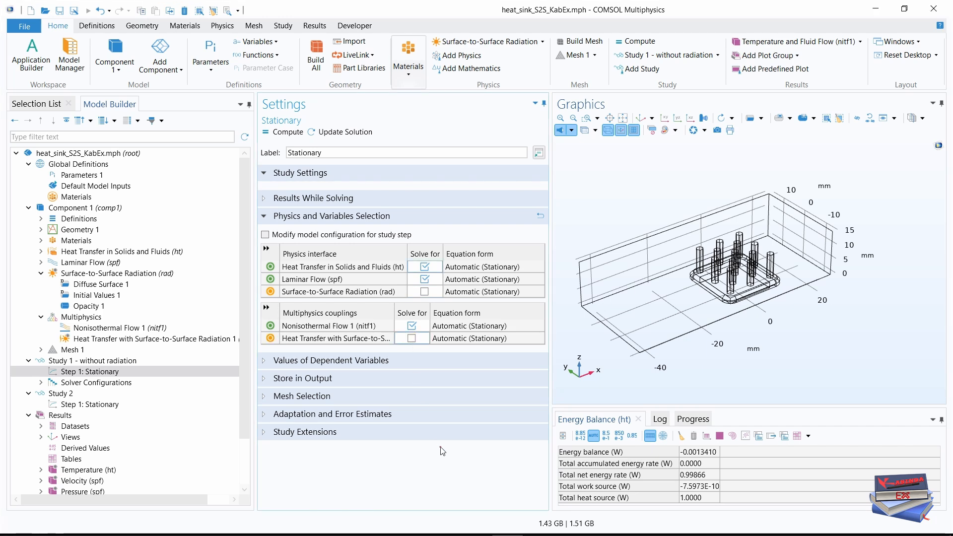
pyautogui.moveTo(394, 305)
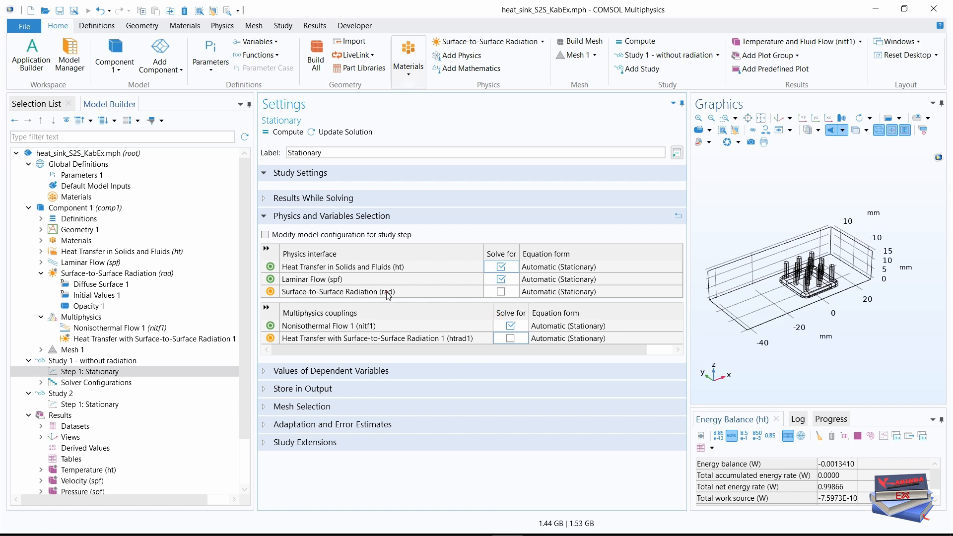
pyautogui.moveTo(378, 344)
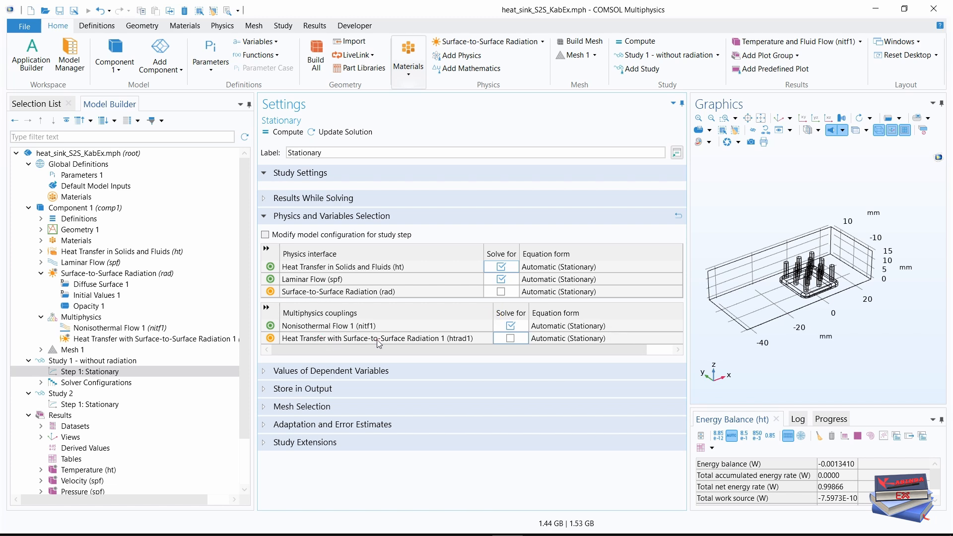
pyautogui.moveTo(452, 343)
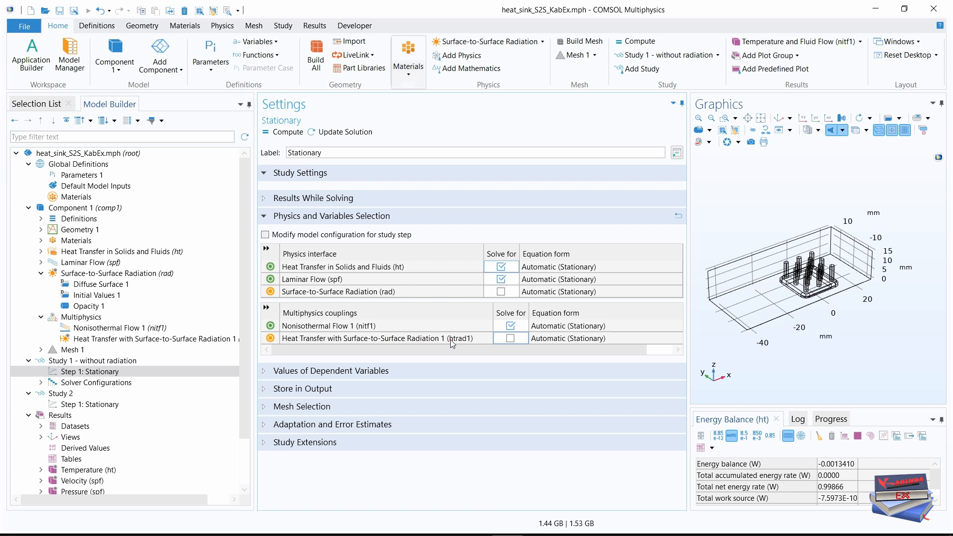
pyautogui.moveTo(252, 462)
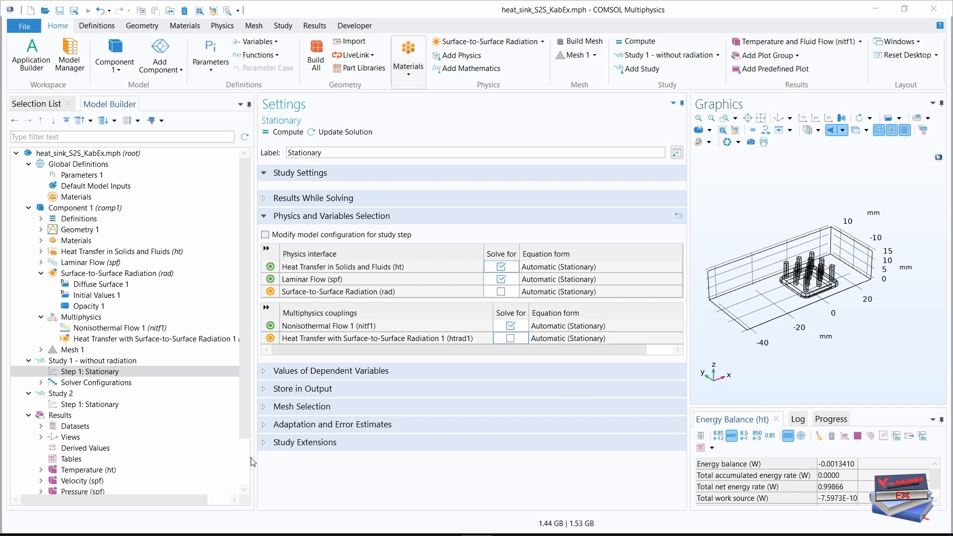
# Relabel Study 2 as 'Study 2 - with radiation'
pyautogui.click(61, 393)
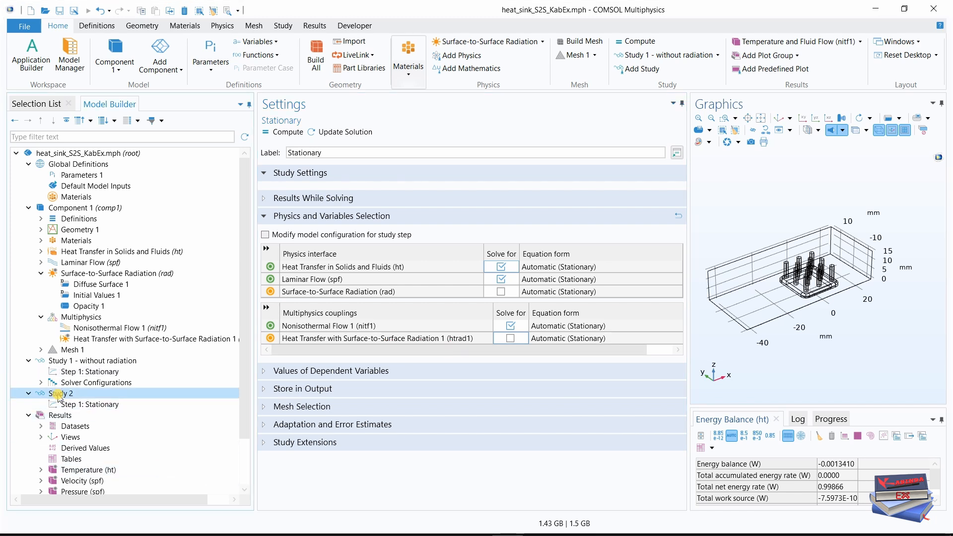
pyautogui.click(61, 393)
pyautogui.write('Study 2 - with radiation')
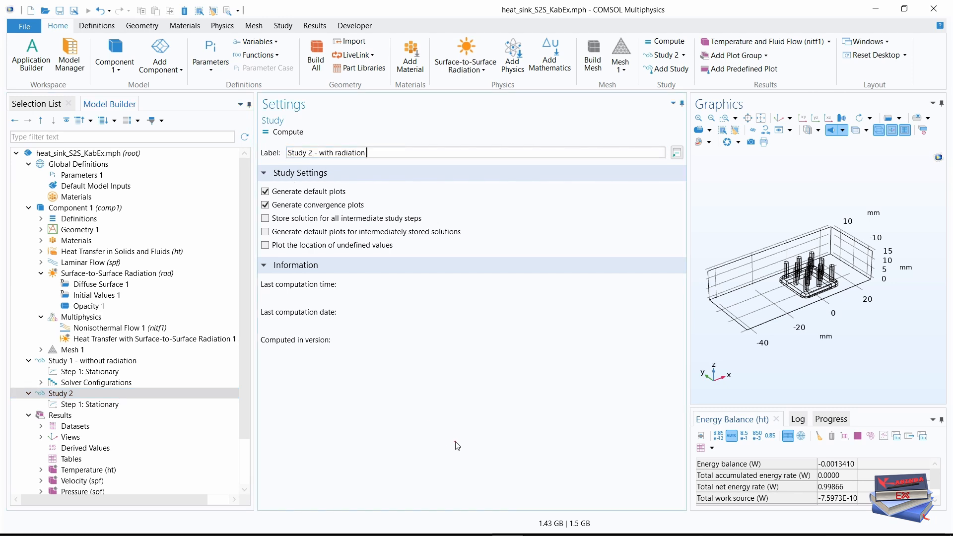
pyautogui.moveTo(298, 445)
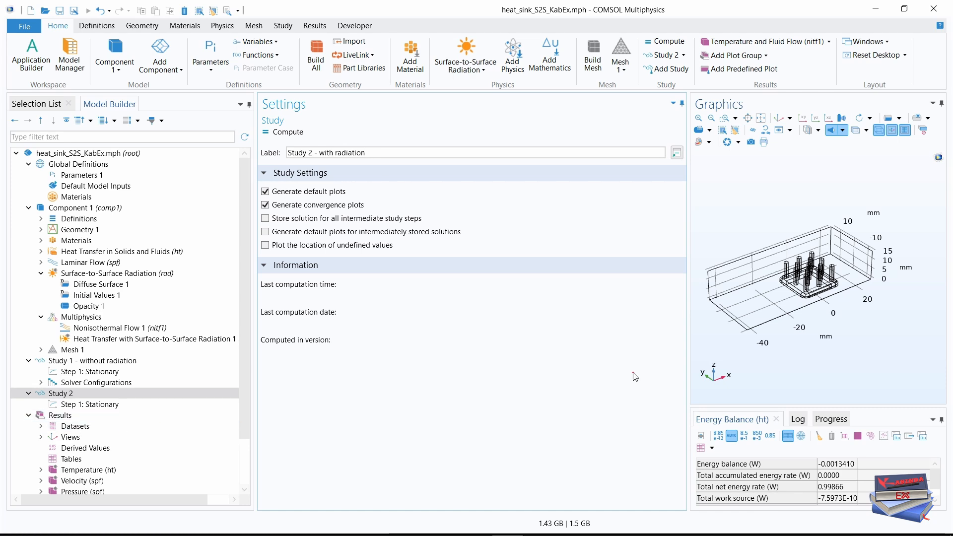
pyautogui.moveTo(493, 383)
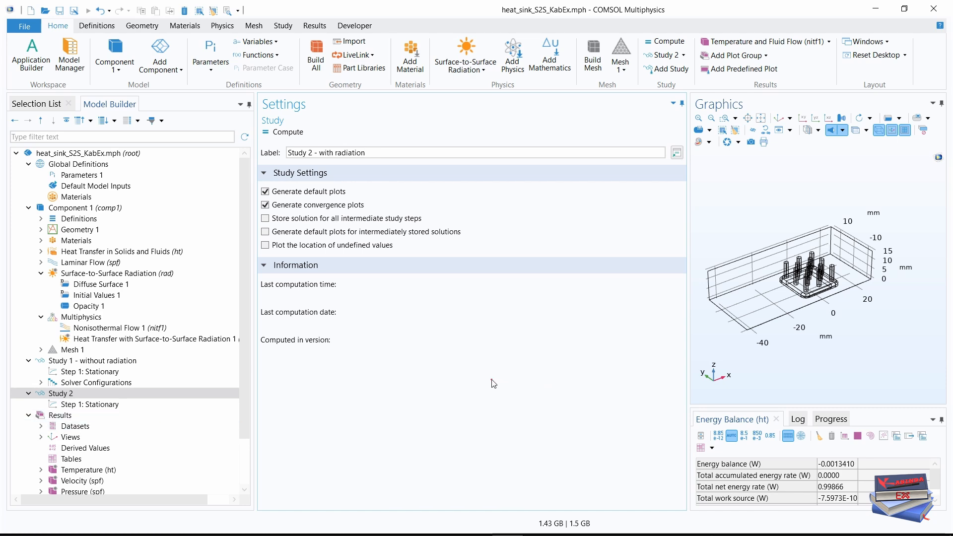
pyautogui.moveTo(309, 172)
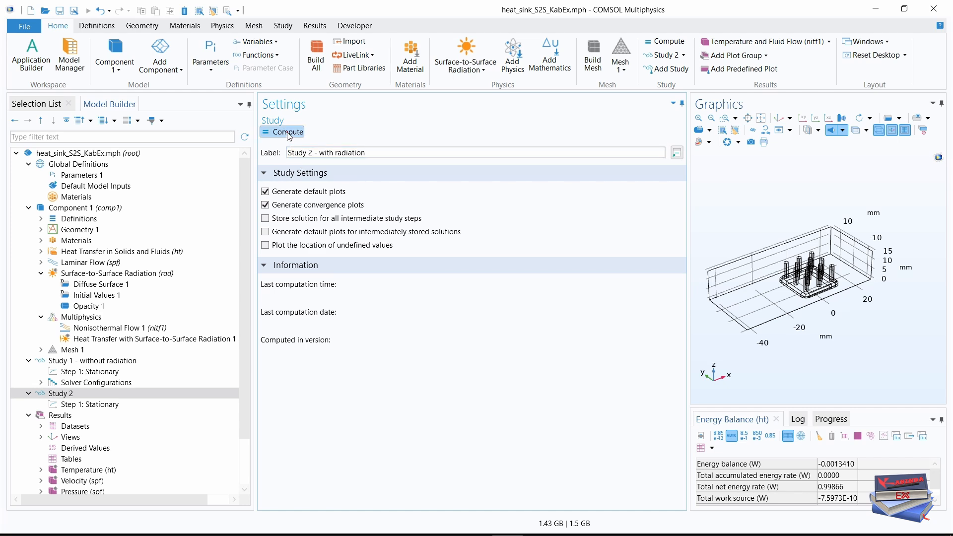
pyautogui.moveTo(664, 41)
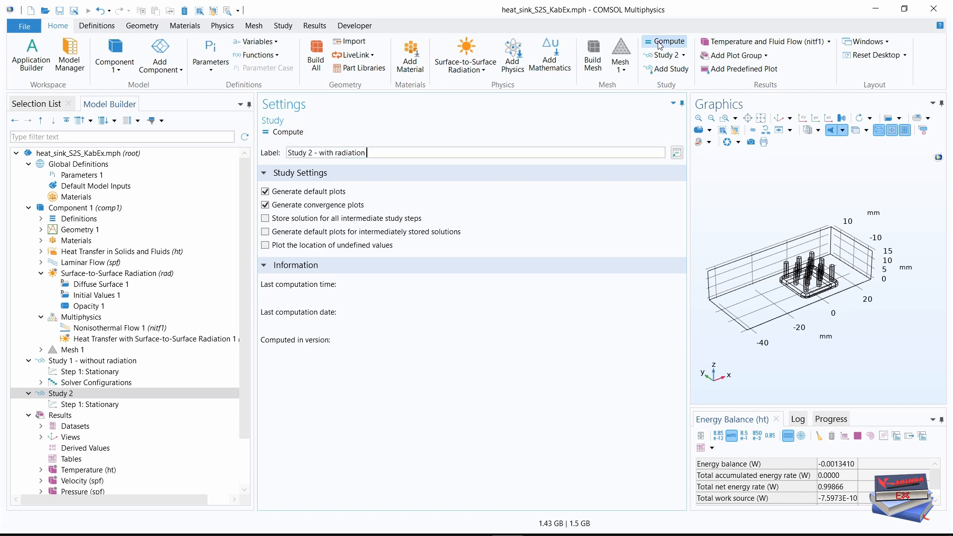
pyautogui.press('Return')
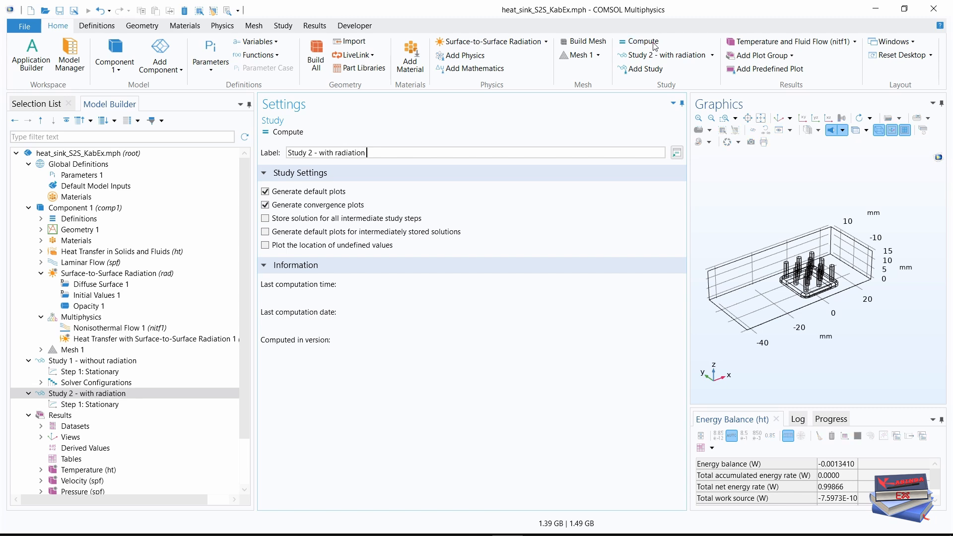
# Compute Study 2 - with radiation and view its resulting temperature plot
pyautogui.click(353, 26)
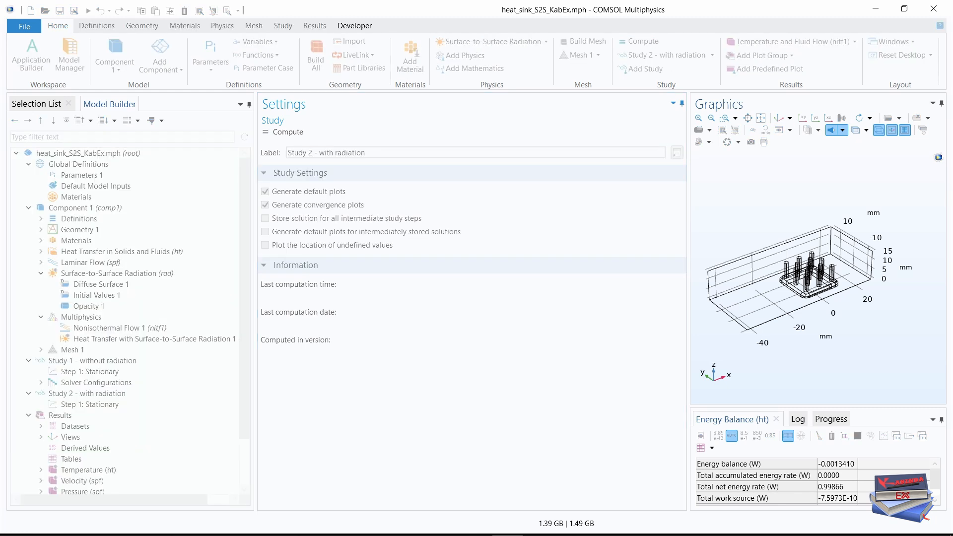
pyautogui.click(638, 41)
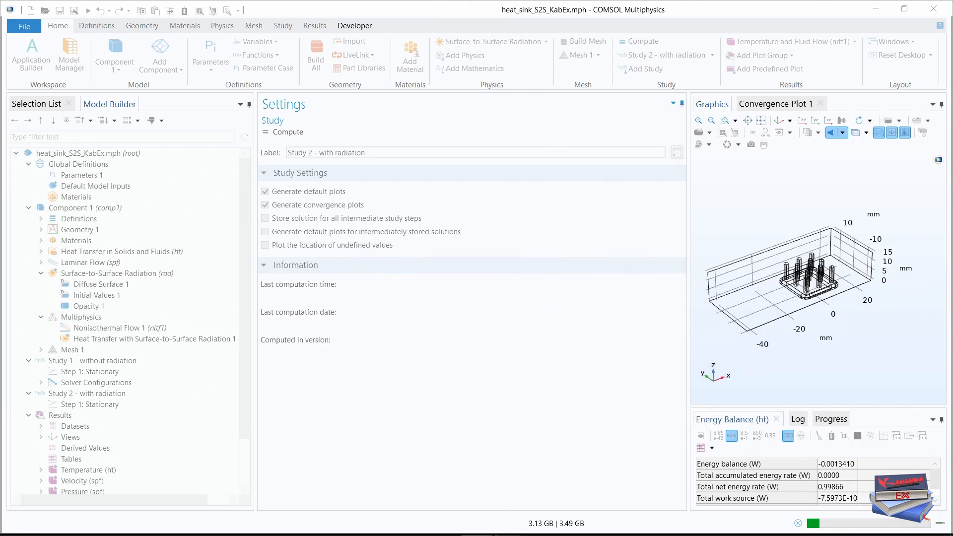
pyautogui.click(97, 480)
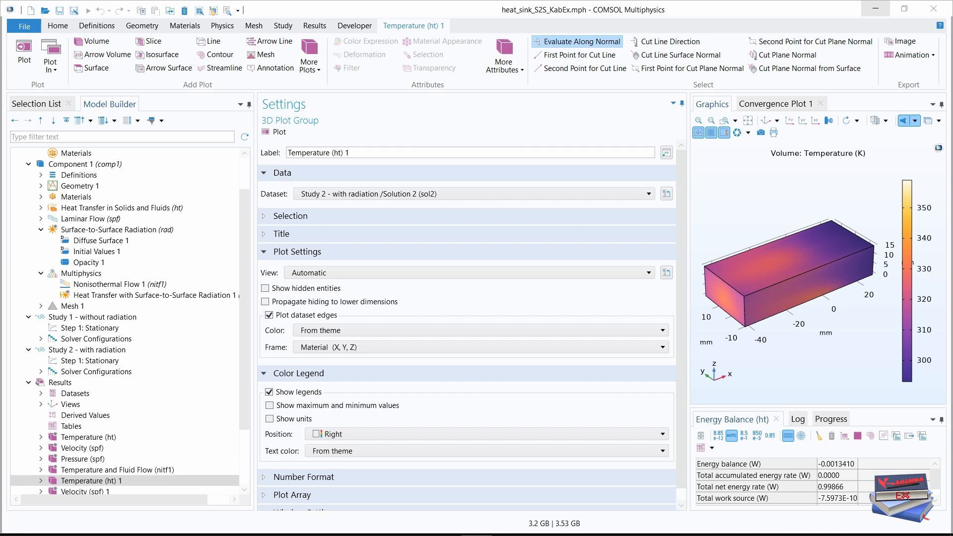
pyautogui.moveTo(911, 100)
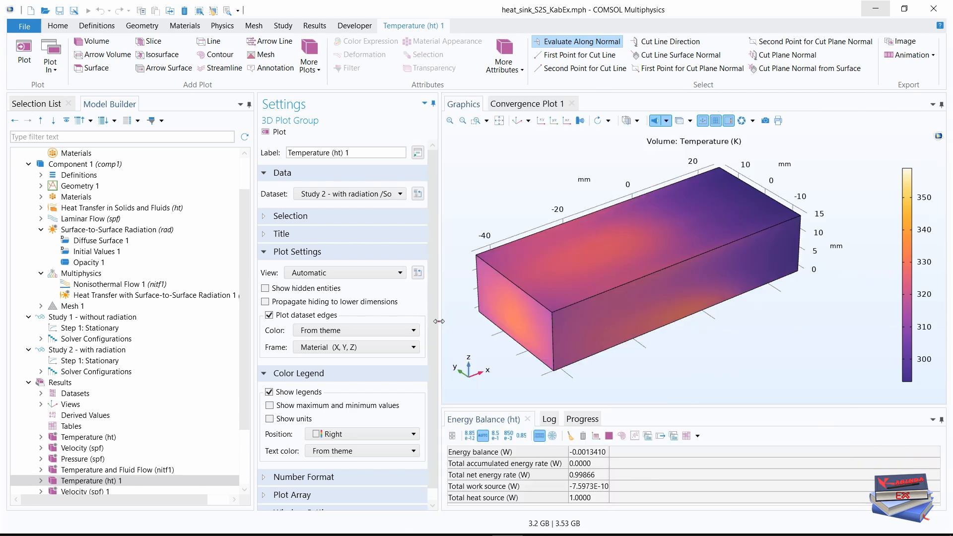
pyautogui.moveTo(438, 320)
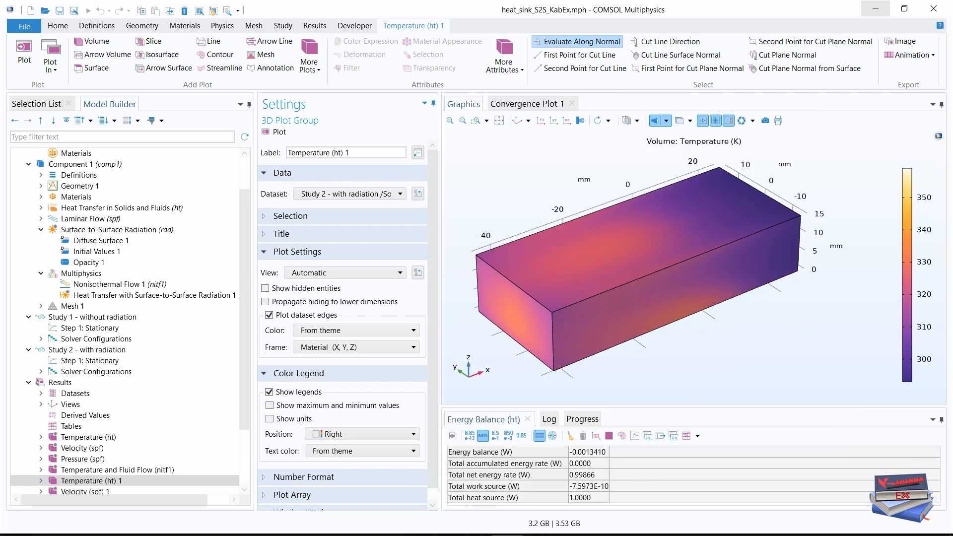
pyautogui.moveTo(438, 326)
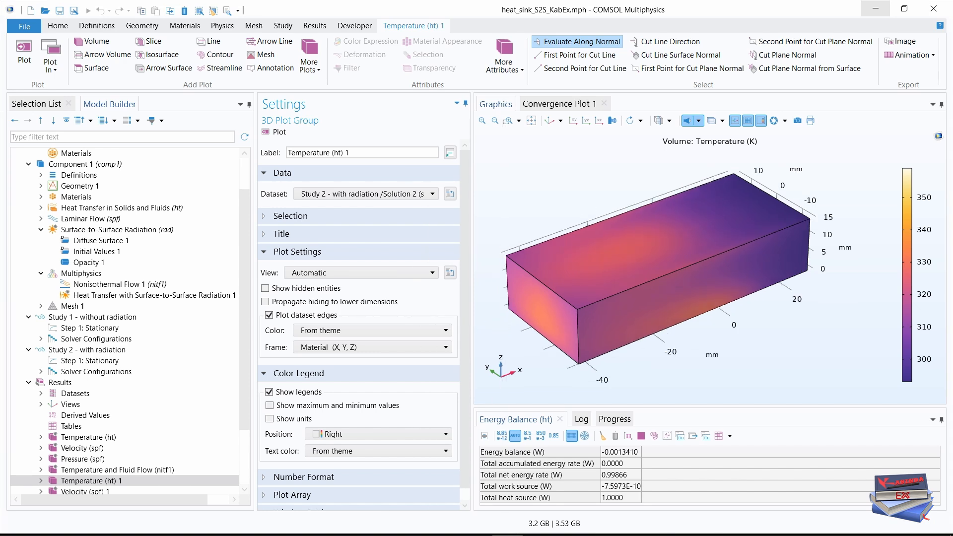
pyautogui.moveTo(212, 418)
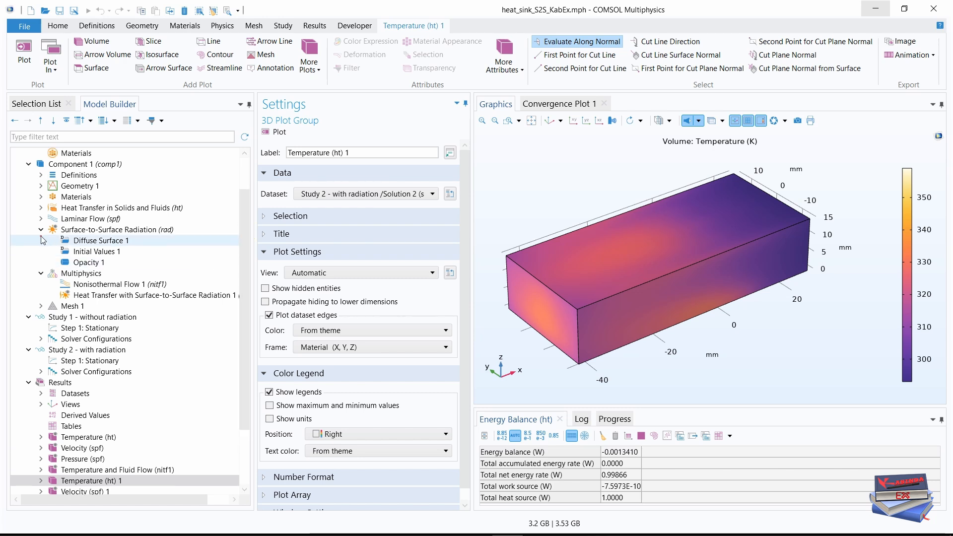
# Collapse Component 1 and both studies, then select Study 1's plots from Temperature (ht) through Temperature and Fluid Flow (nitf1)
pyautogui.click(41, 230)
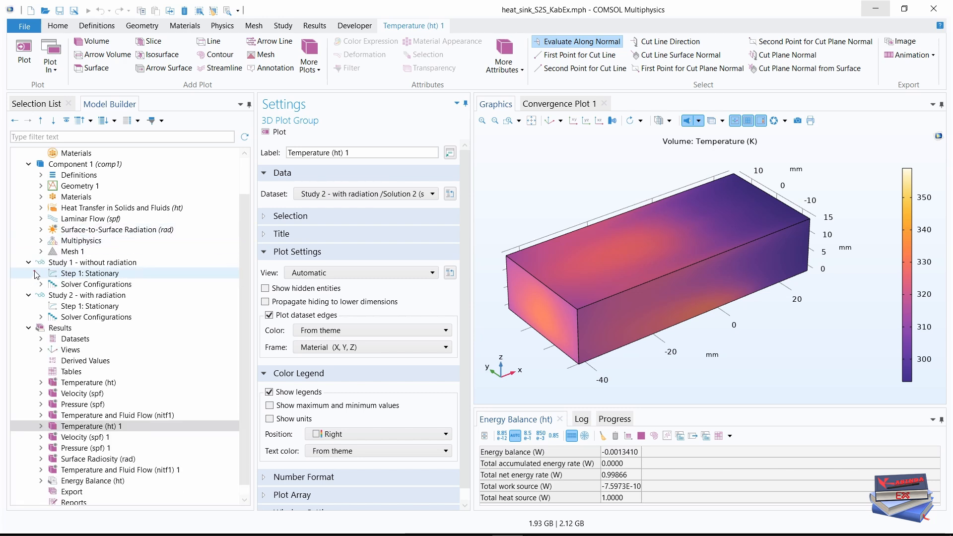
pyautogui.click(27, 262)
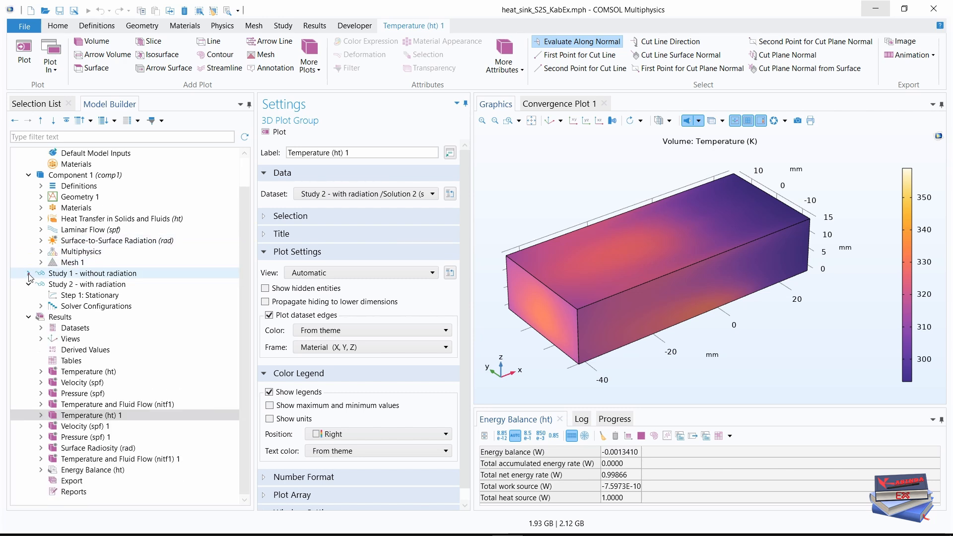
pyautogui.click(29, 272)
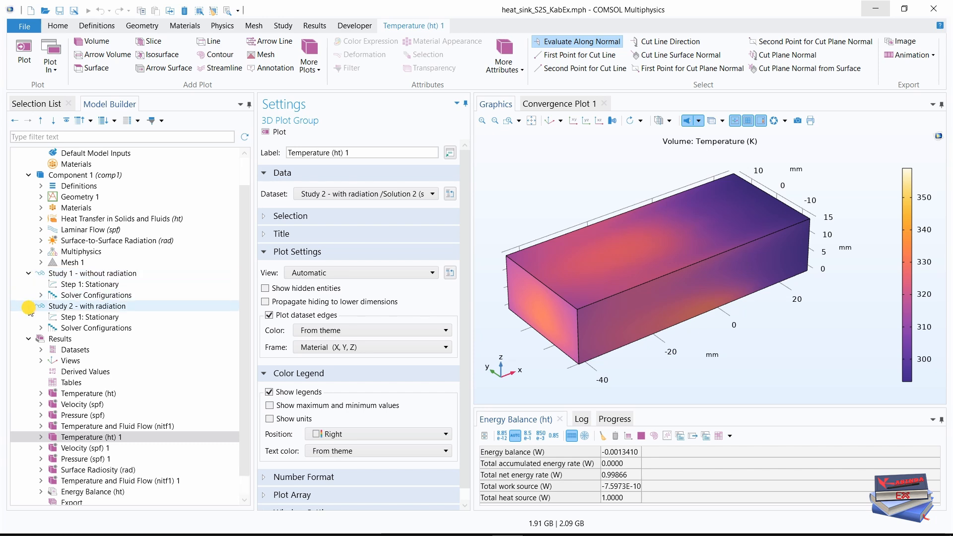
pyautogui.scroll(3)
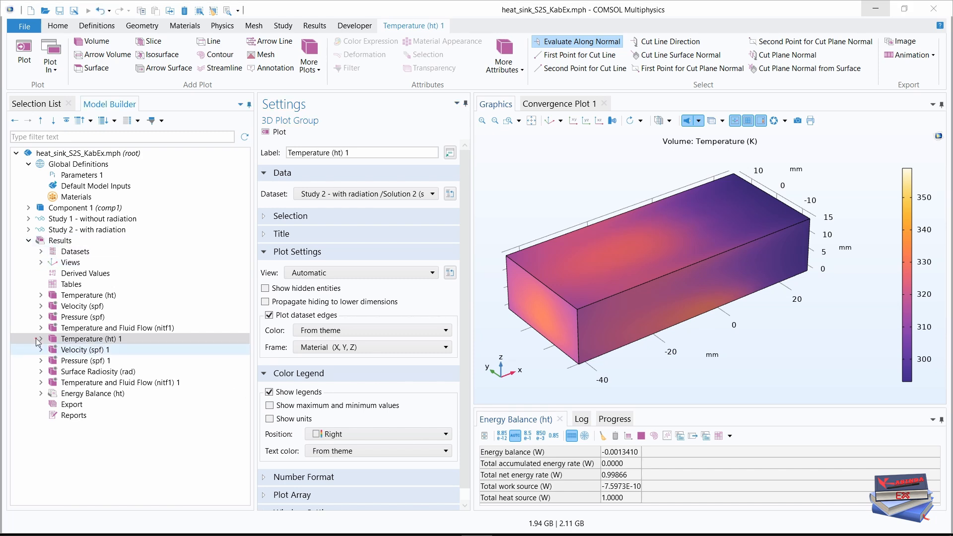
pyautogui.click(88, 294)
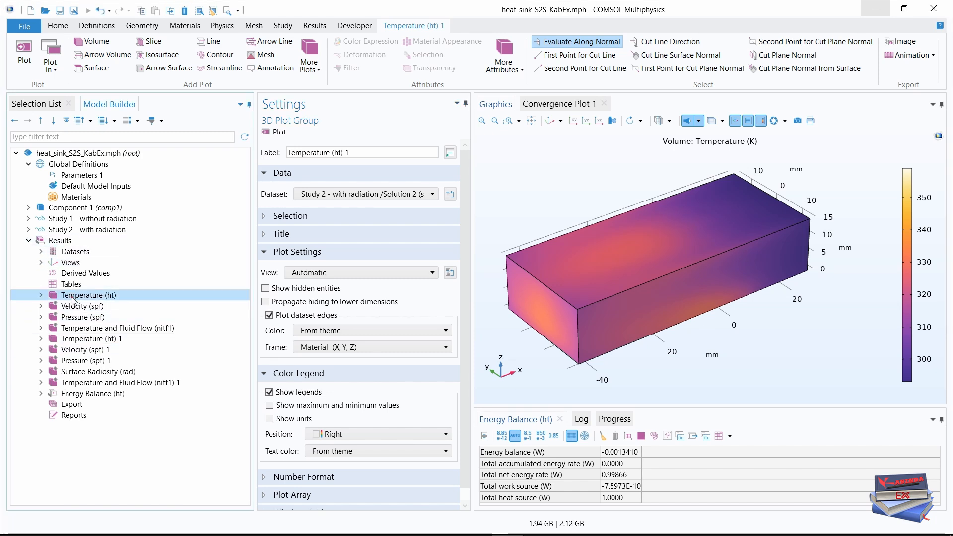
pyautogui.click(366, 193)
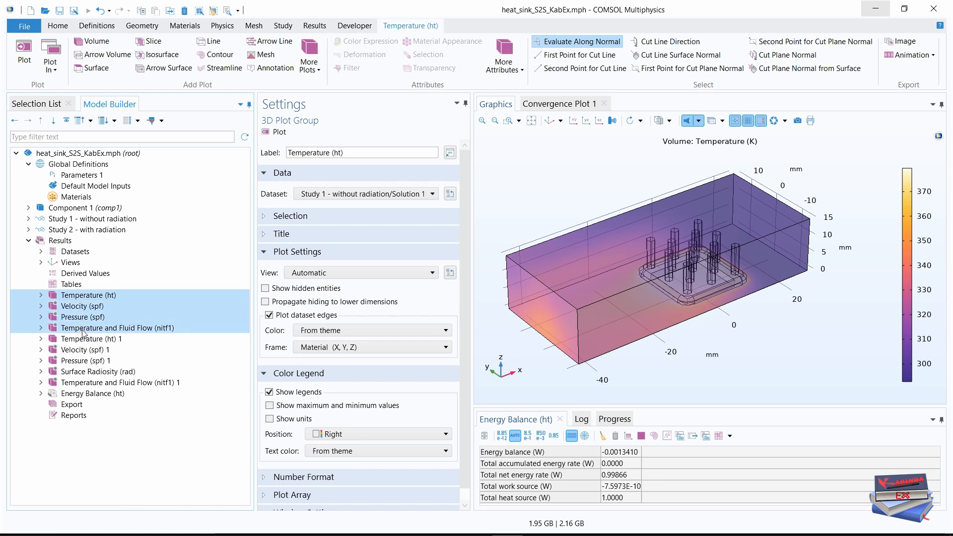
pyautogui.moveTo(78, 320)
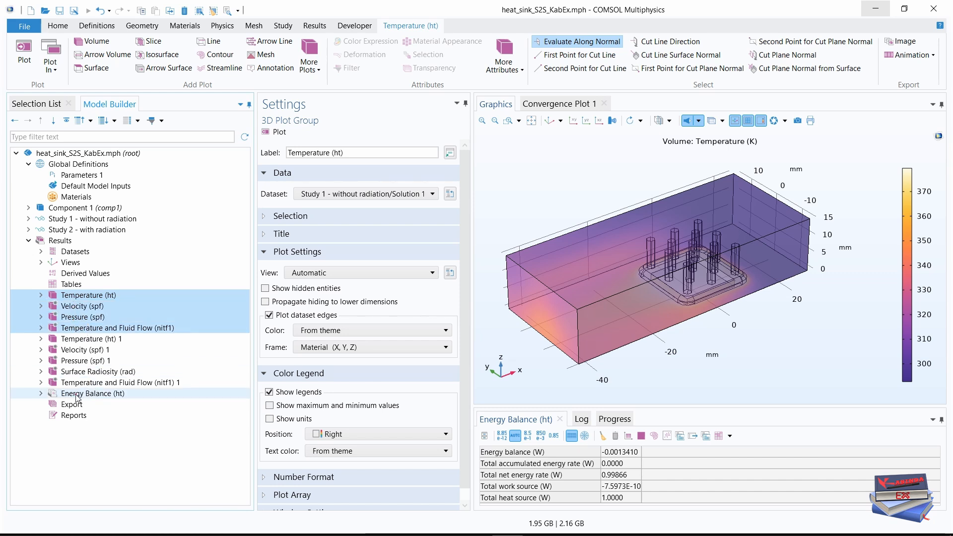
# Add Energy Balance (ht) to the selection, group the plots as 'Without radiation' and collapse the group
pyautogui.click(92, 393)
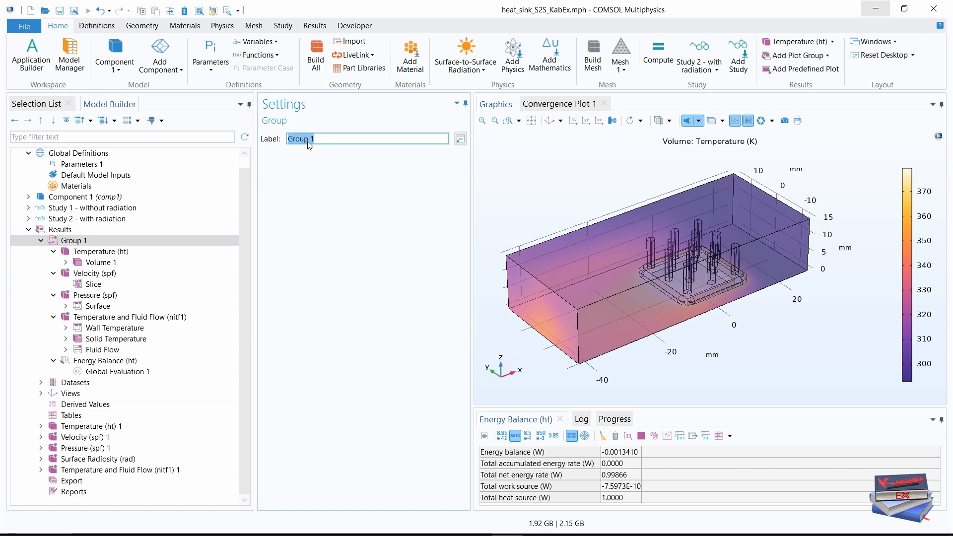
pyautogui.write('Without radiation')
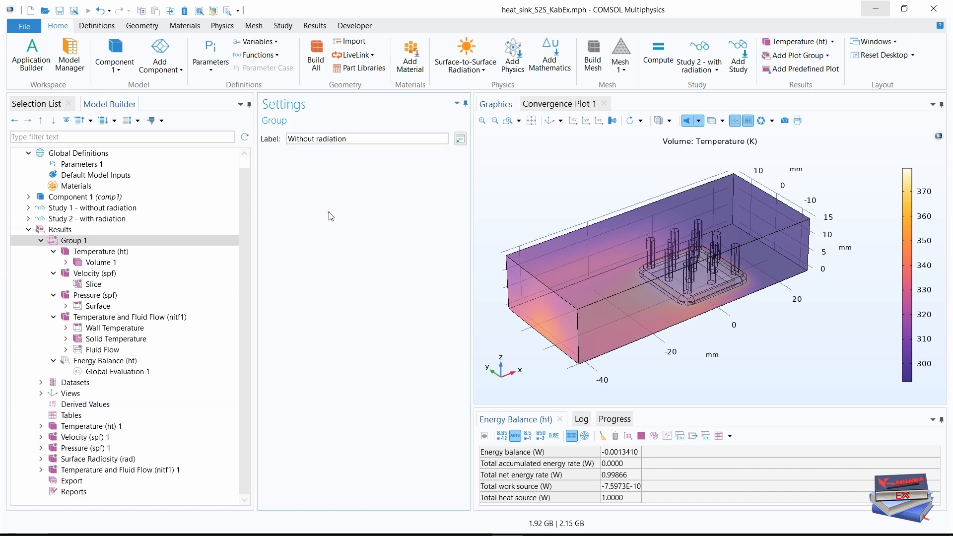
pyautogui.moveTo(320, 264)
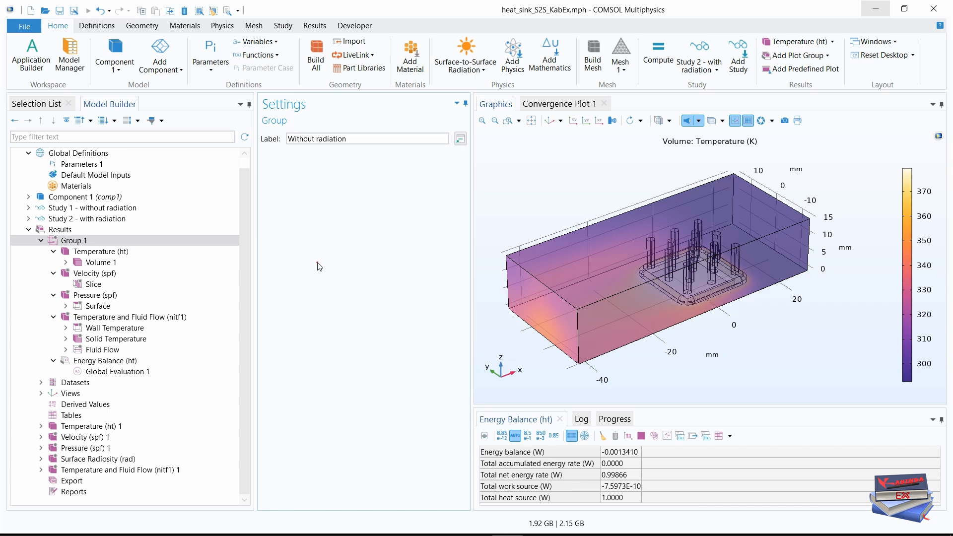
pyautogui.click(91, 240)
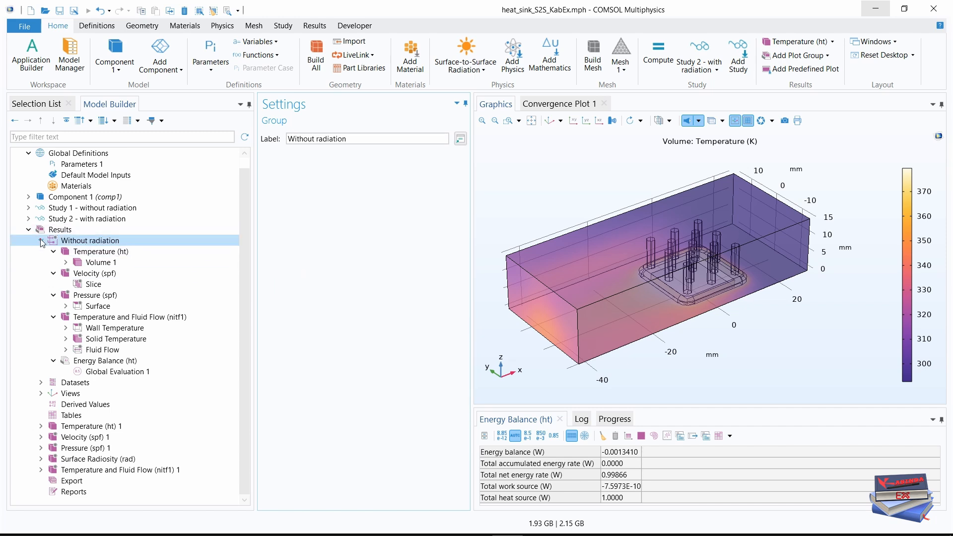
pyautogui.click(53, 240)
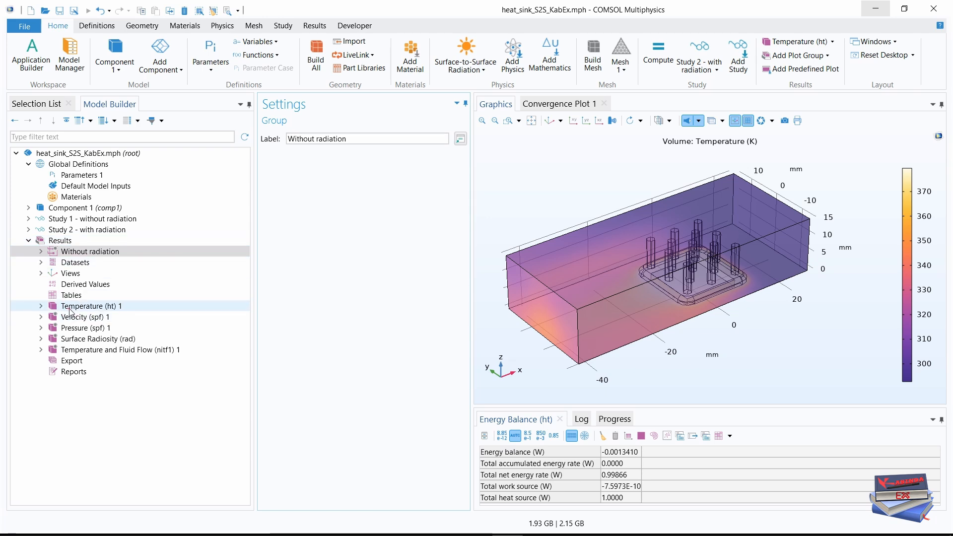
# Group Study 2's plots starting from Temperature (ht) 1 and label the group 'With radiation'
pyautogui.click(92, 305)
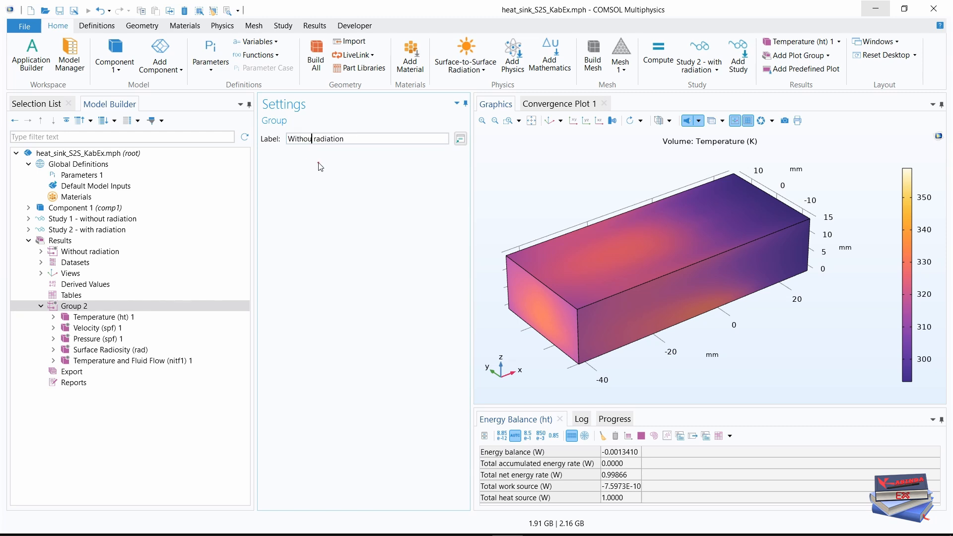
pyautogui.write('With radiation')
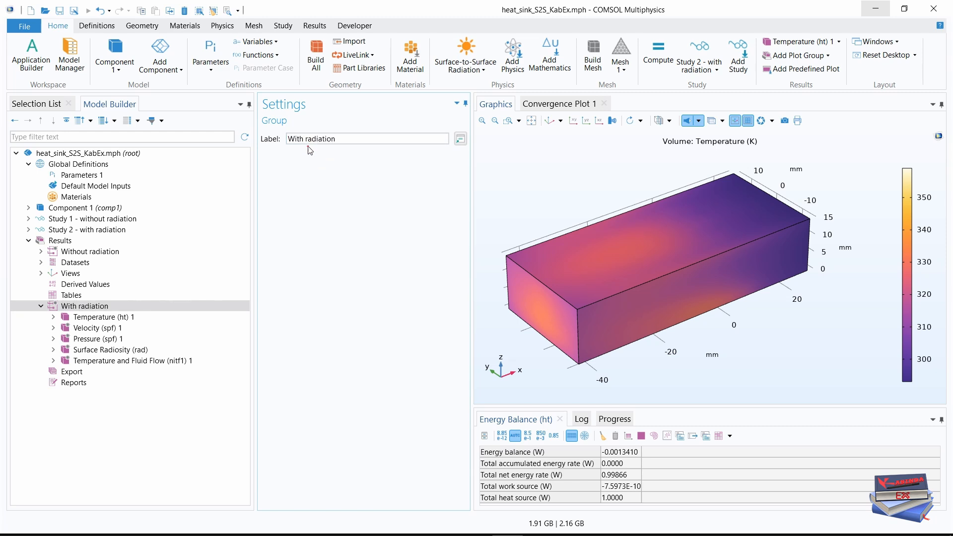
pyautogui.click(38, 305)
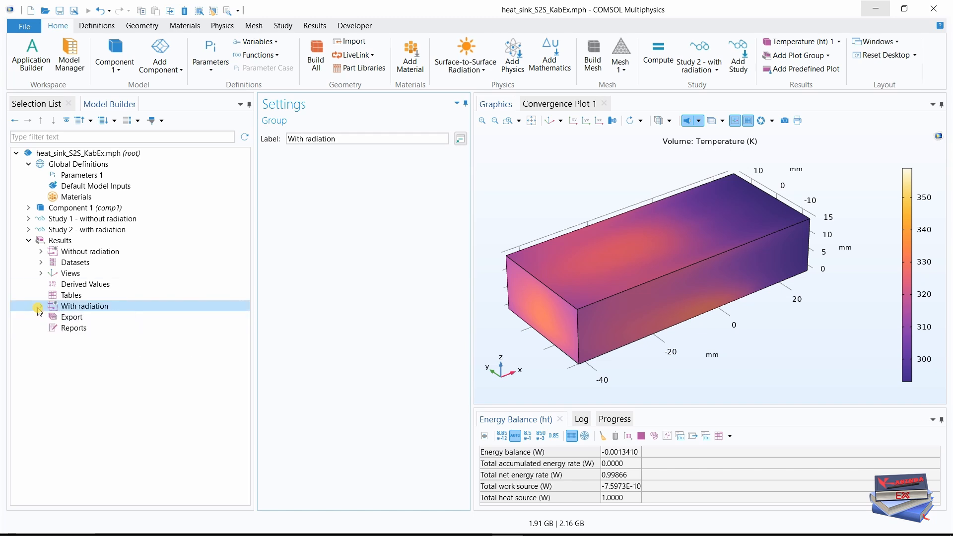
pyautogui.click(90, 251)
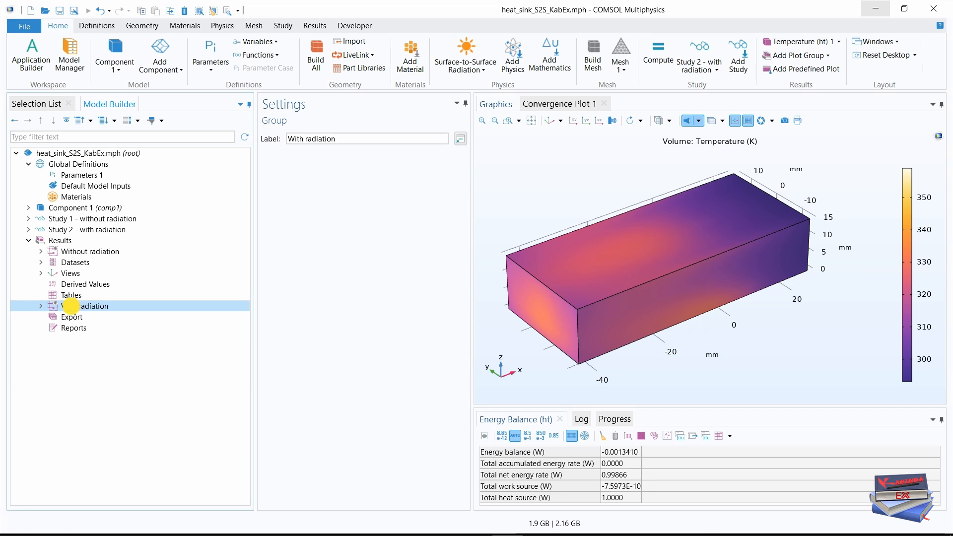
# Move the With radiation group up directly below Without radiation and collapse it
pyautogui.click(41, 306)
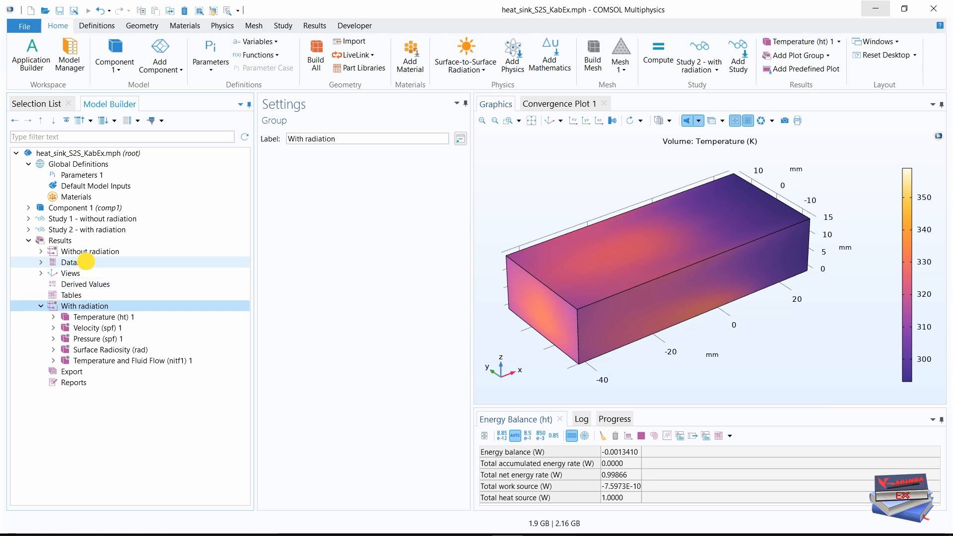
pyautogui.click(42, 262)
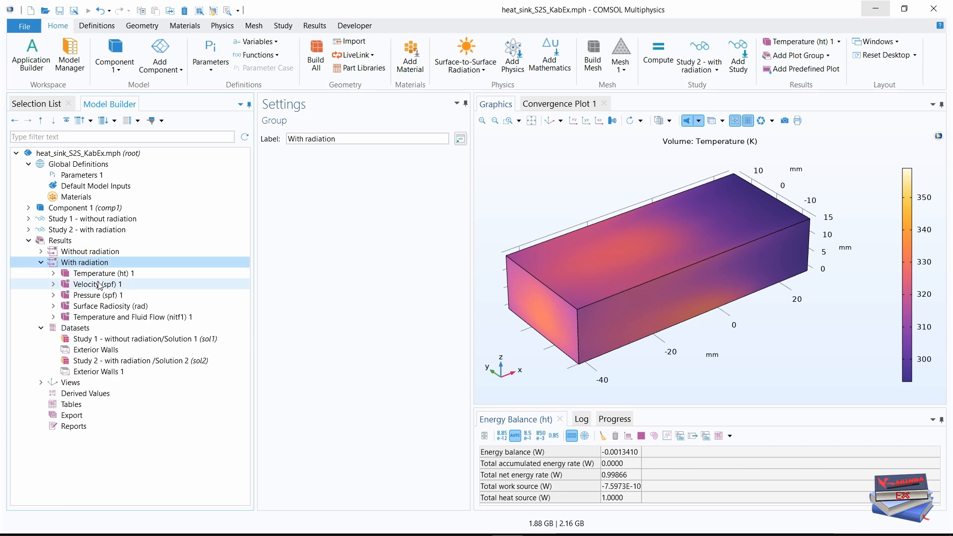
pyautogui.click(40, 262)
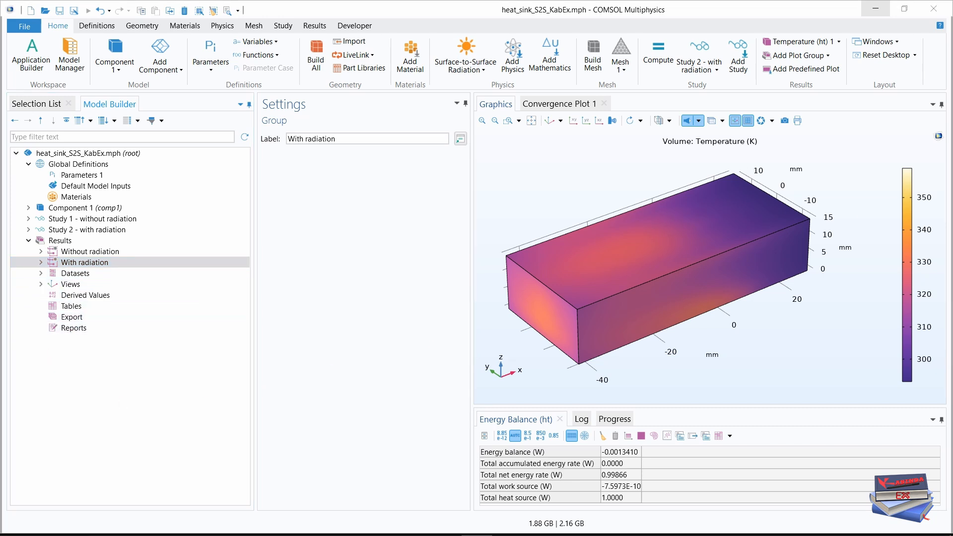
# Add a Transparency node at 0.5 to Volume 1 under the with-radiation Temperature (ht) 1 plot
pyautogui.click(41, 262)
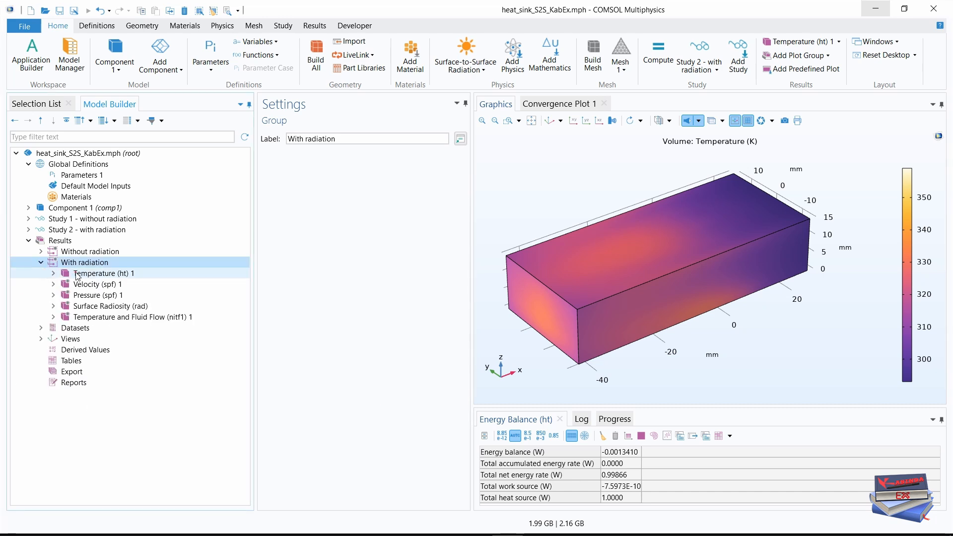
pyautogui.click(107, 273)
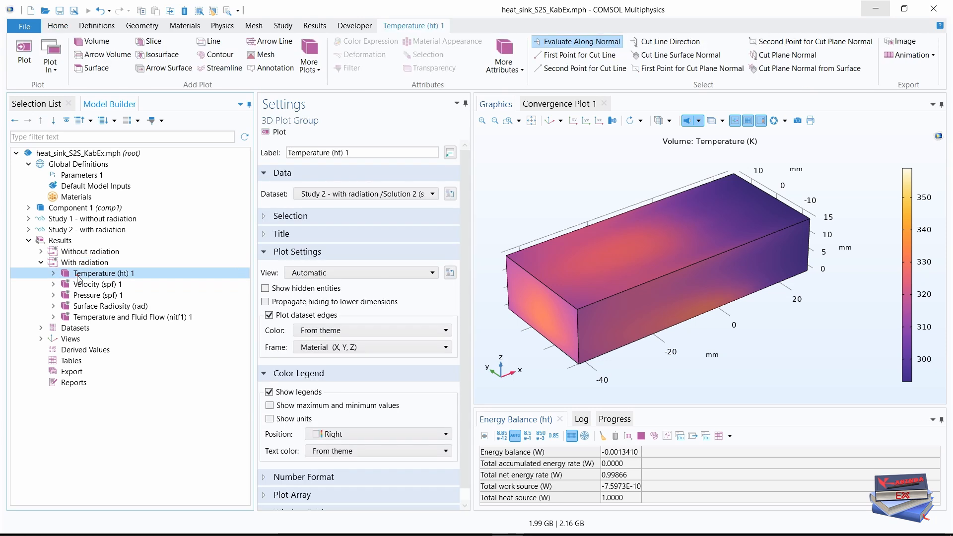
pyautogui.click(53, 273)
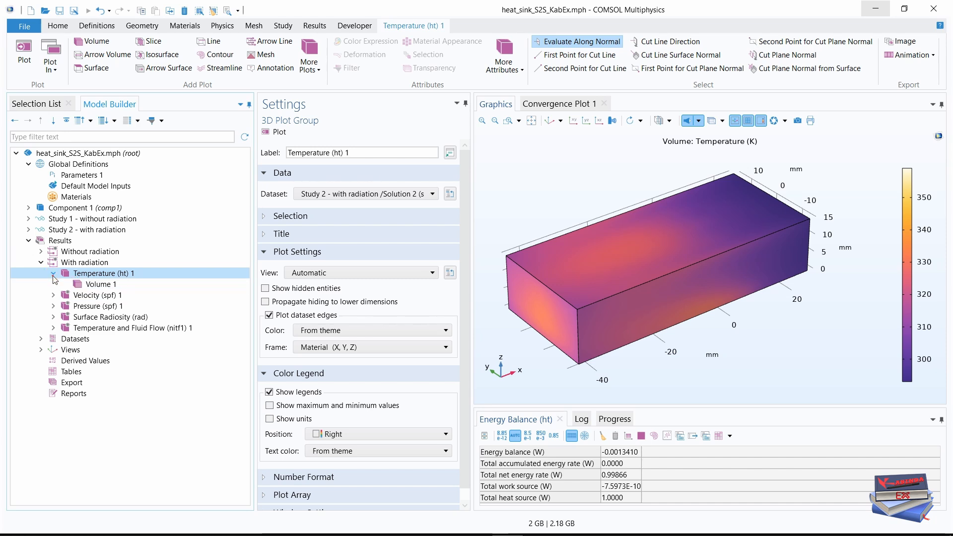
pyautogui.moveTo(56, 280)
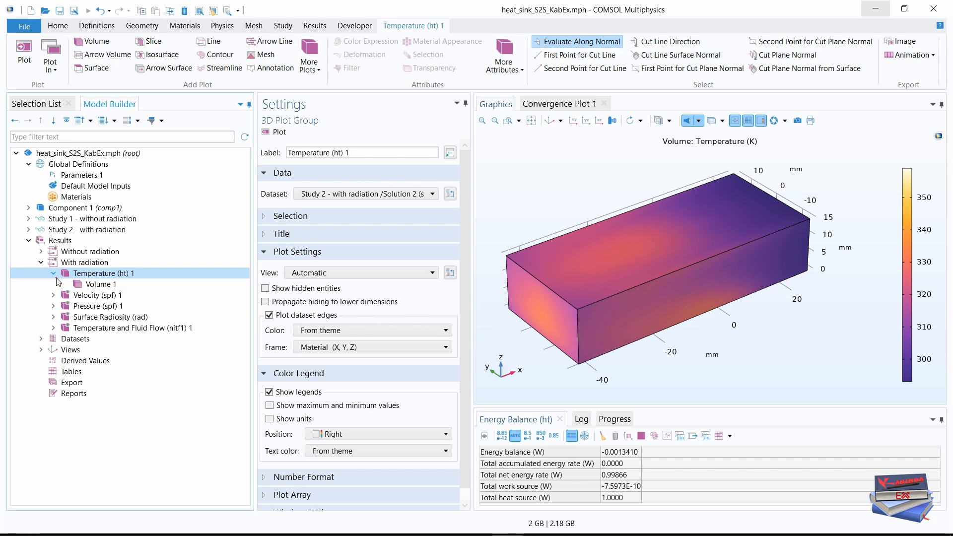
pyautogui.click(99, 284)
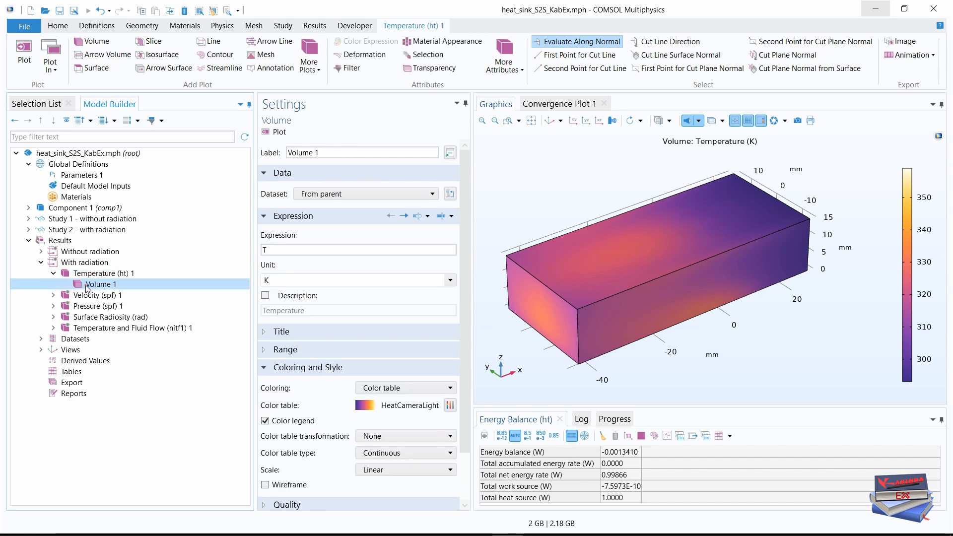
pyautogui.rightClick(100, 283)
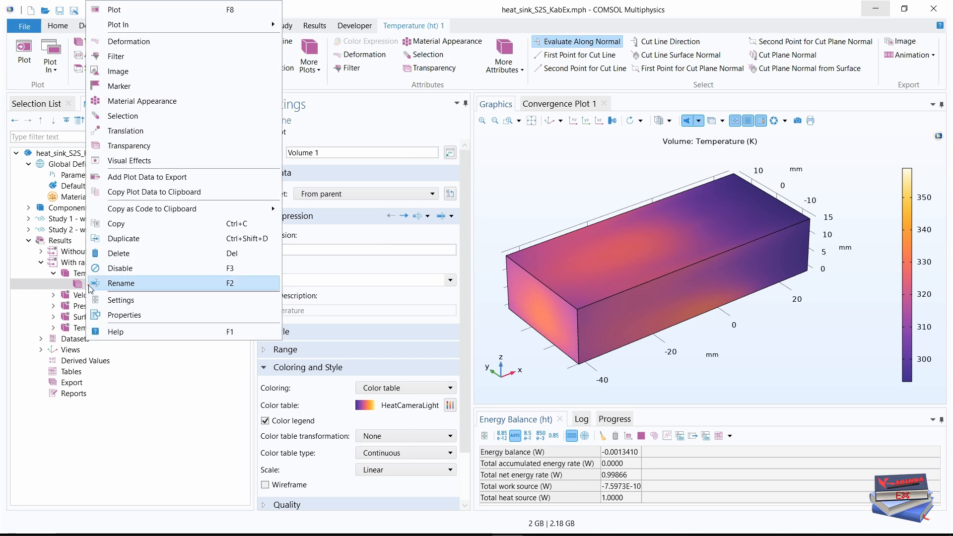
pyautogui.click(129, 145)
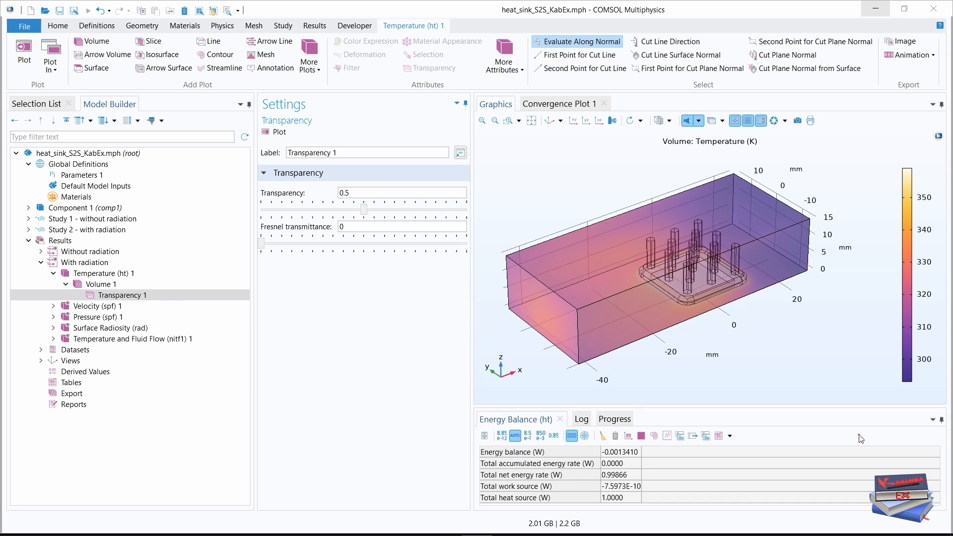
# Reveal the plots inside the with-radiation Temperature and Fluid Flow group
pyautogui.click(132, 339)
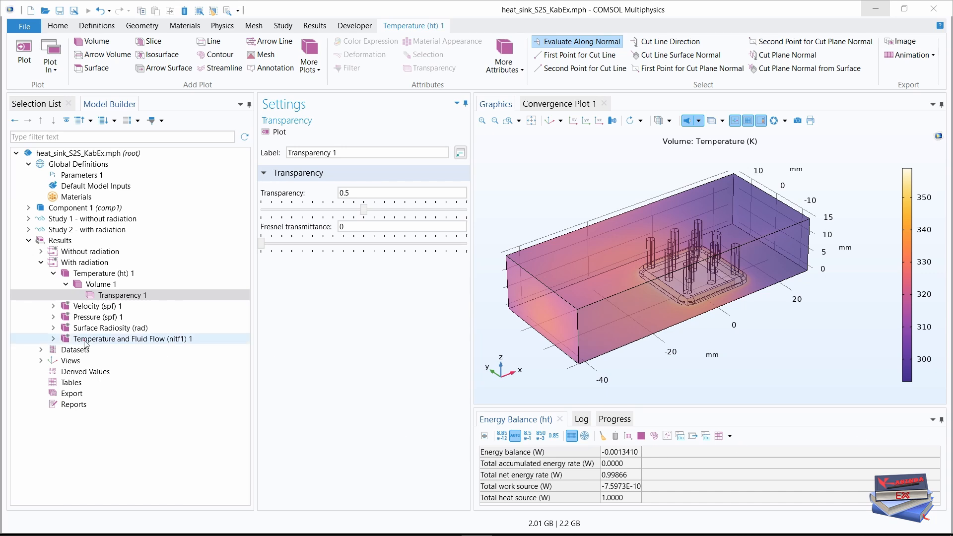
pyautogui.click(53, 340)
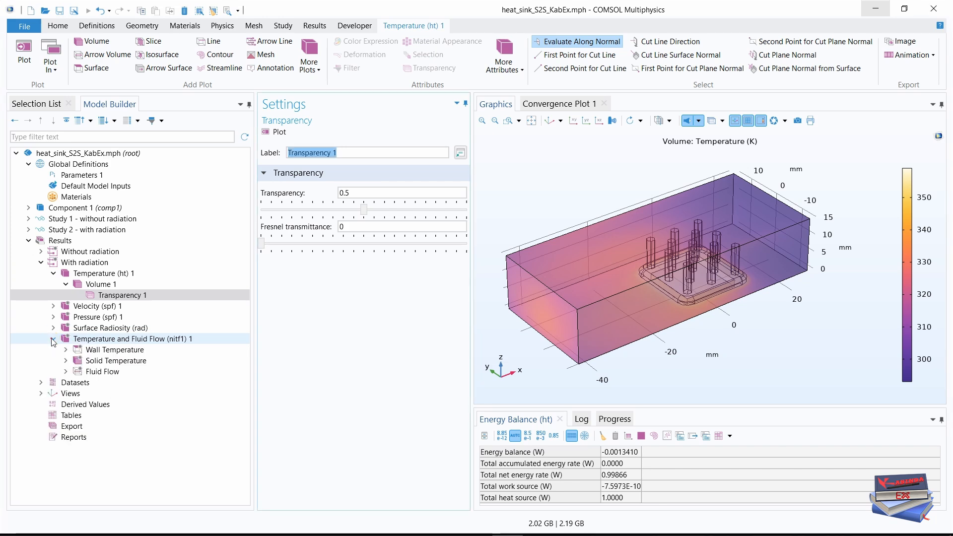
pyautogui.click(53, 338)
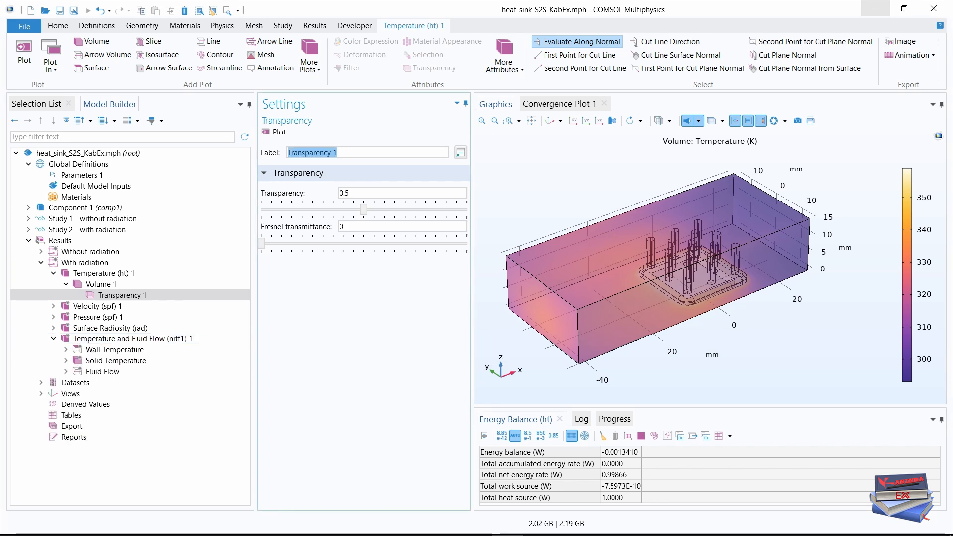
pyautogui.click(305, 385)
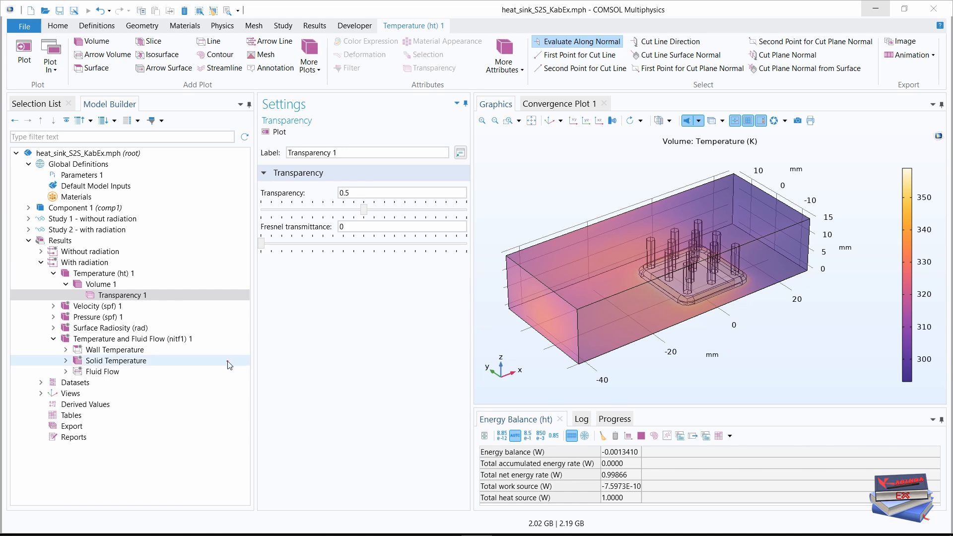
pyautogui.click(132, 338)
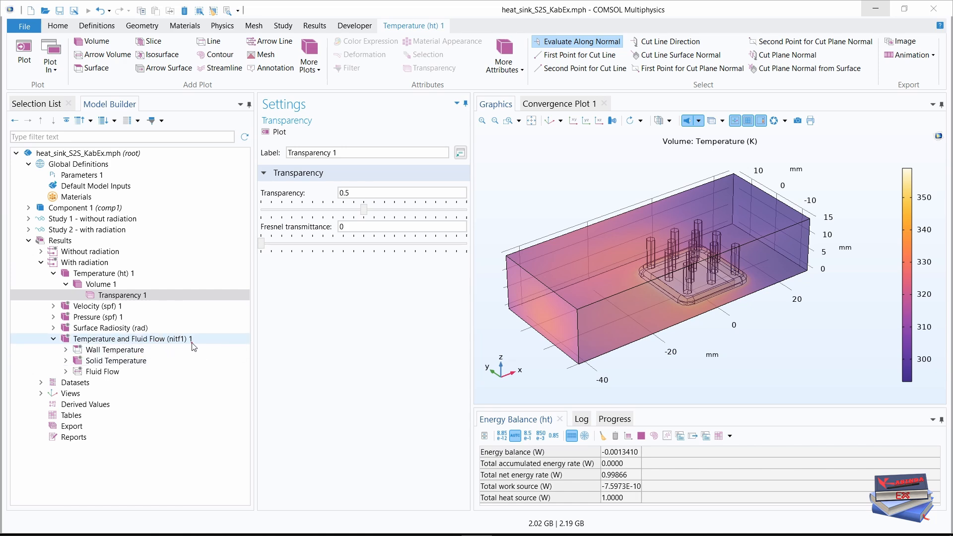
# Label the plot group 'Temperature and Fluid Flow, with Radiation'
pyautogui.click(130, 339)
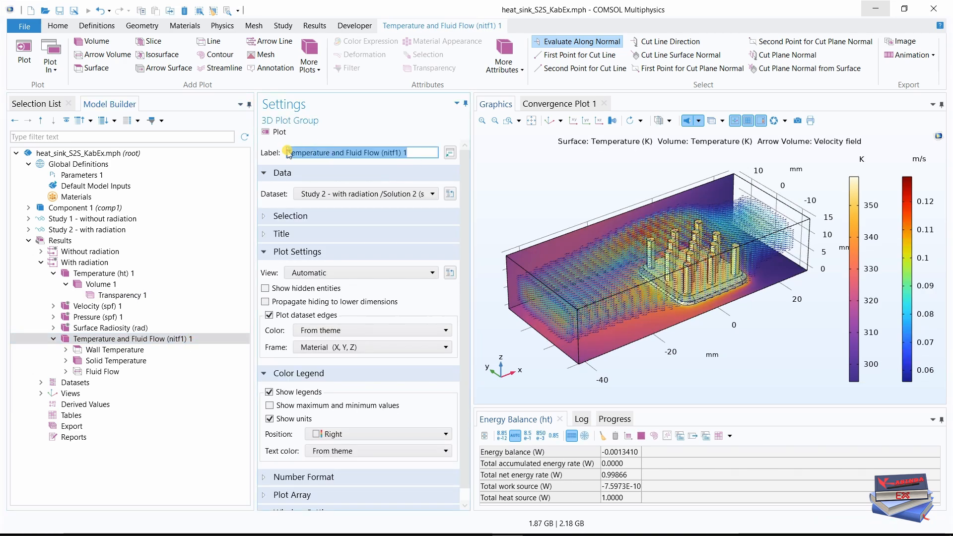
pyautogui.write('Temperature and Fluid Flow, with')
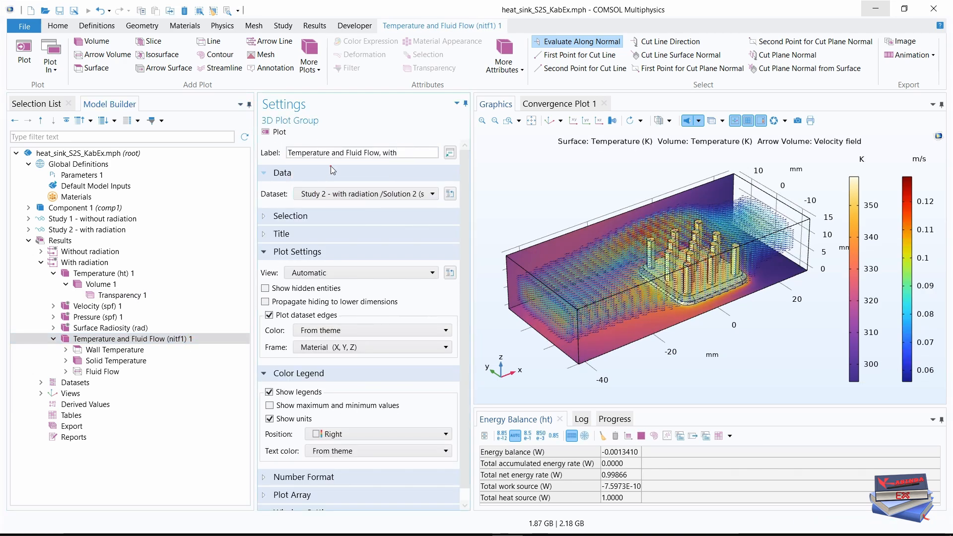
pyautogui.click(361, 153)
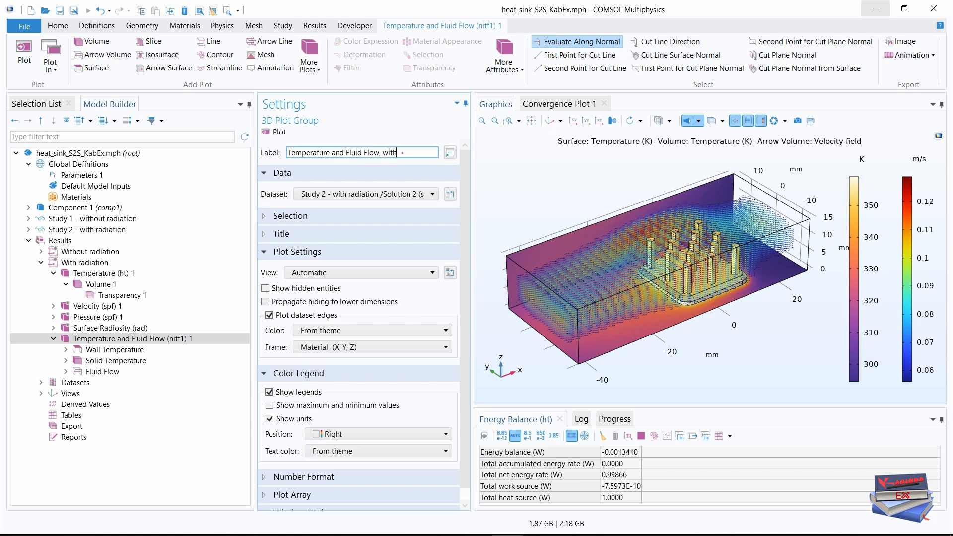
pyautogui.write('Radiation')
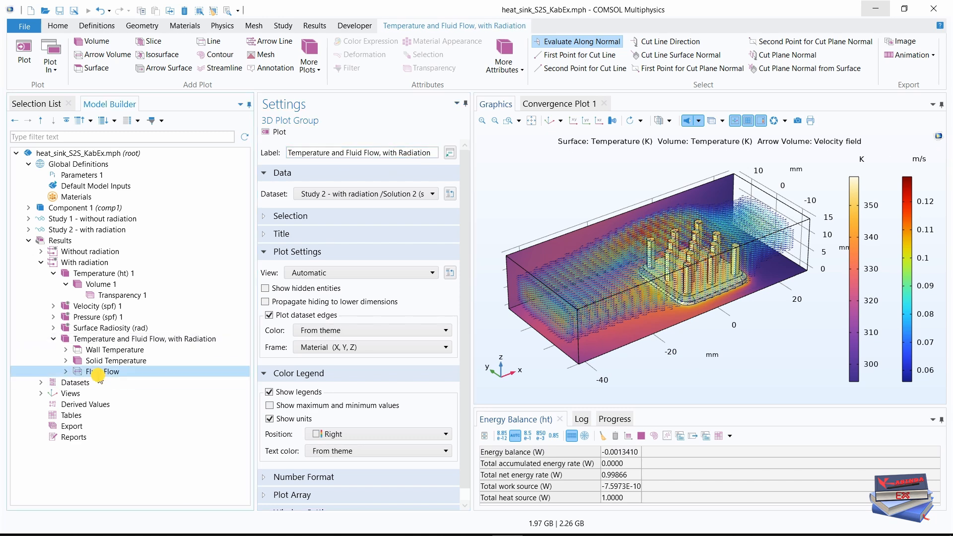
# Set the Fluid Flow arrows on a grid of 40 x and 20 y points with z coordinate 5 mm
pyautogui.click(104, 371)
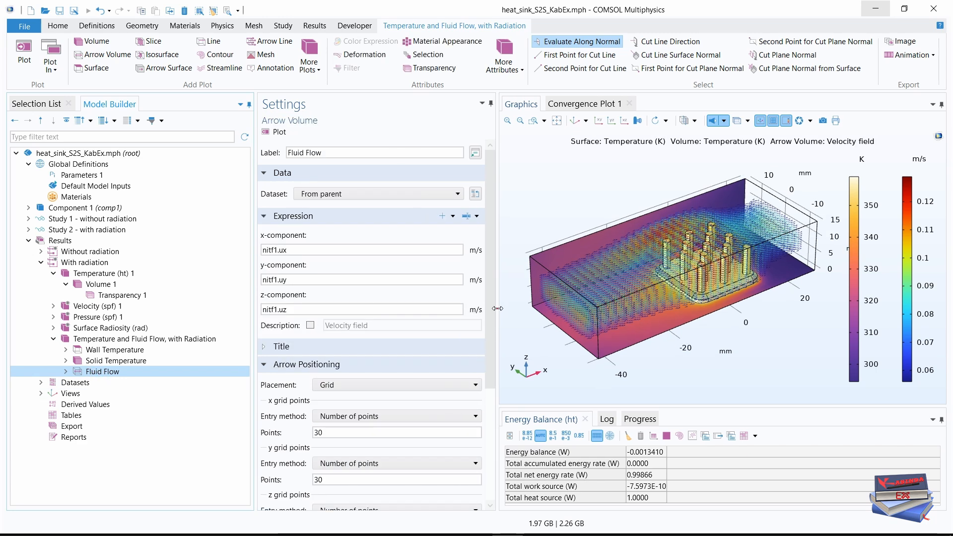
pyautogui.moveTo(496, 308)
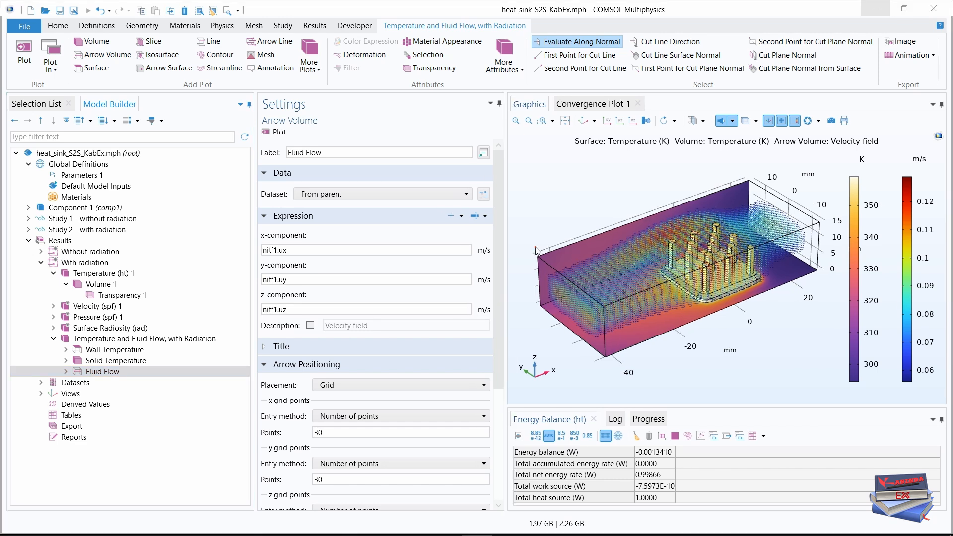
pyautogui.scroll(-3)
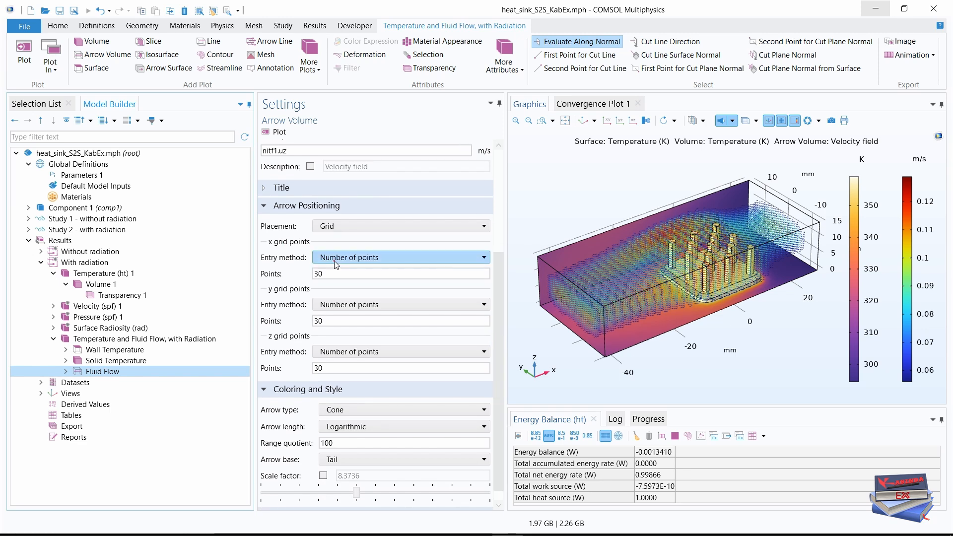
pyautogui.click(400, 274)
pyautogui.write('40')
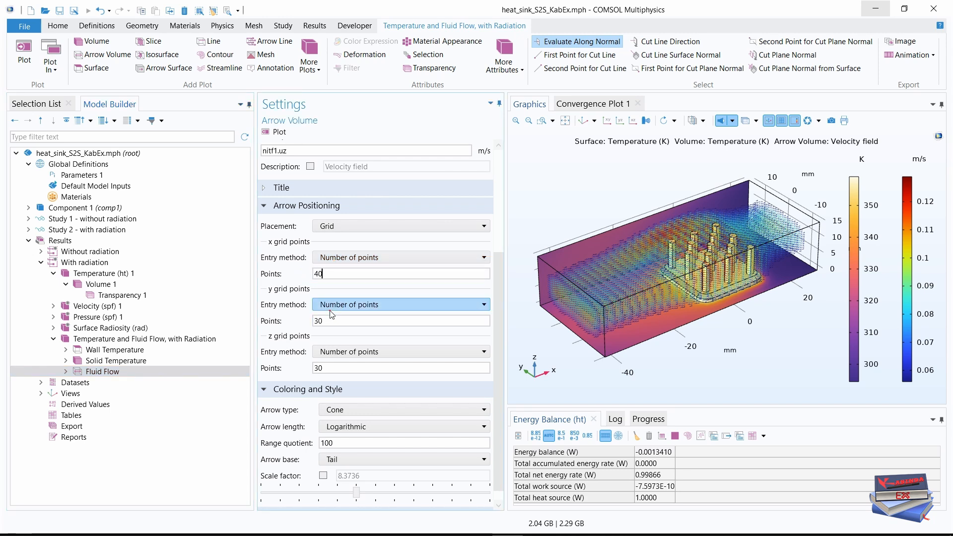
pyautogui.click(400, 320)
pyautogui.write('20')
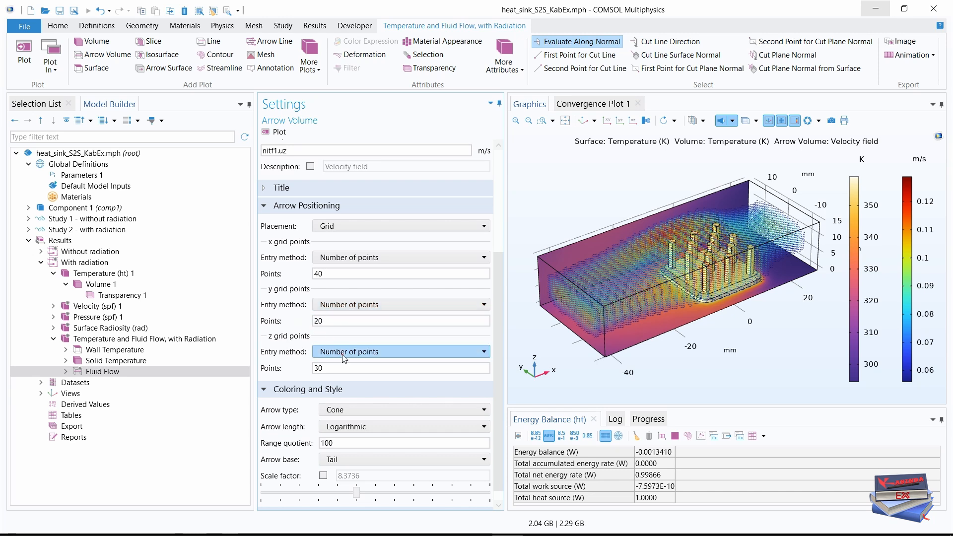
pyautogui.click(400, 320)
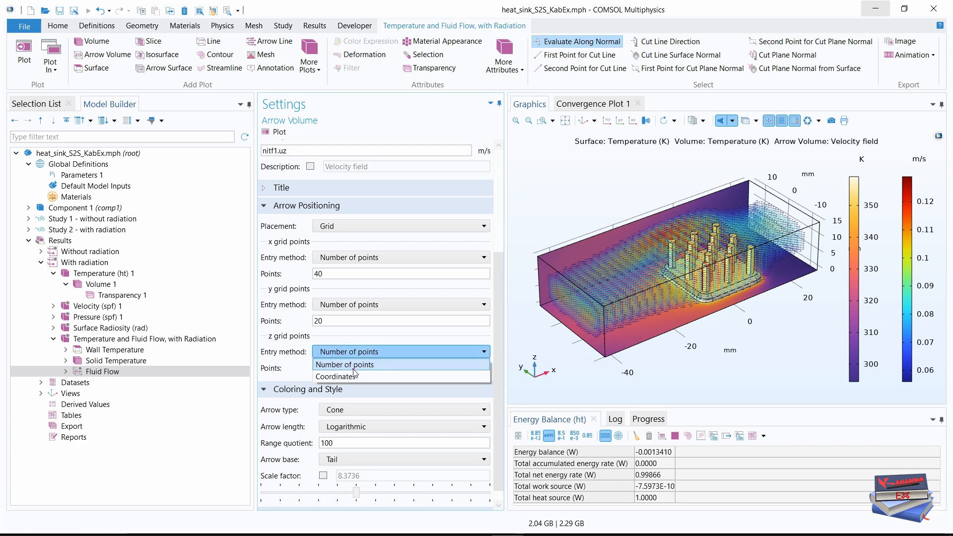
pyautogui.moveTo(345, 376)
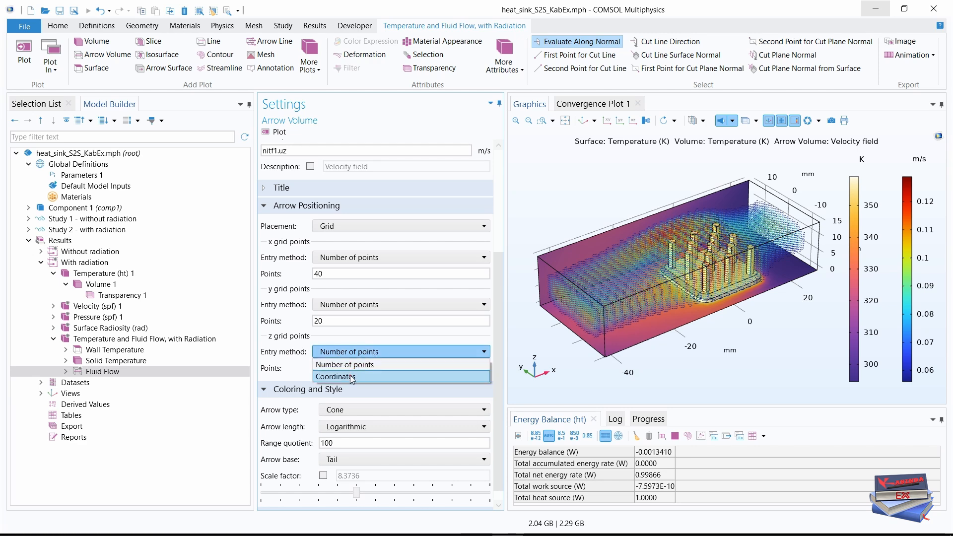
pyautogui.click(335, 377)
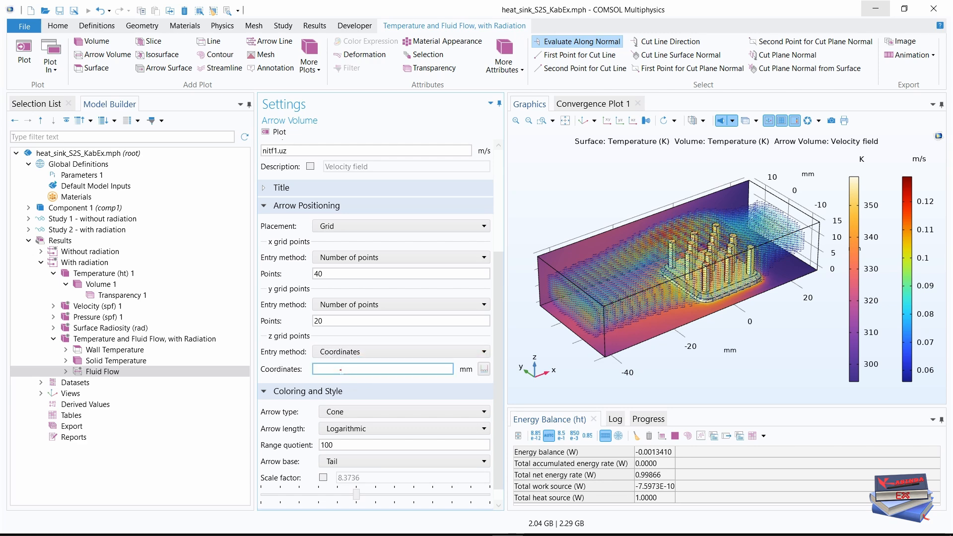
pyautogui.write('5')
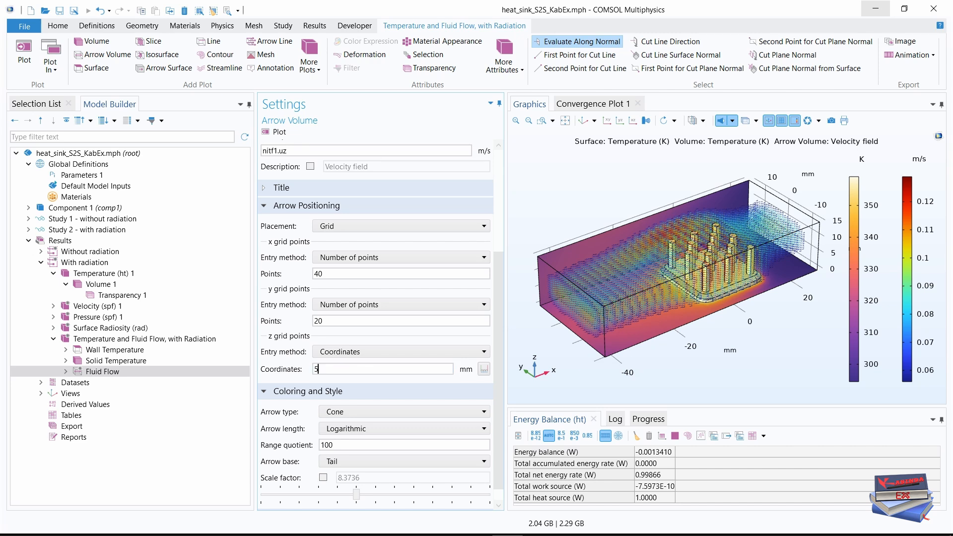
pyautogui.moveTo(237, 456)
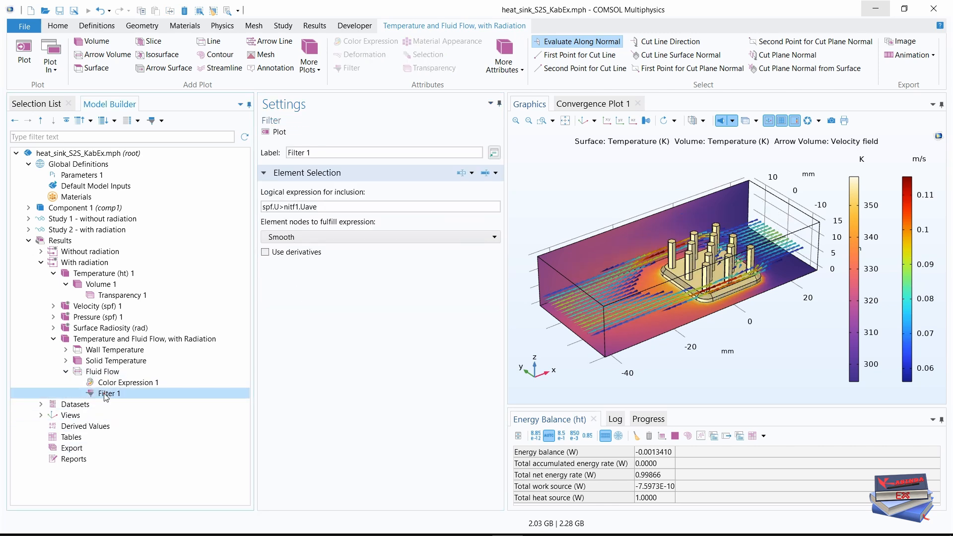
pyautogui.moveTo(683, 406)
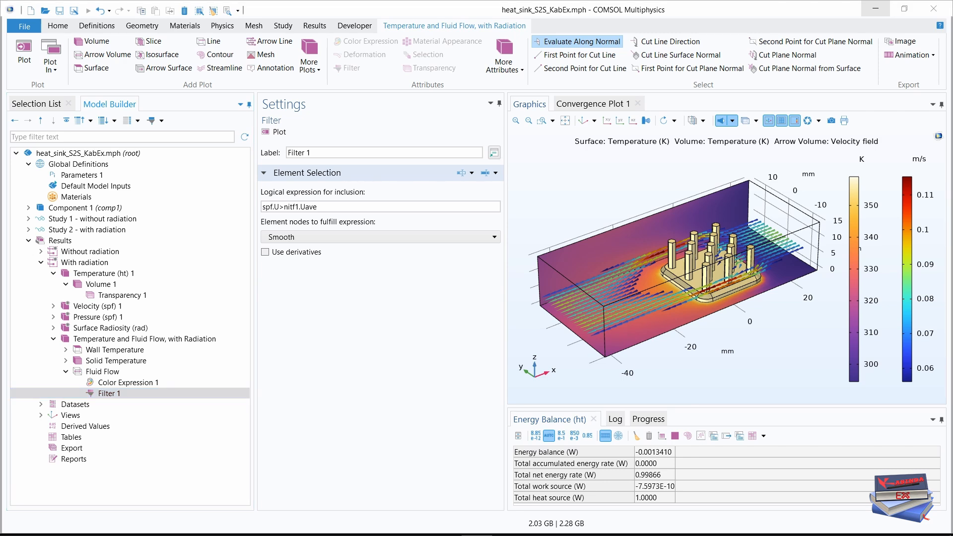
# Change the filter expression to spf.U>0.25*nitf1.Uave and replot the arrows
pyautogui.click(380, 206)
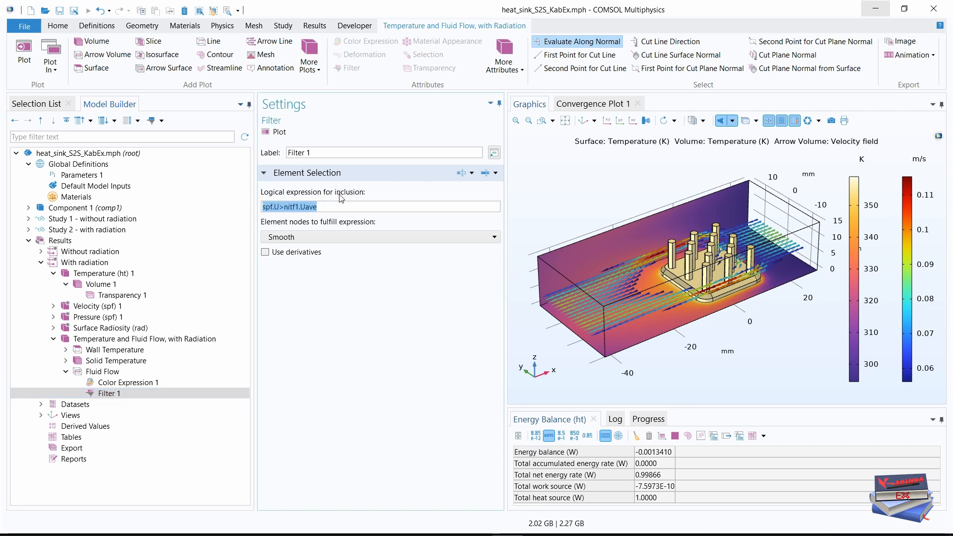
pyautogui.write('0.25*')
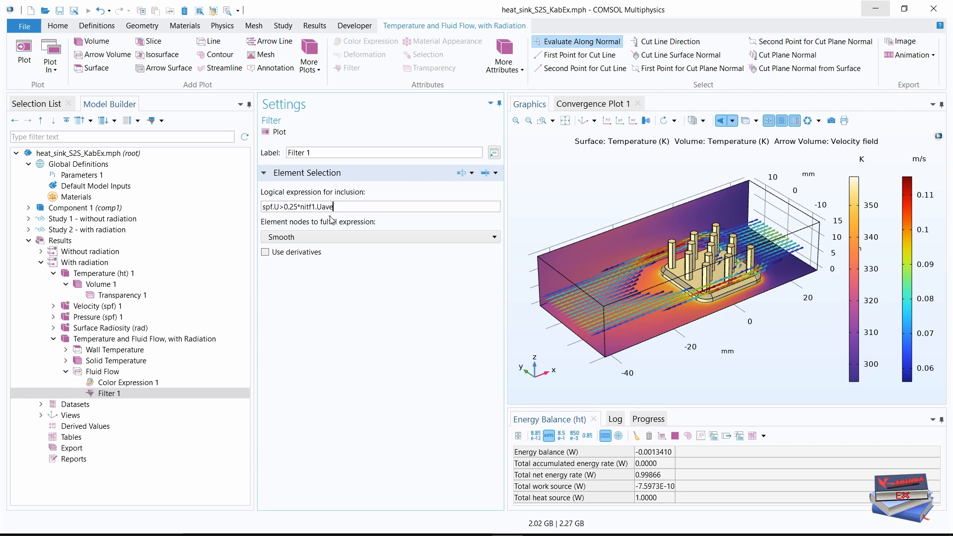
pyautogui.moveTo(323, 318)
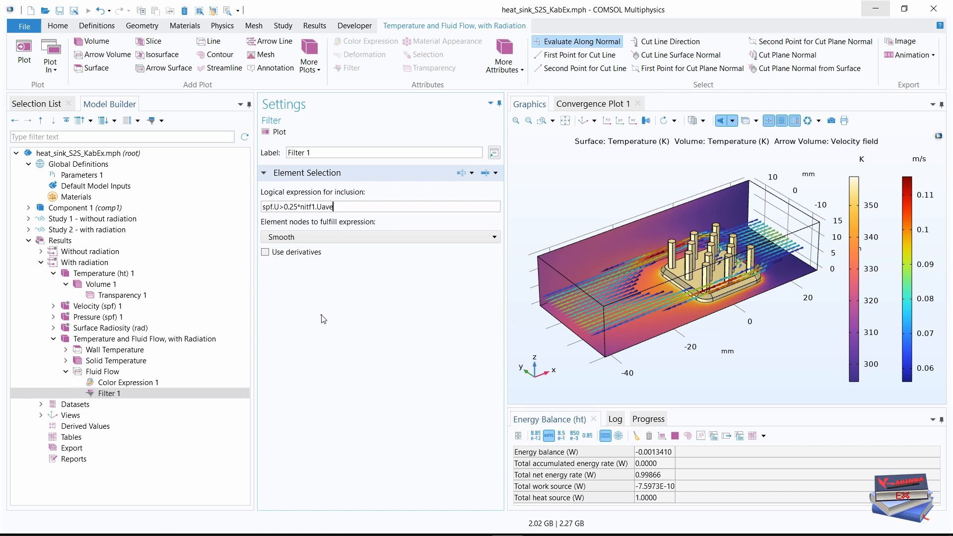
pyautogui.click(274, 132)
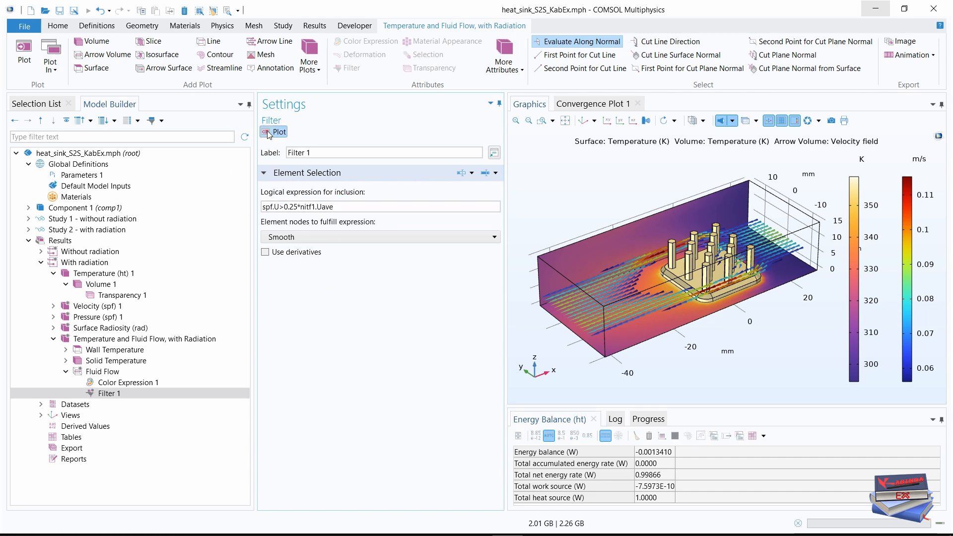
pyautogui.click(274, 132)
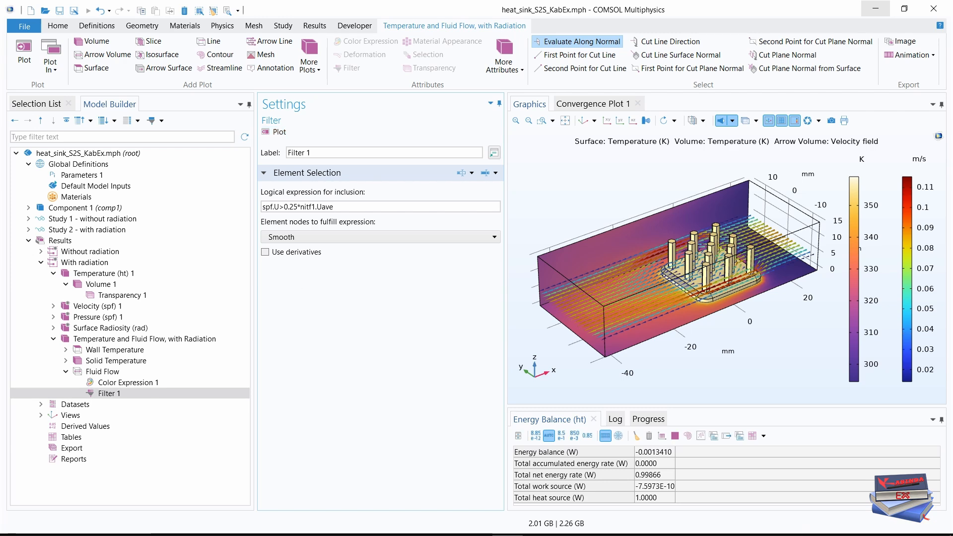
pyautogui.moveTo(669, 382)
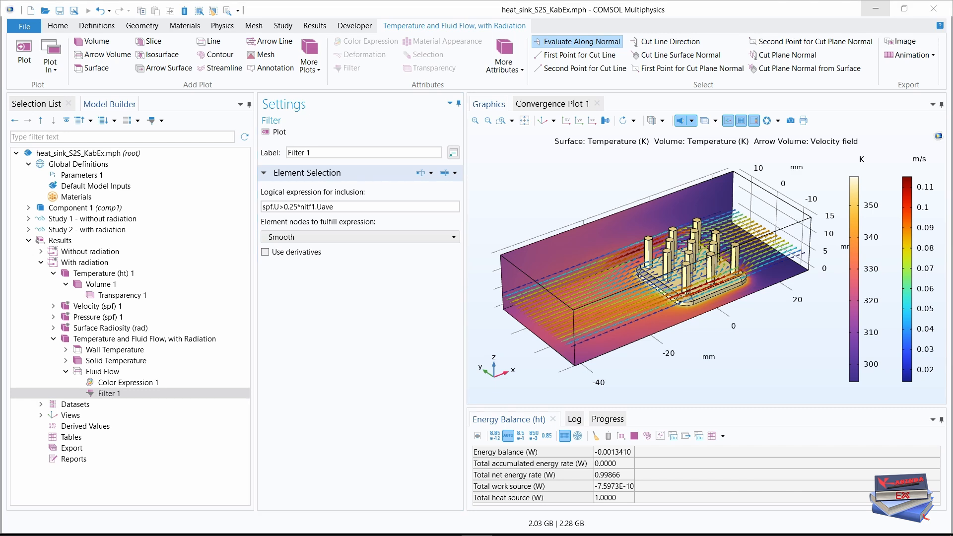
# Hide the axis grid and tick labels in the 3D Graphics view
pyautogui.click(741, 120)
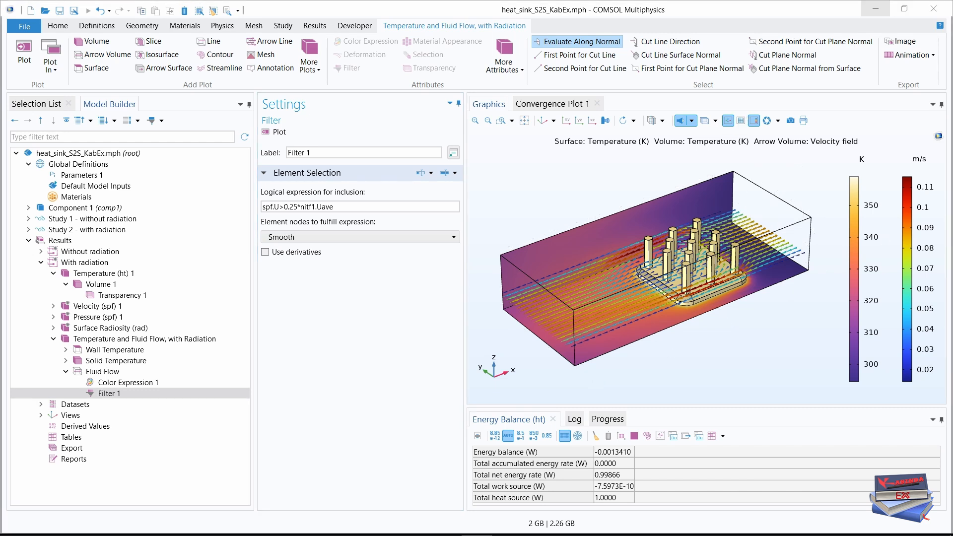
pyautogui.moveTo(96, 26)
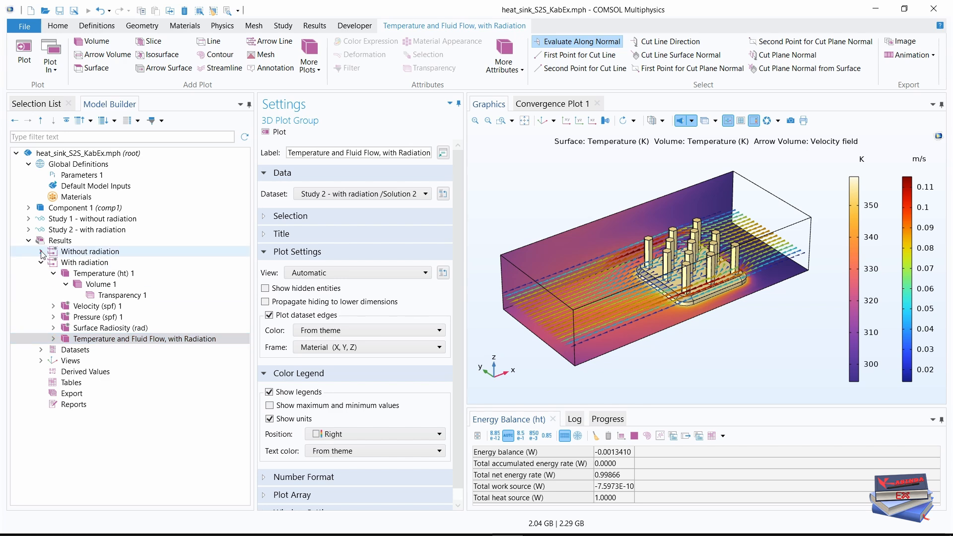
# Collapse the plot child nodes in both result groups and display the with-radiation Temperature (ht) 1 plot
pyautogui.click(40, 251)
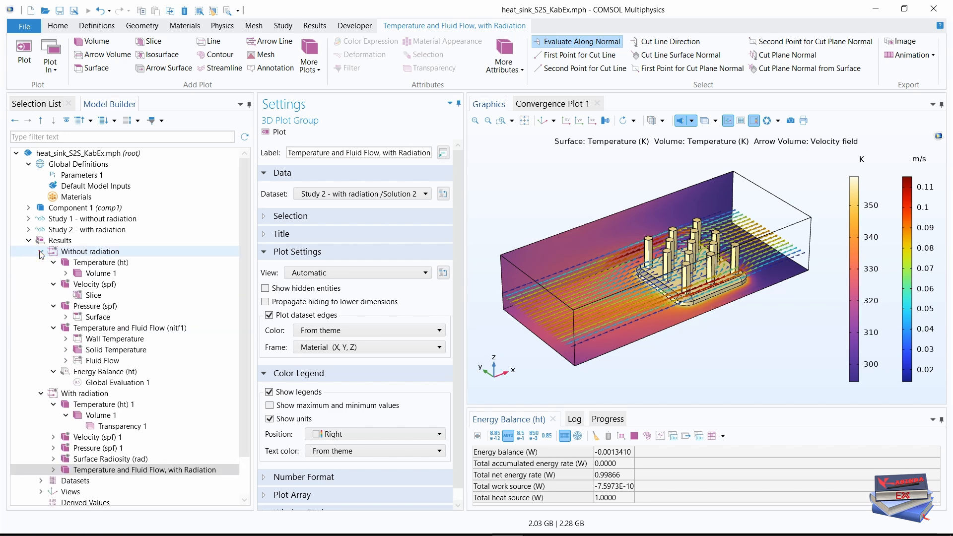
pyautogui.click(53, 262)
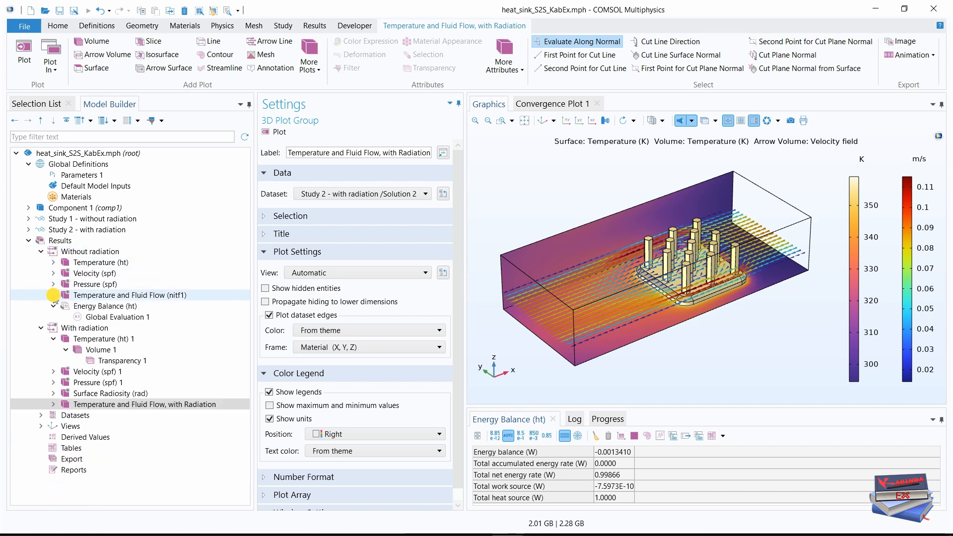
pyautogui.click(53, 305)
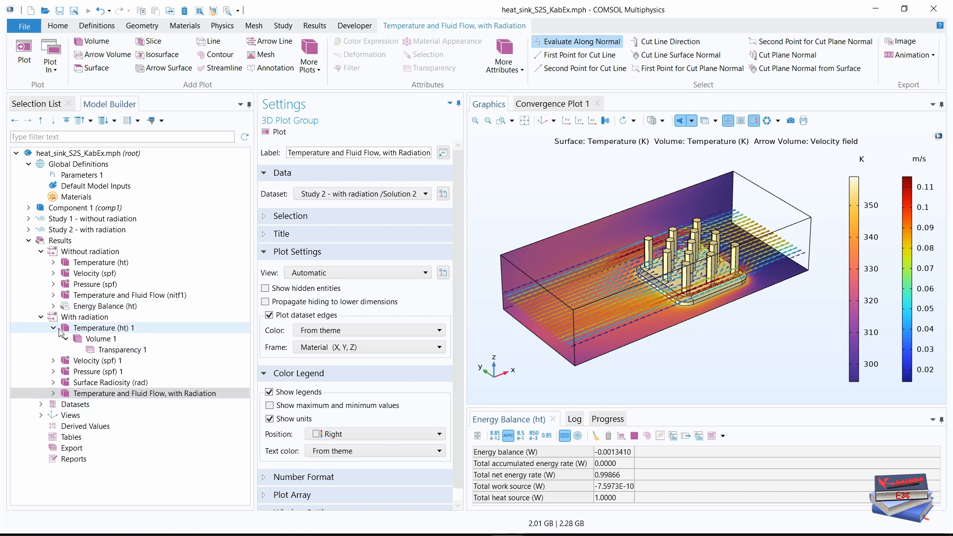
pyautogui.click(52, 328)
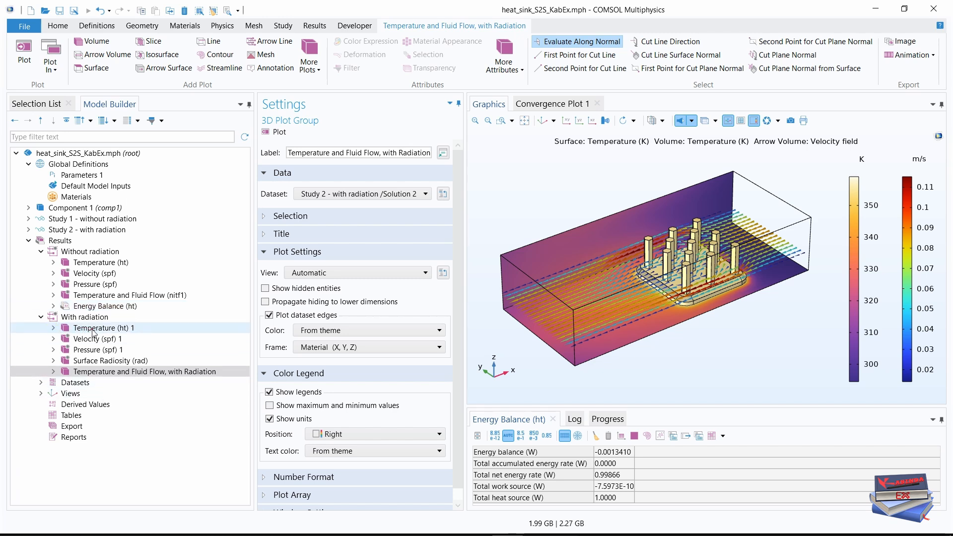
pyautogui.click(105, 327)
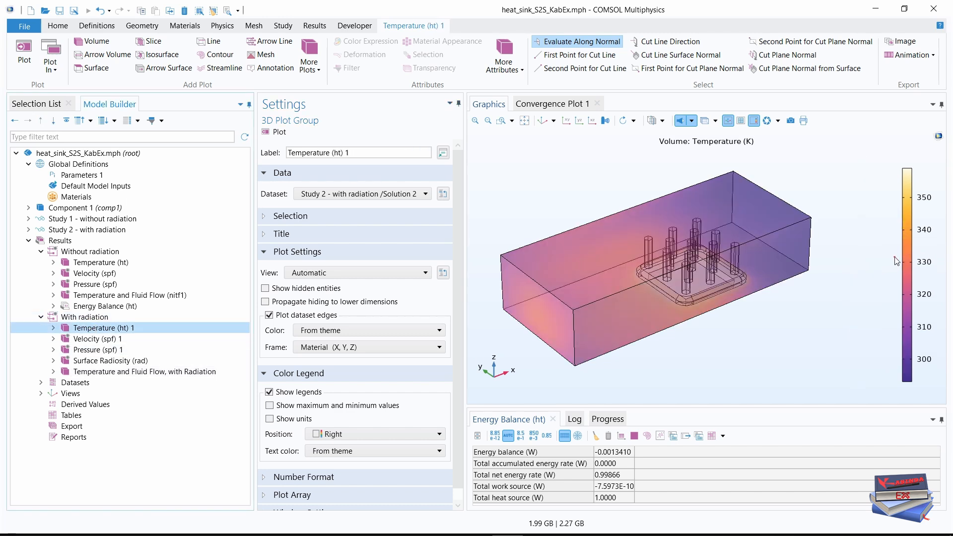
pyautogui.moveTo(887, 209)
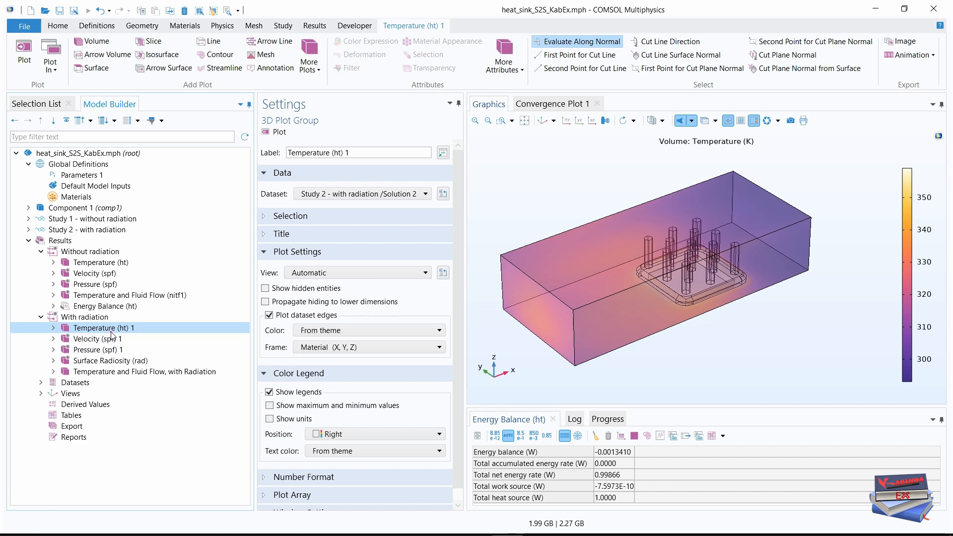
pyautogui.moveTo(112, 335)
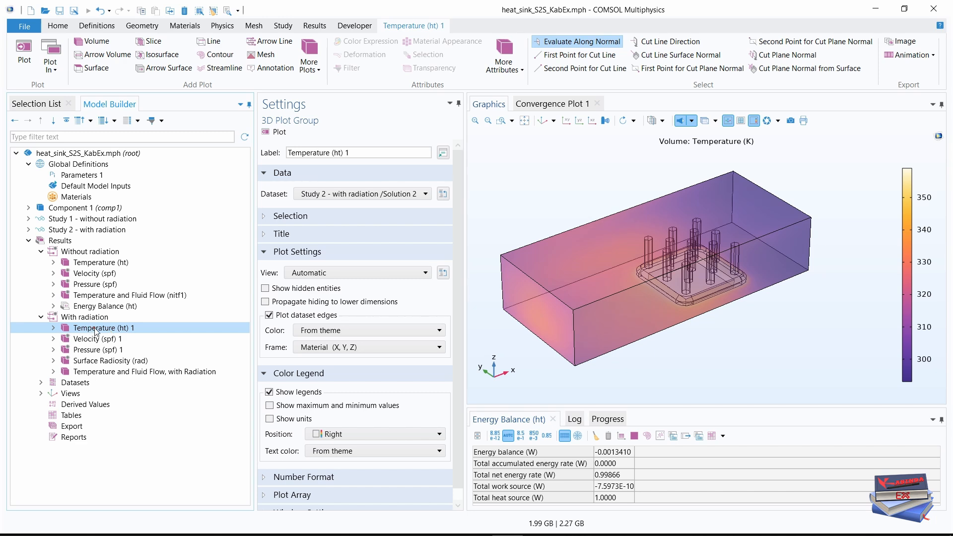
# Display the without-radiation Temperature (ht) plot, peaking near 370 K versus 350 K with radiation
pyautogui.click(101, 261)
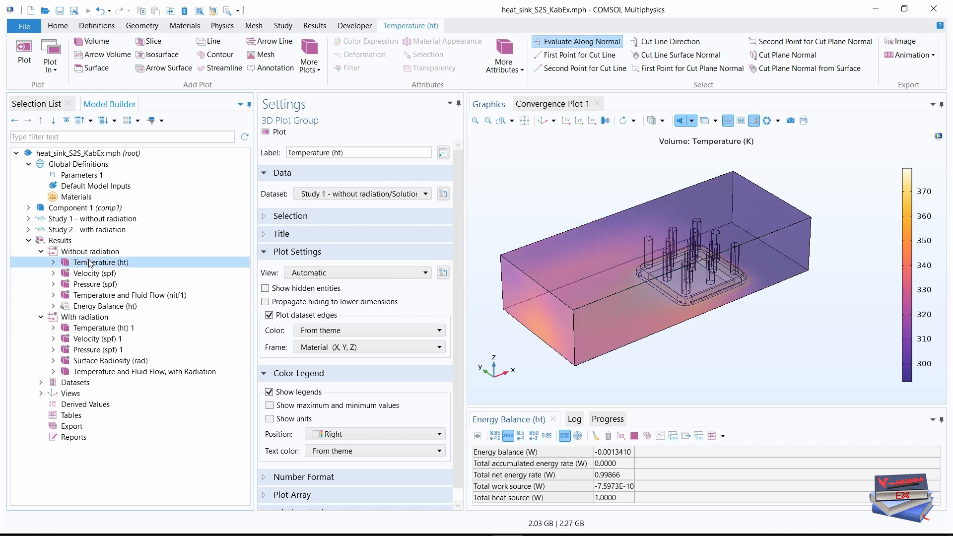
pyautogui.moveTo(780, 165)
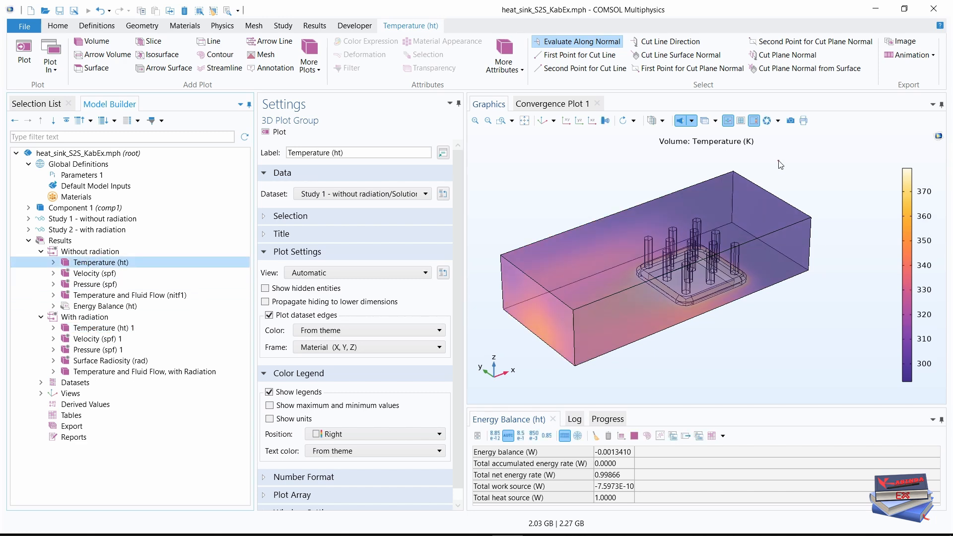
pyautogui.moveTo(792, 175)
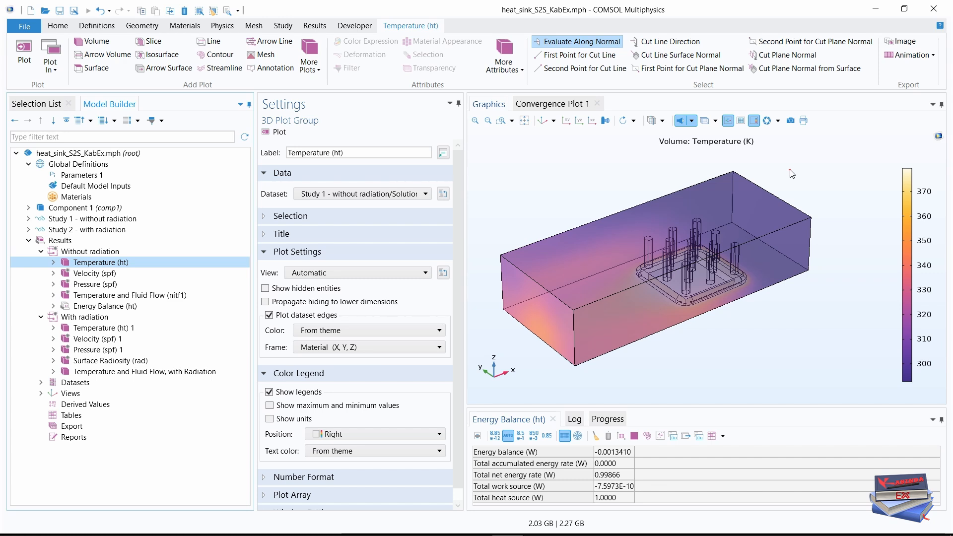
pyautogui.moveTo(106, 306)
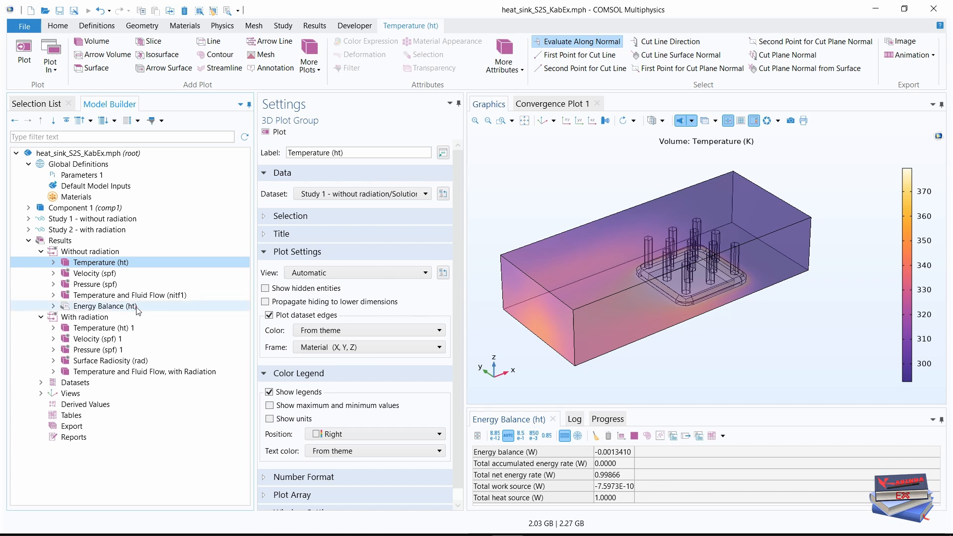
pyautogui.click(128, 295)
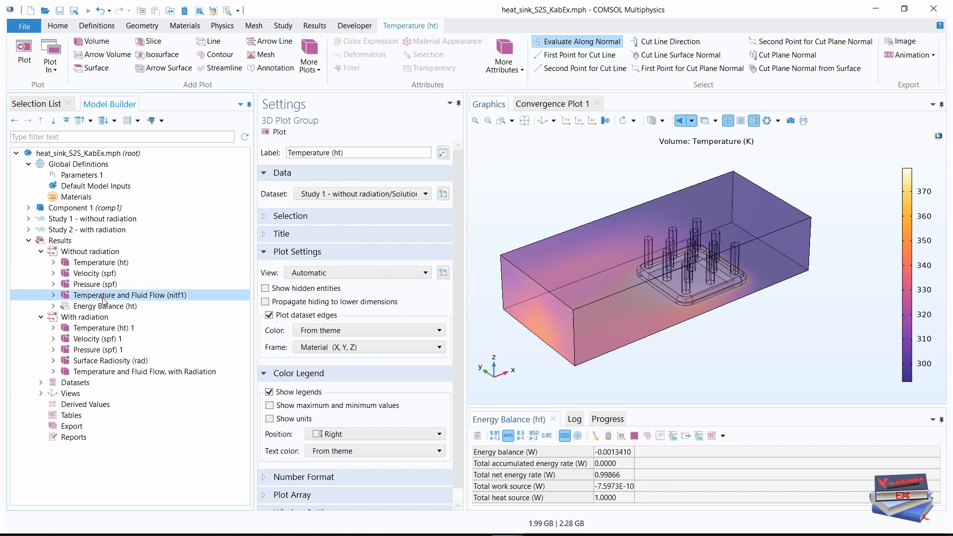
# View the without-radiation flow plot, then the with-radiation flow plot peaking near 355 K
pyautogui.click(129, 294)
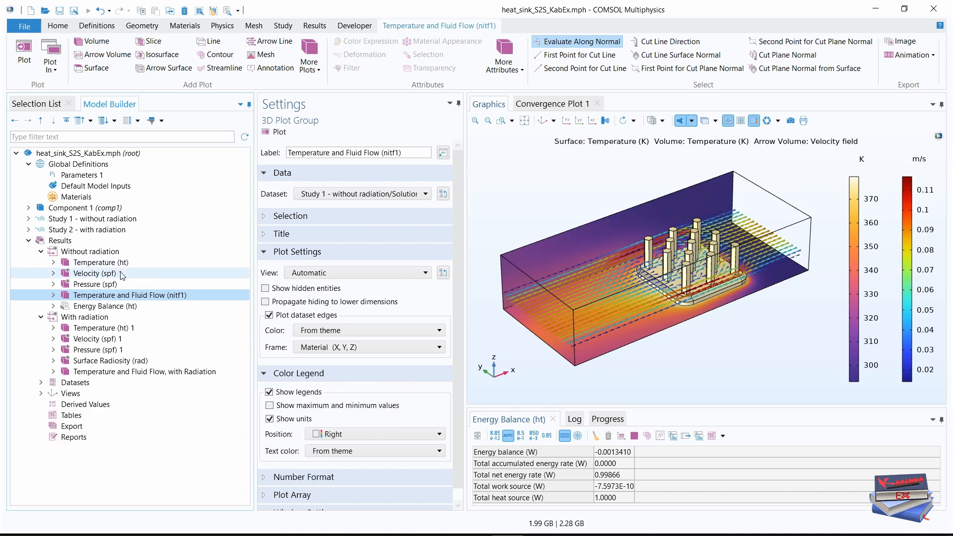
pyautogui.click(144, 372)
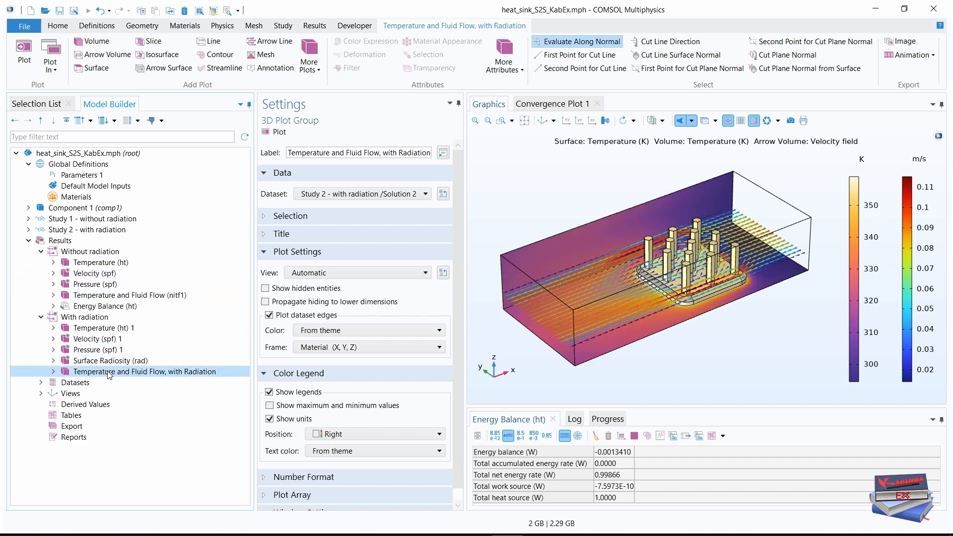
pyautogui.moveTo(122, 375)
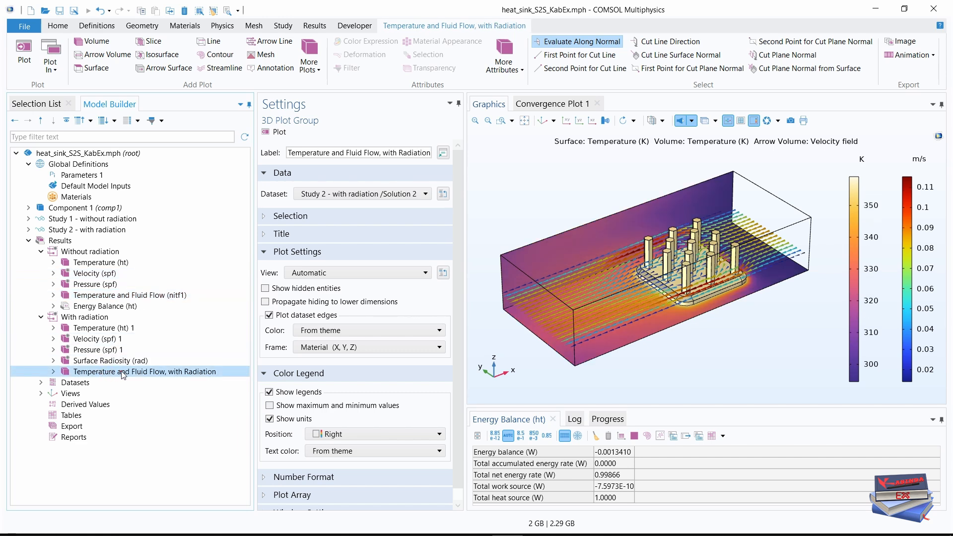
pyautogui.moveTo(148, 377)
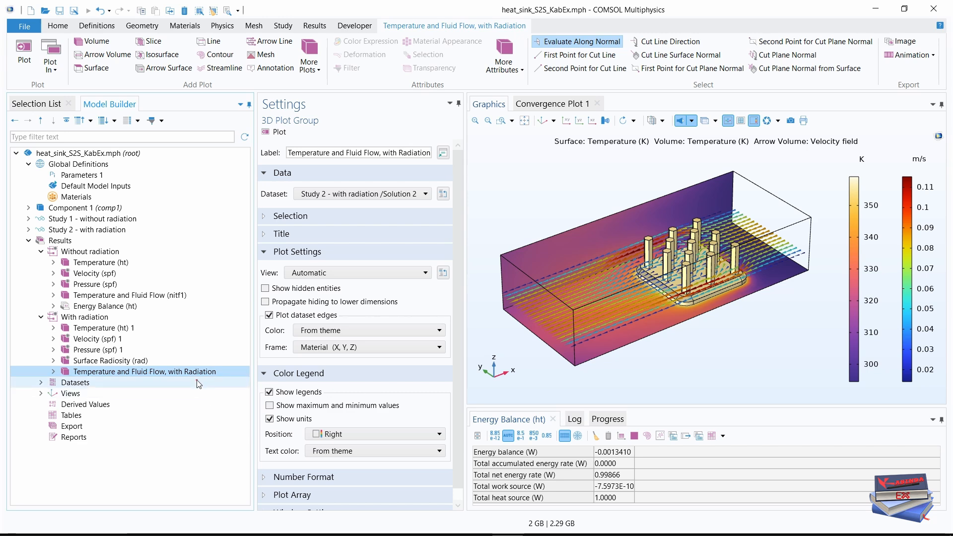
pyautogui.moveTo(630, 402)
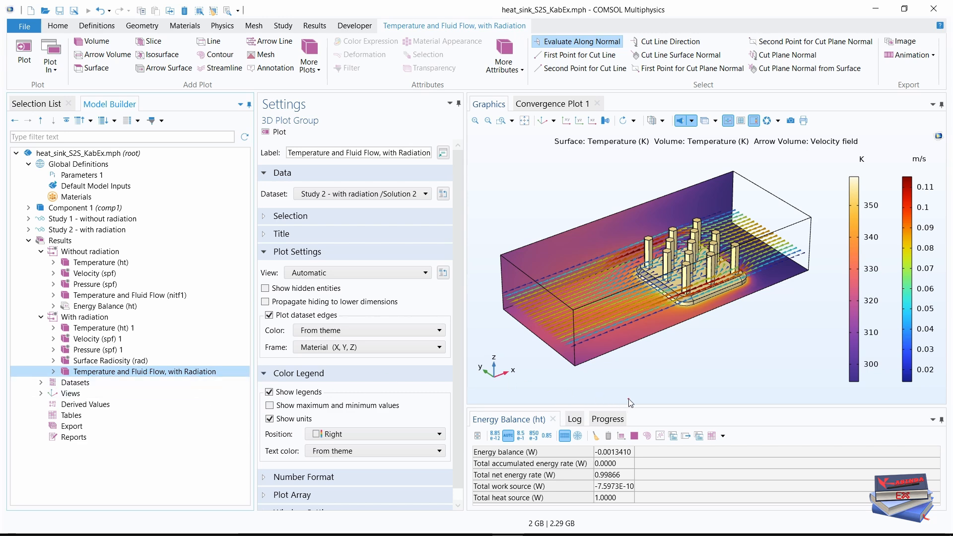